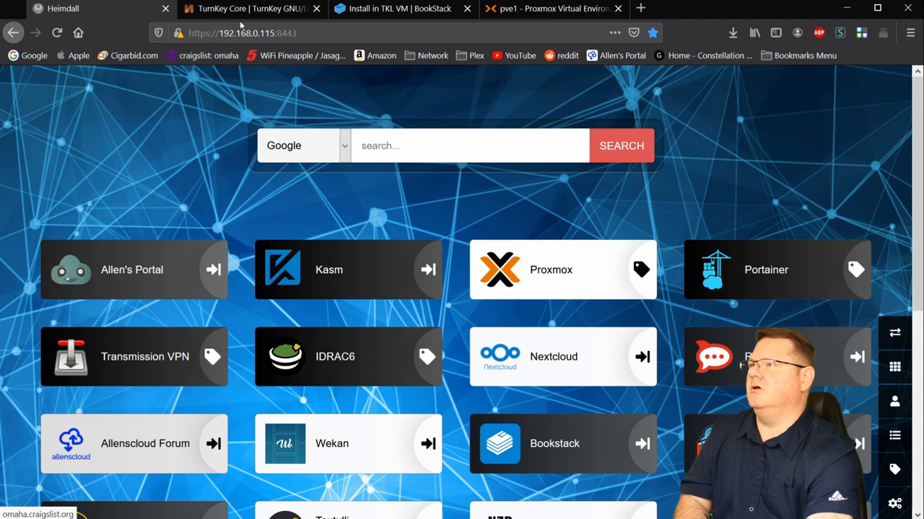
Step: Show the TurnKey Core page and highlight the version 16.0 downloads
left_click(246, 9)
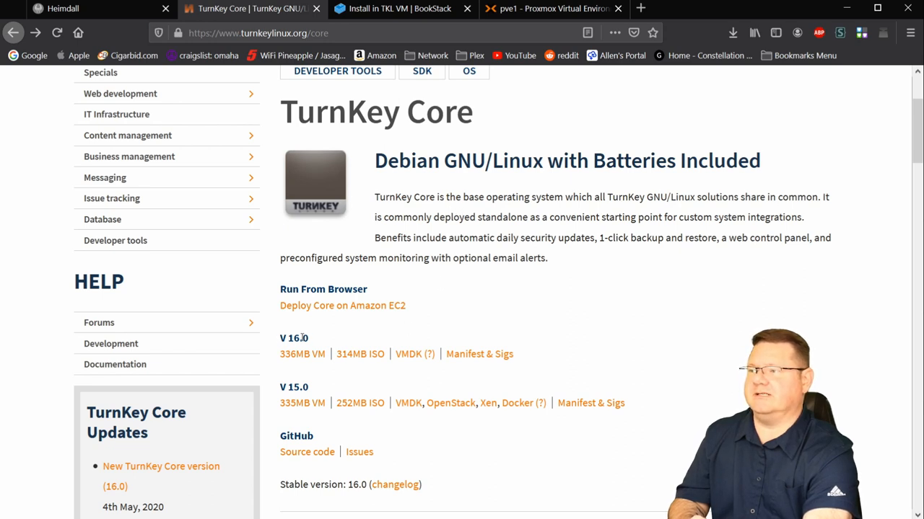
double_click(294, 338)
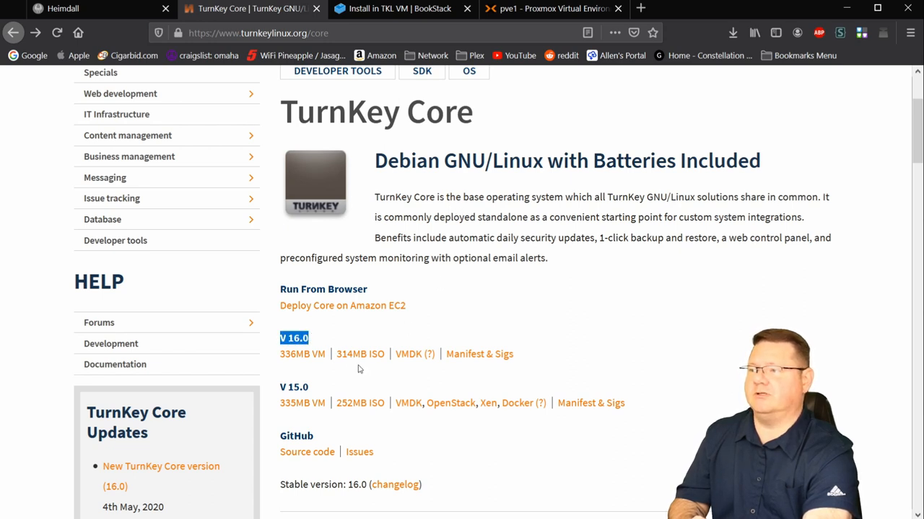
mouse_move(361, 353)
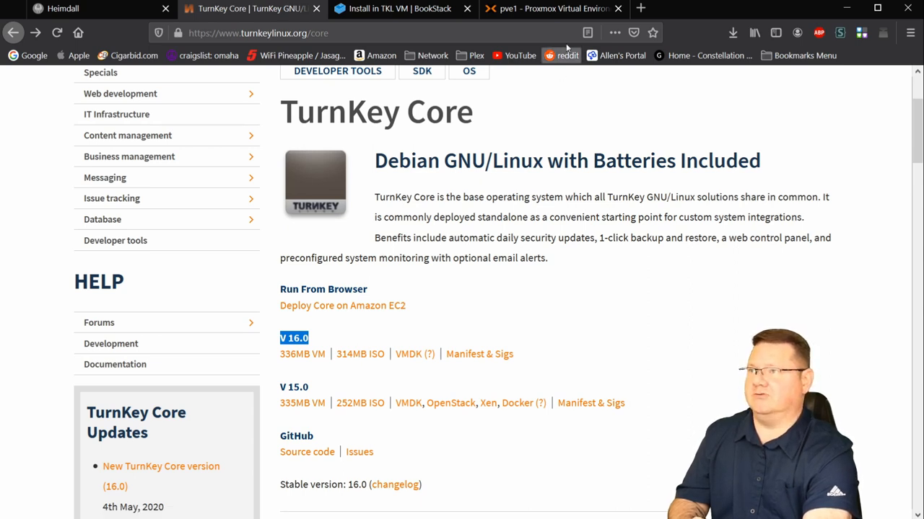
Step: Check NAS_ISOs storage in Proxmox for the turnkey-core-16.0-buster ISO, dismissing the Upload window
left_click(551, 8)
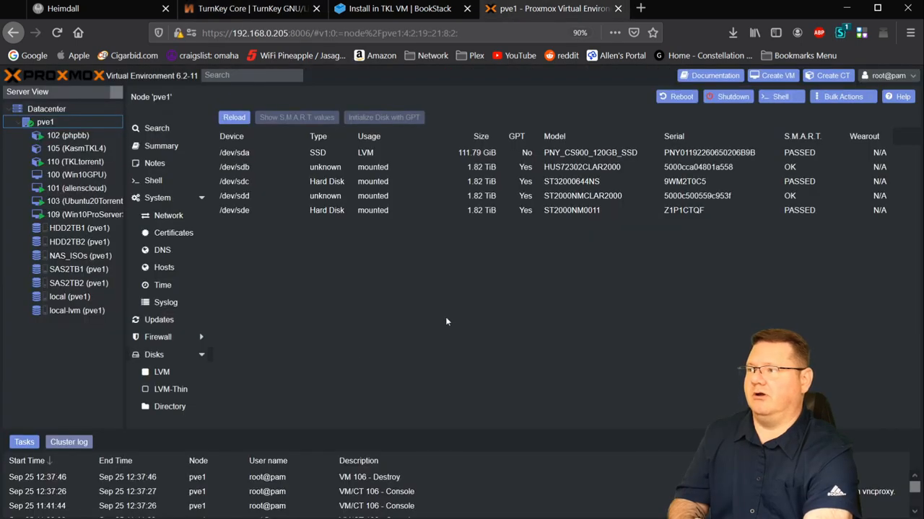
mouse_move(78, 375)
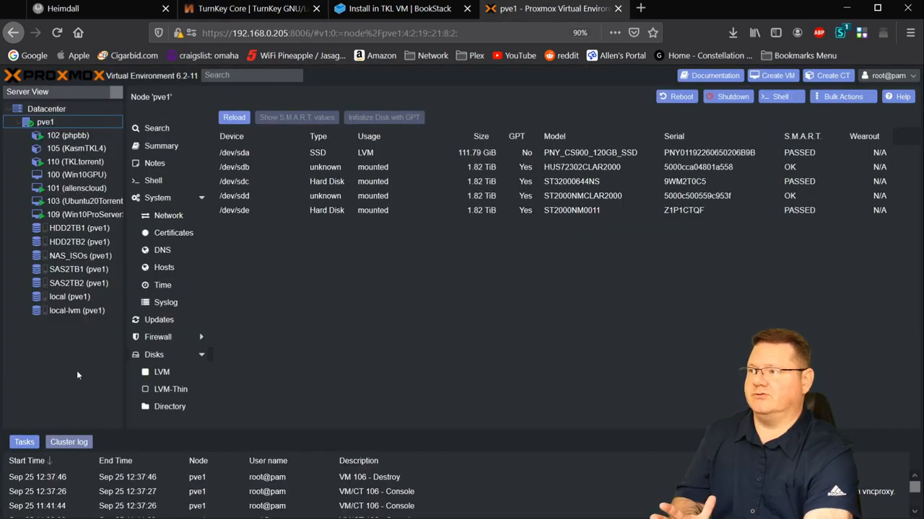
mouse_move(65, 270)
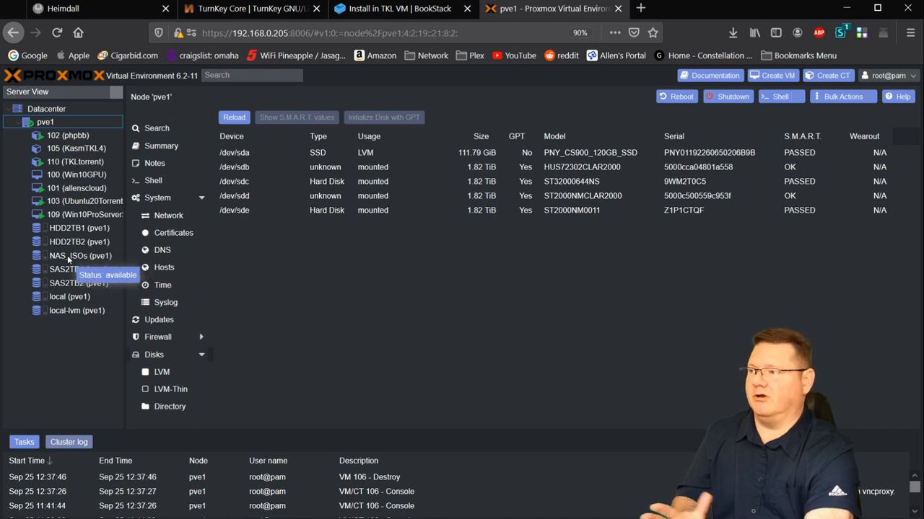
left_click(77, 256)
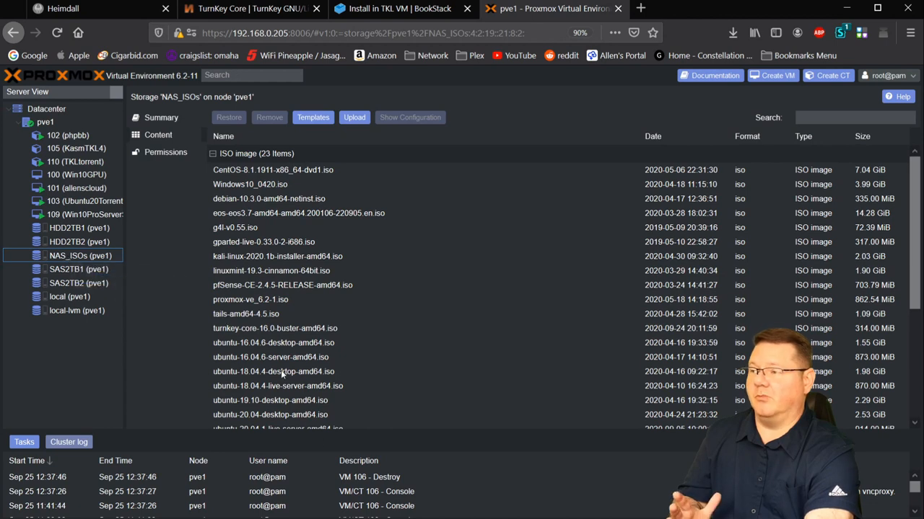
mouse_move(111, 269)
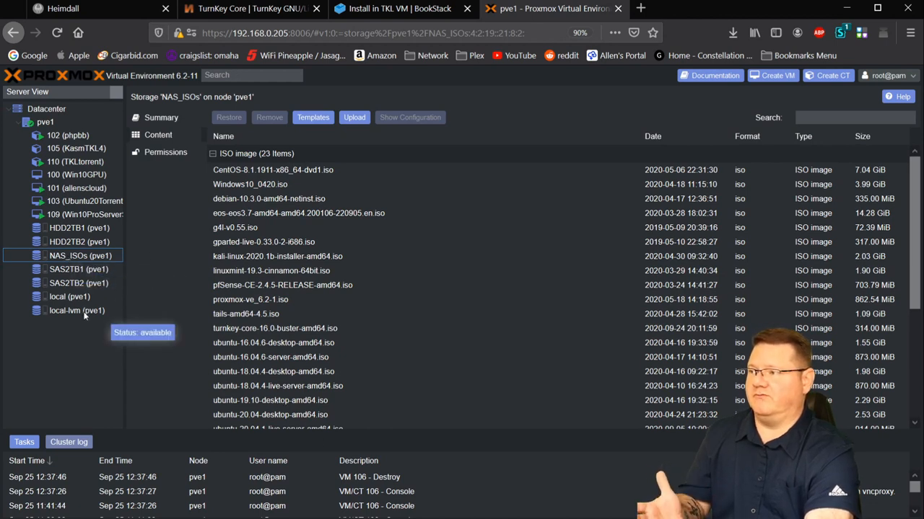
mouse_move(368, 112)
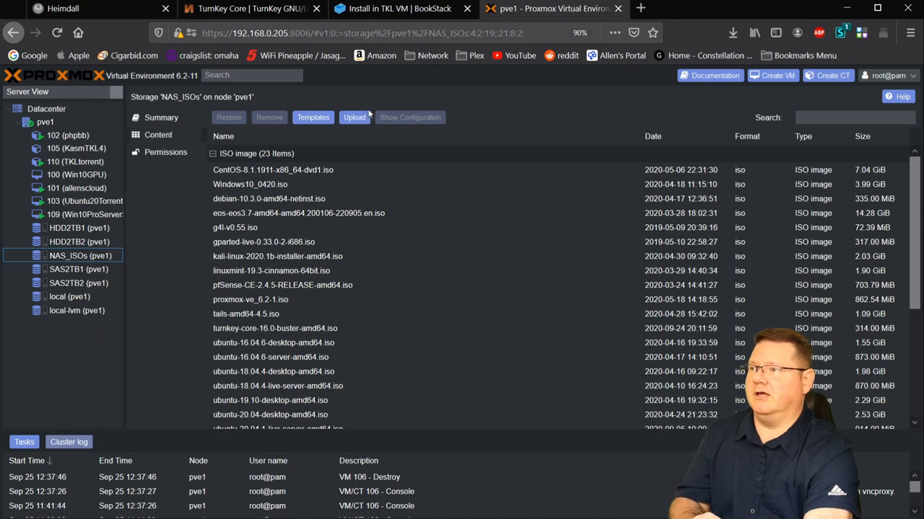
left_click(355, 117)
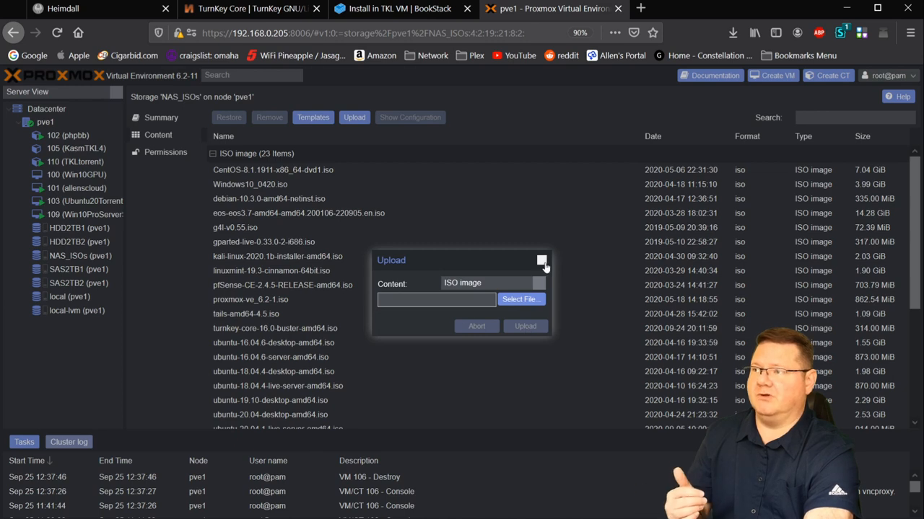
left_click(543, 259)
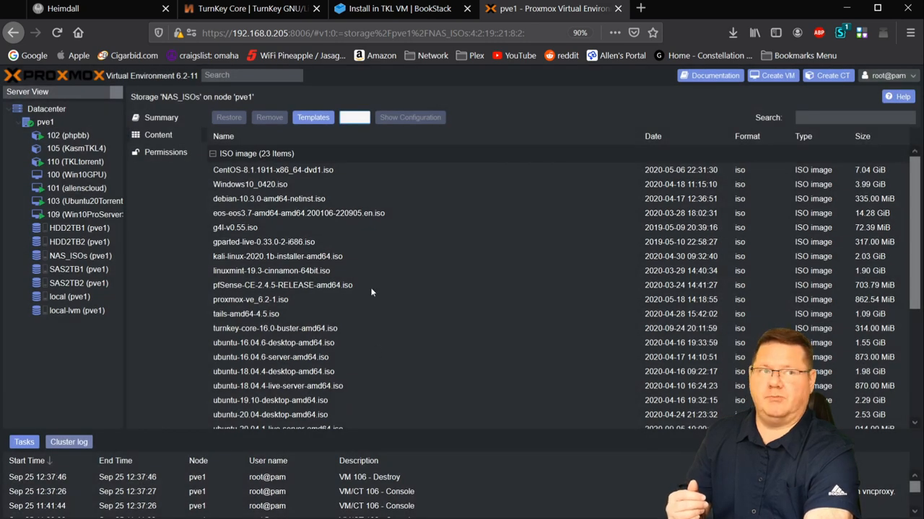
scroll("down", 3)
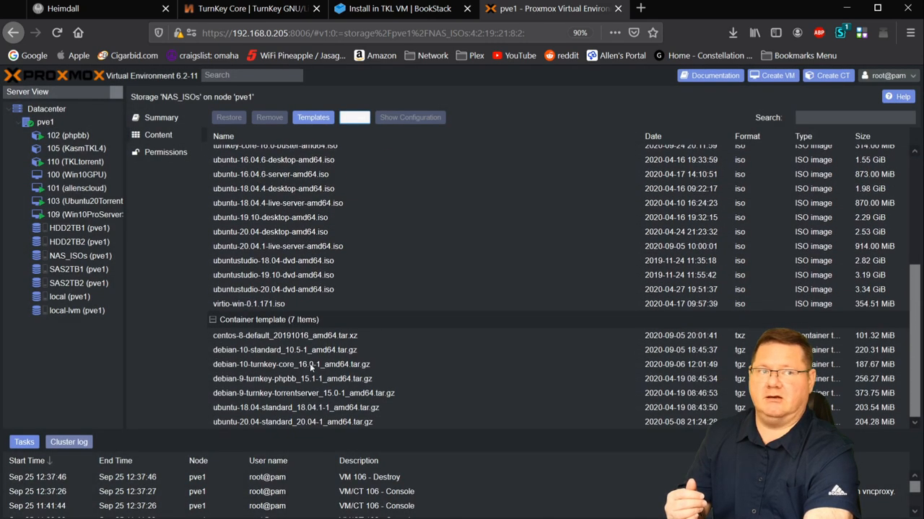
scroll("up", 3)
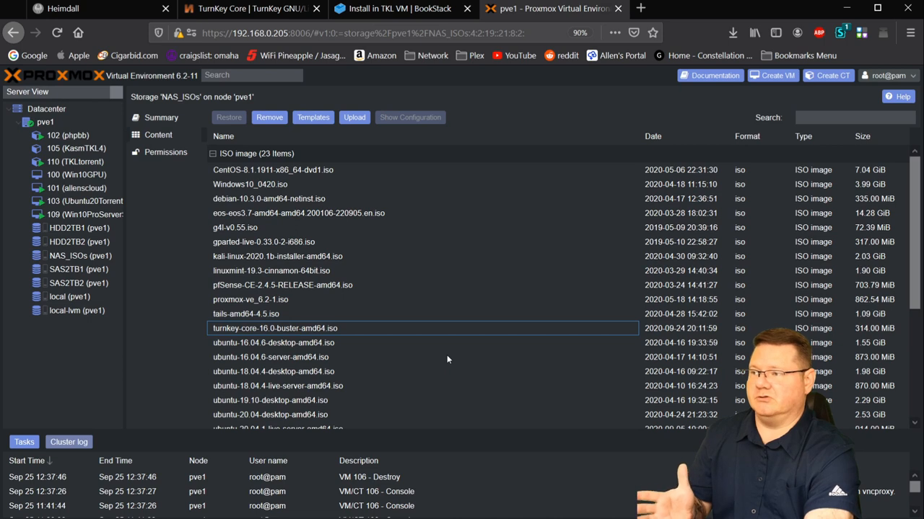
mouse_move(442, 358)
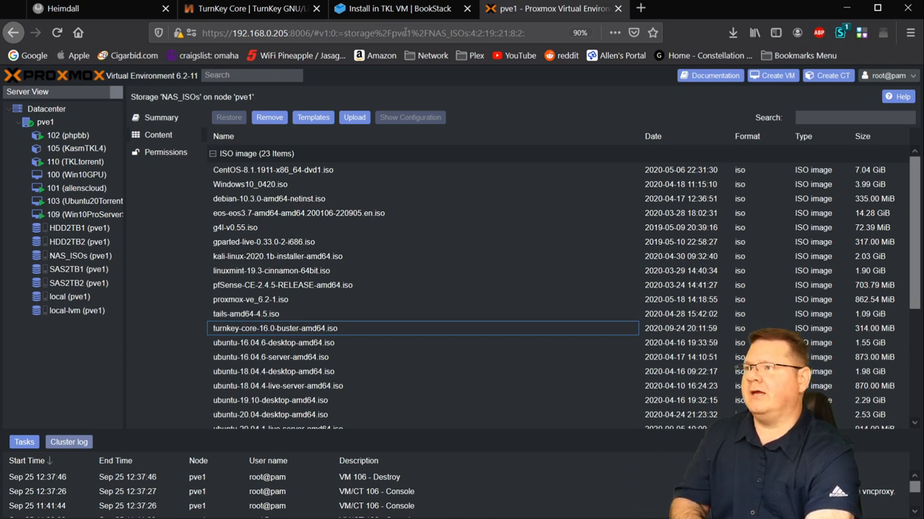
Step: Review the BookStack 'Install in TKL VM' guide from ISO download through the Kasm install commands
left_click(392, 9)
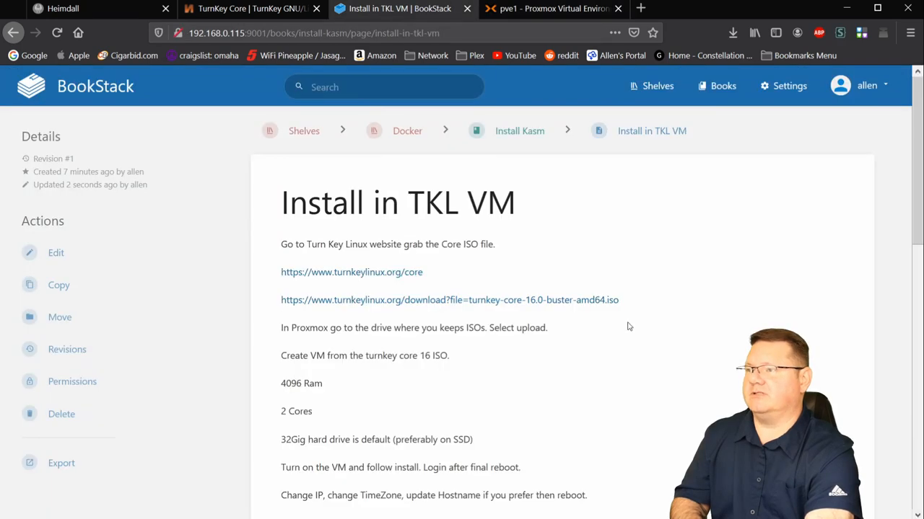
scroll("down", 3)
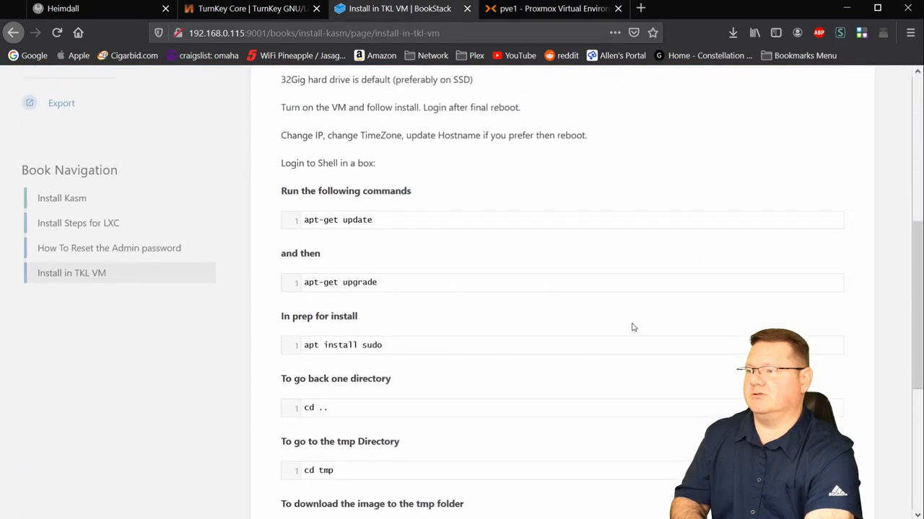
scroll("down", 3)
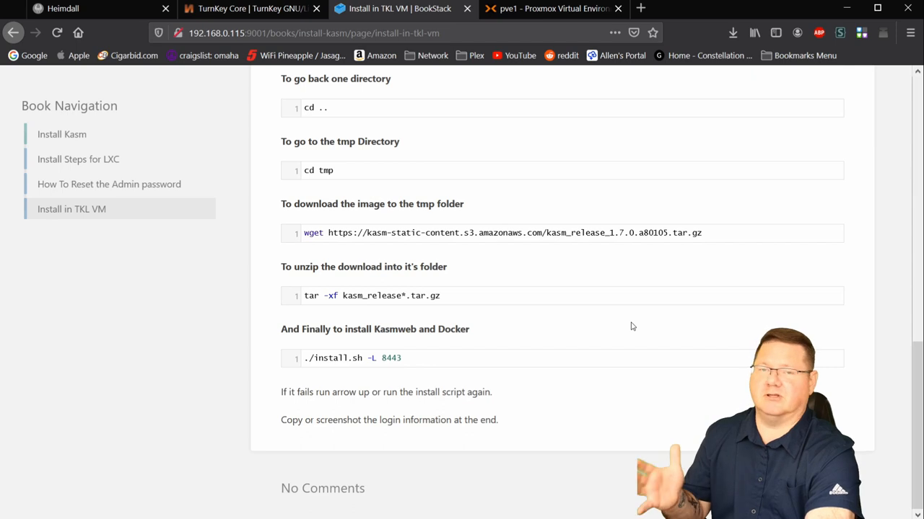
scroll("up", 3)
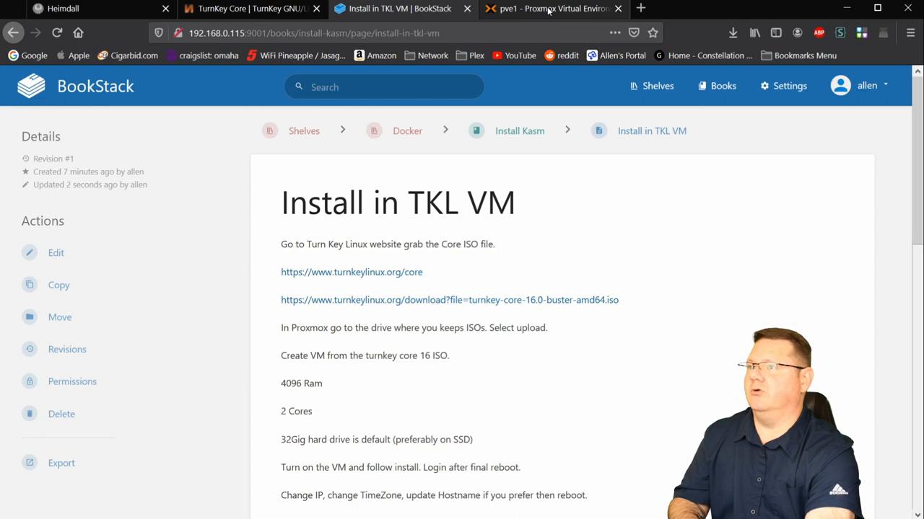
mouse_move(414, 282)
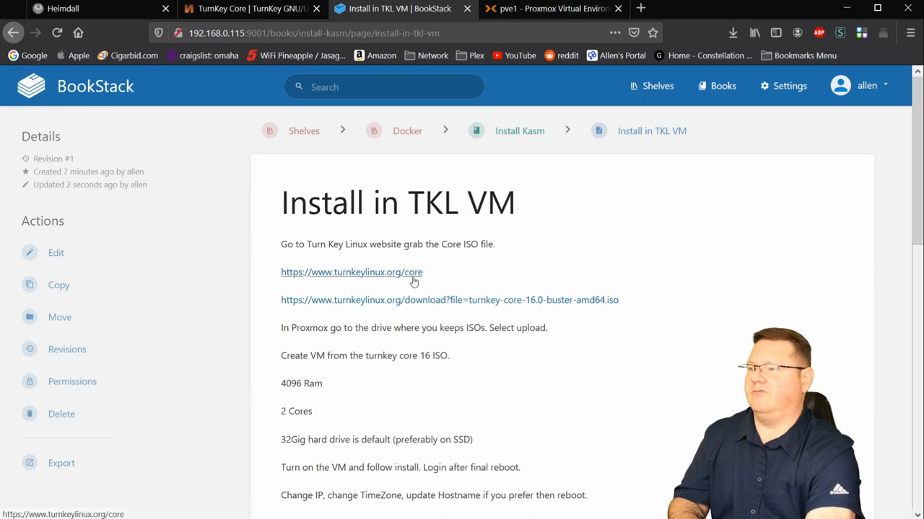
mouse_move(503, 355)
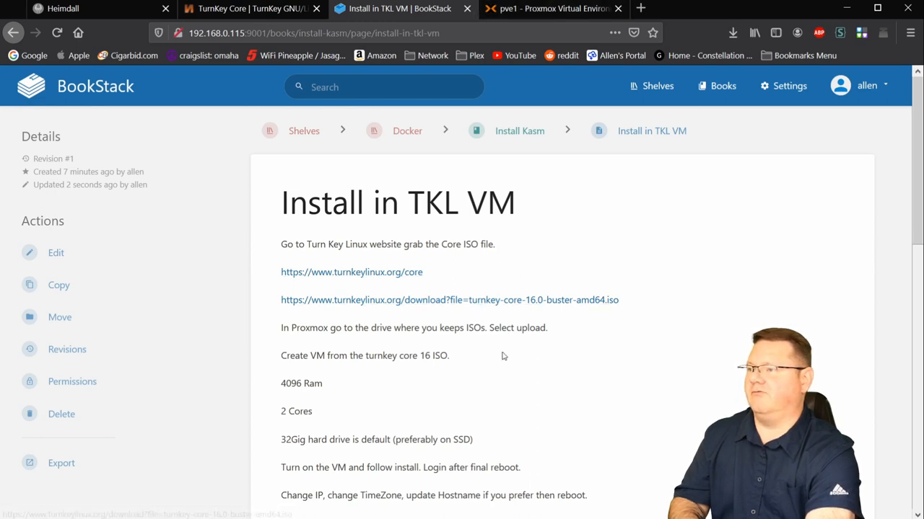
scroll("down", 3)
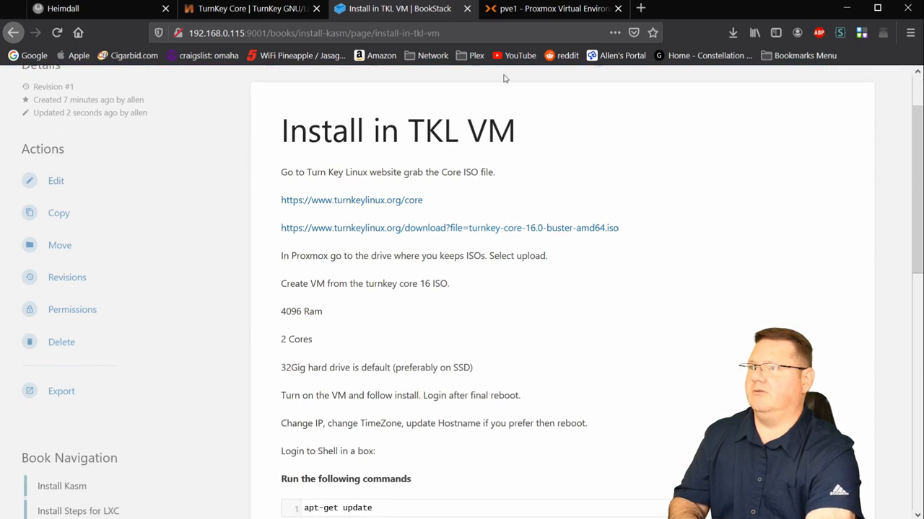
Step: Begin creating a new VM on pve1 with ID 104 named KasmTKLvm
left_click(551, 9)
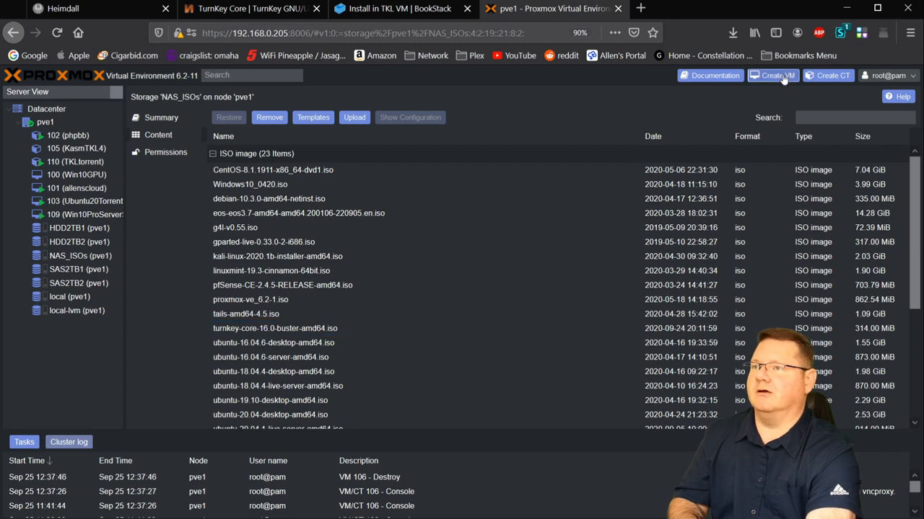
left_click(772, 75)
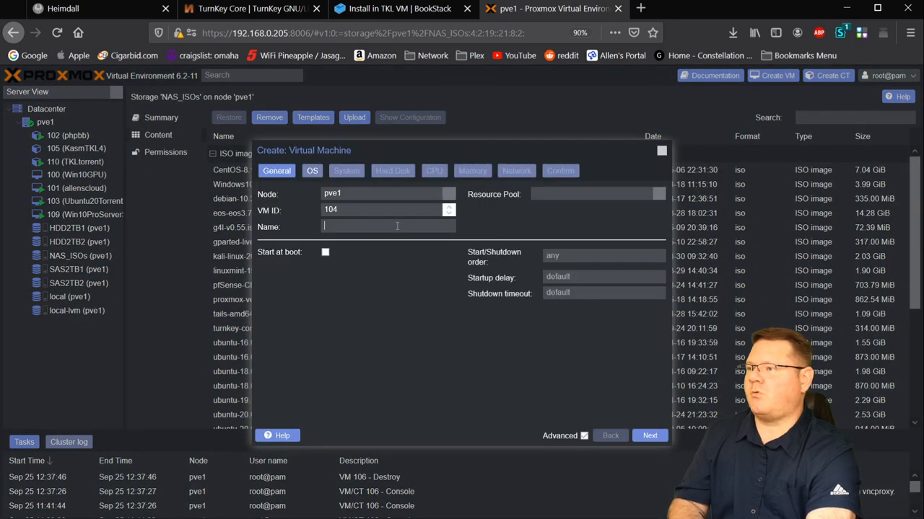
type("K")
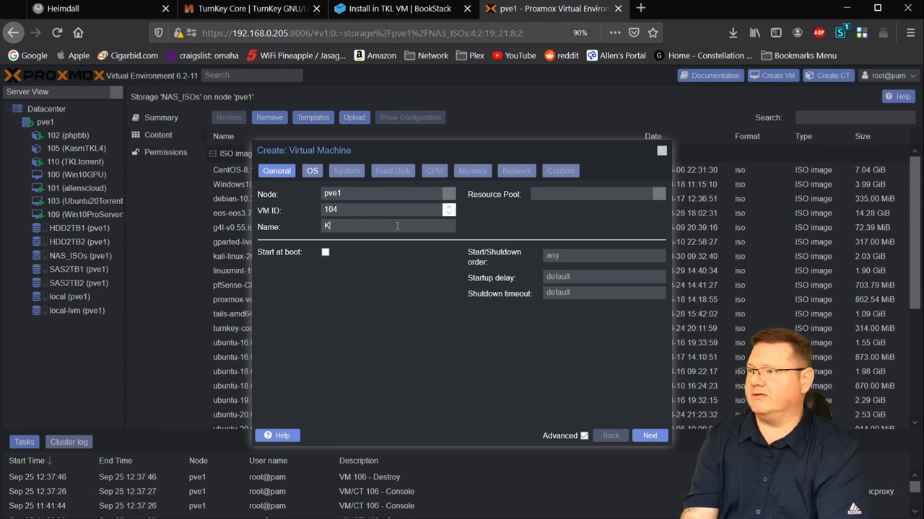
type("asmT")
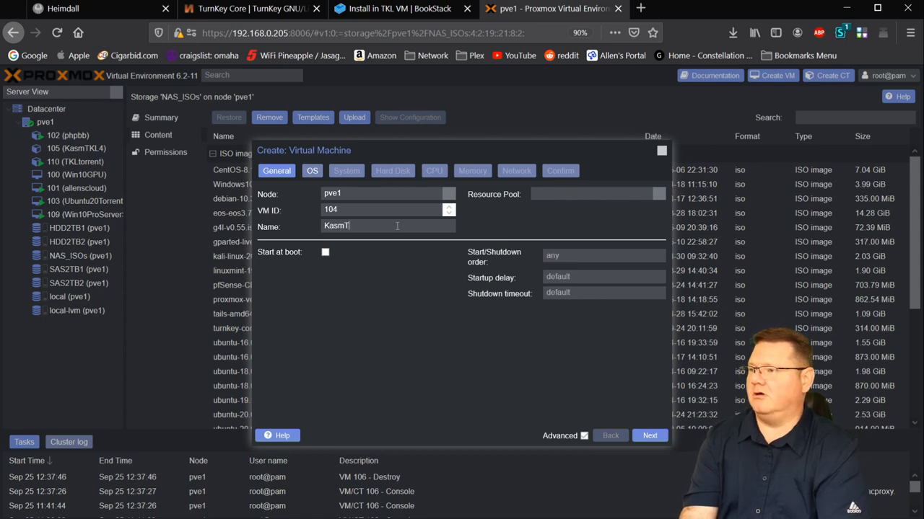
type("KLvm")
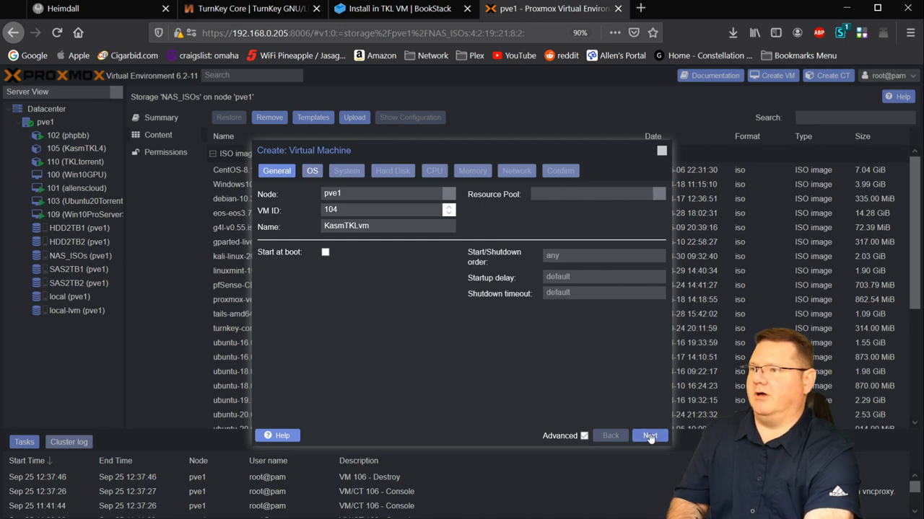
Step: Use the turnkey-core-16.0-buster ISO as install media with a Linux 5.x guest type
left_click(649, 436)
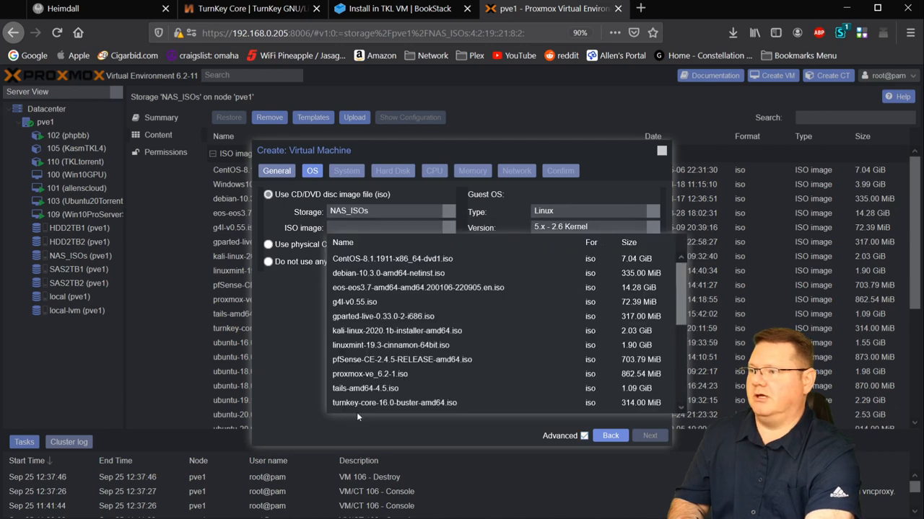
left_click(394, 403)
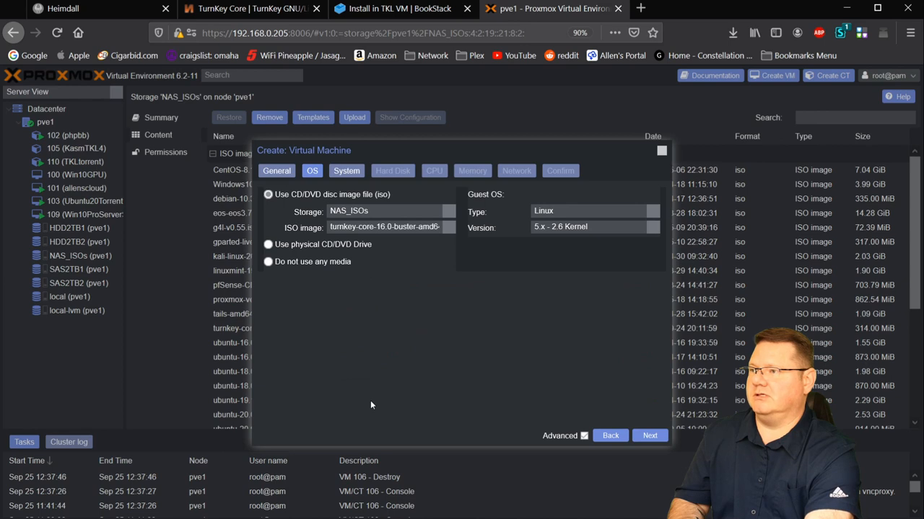
mouse_move(547, 173)
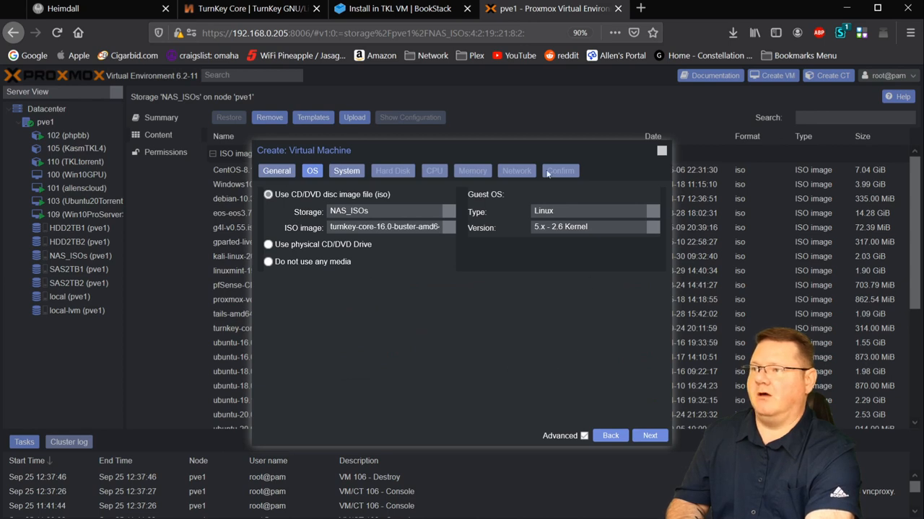
mouse_move(540, 243)
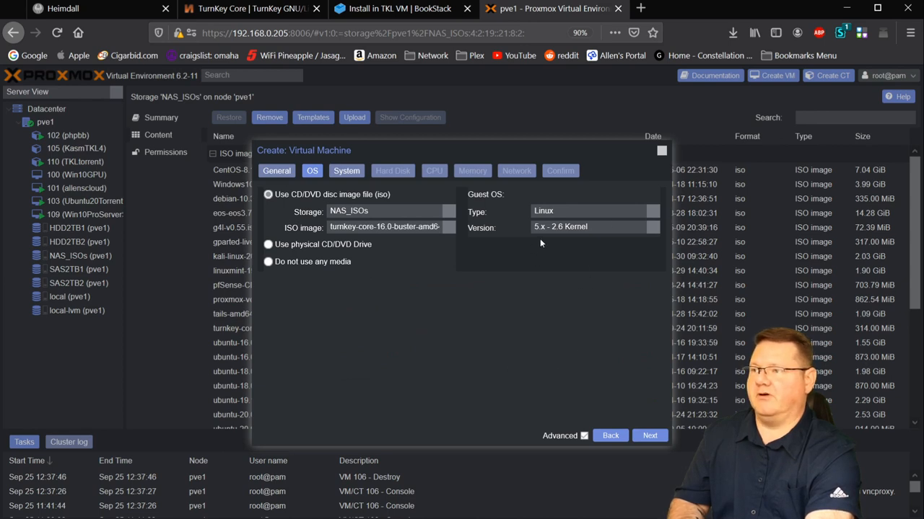
mouse_move(423, 266)
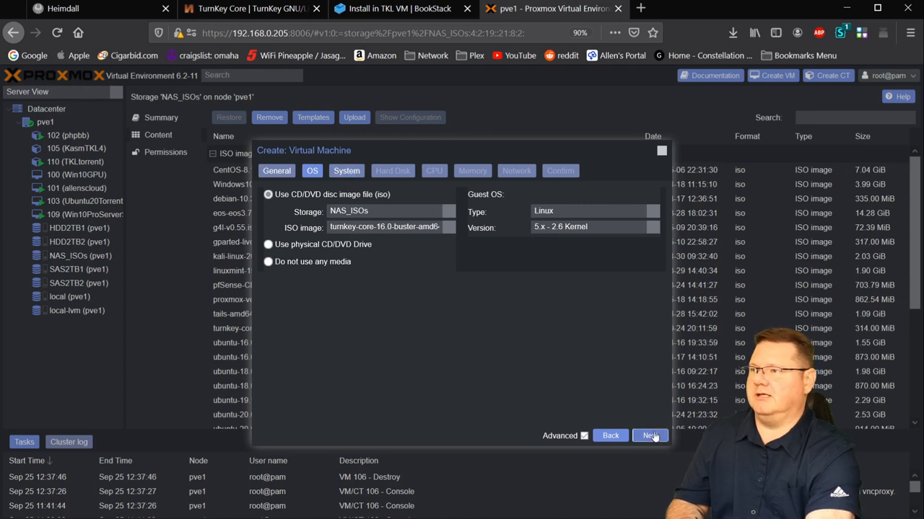
left_click(650, 436)
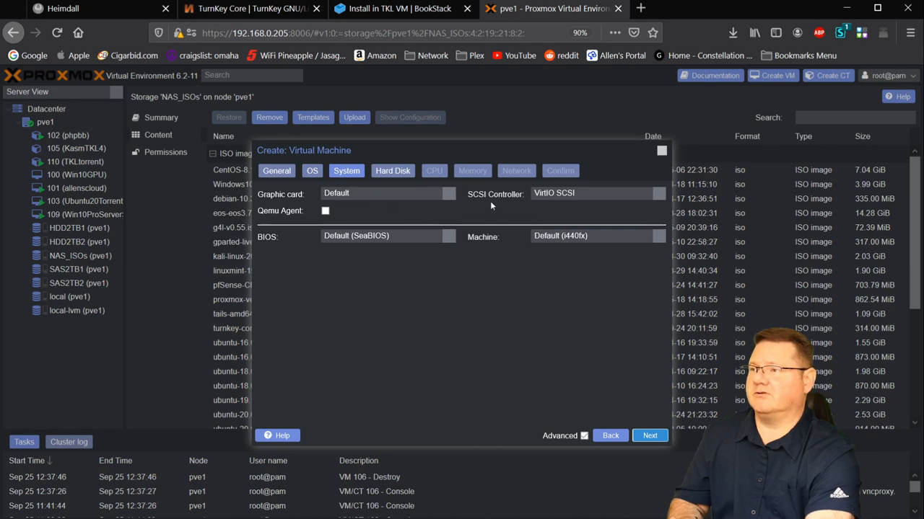
mouse_move(572, 205)
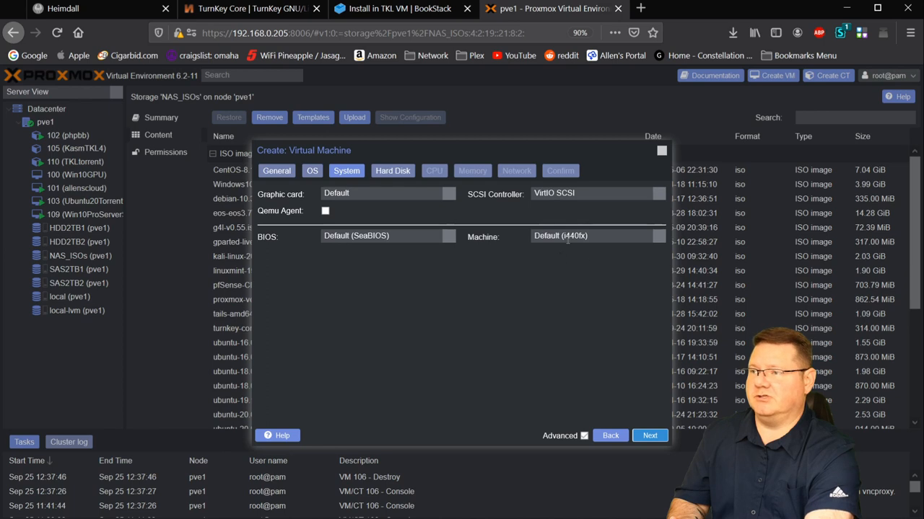
mouse_move(430, 251)
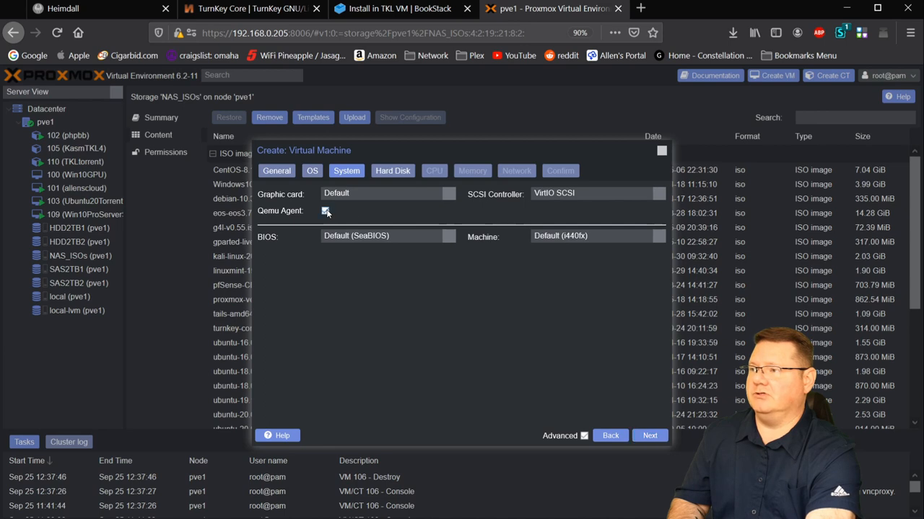
Step: Place the VM's 32 GB disk on SAS2TB2 storage with SSD emulation enabled
left_click(649, 436)
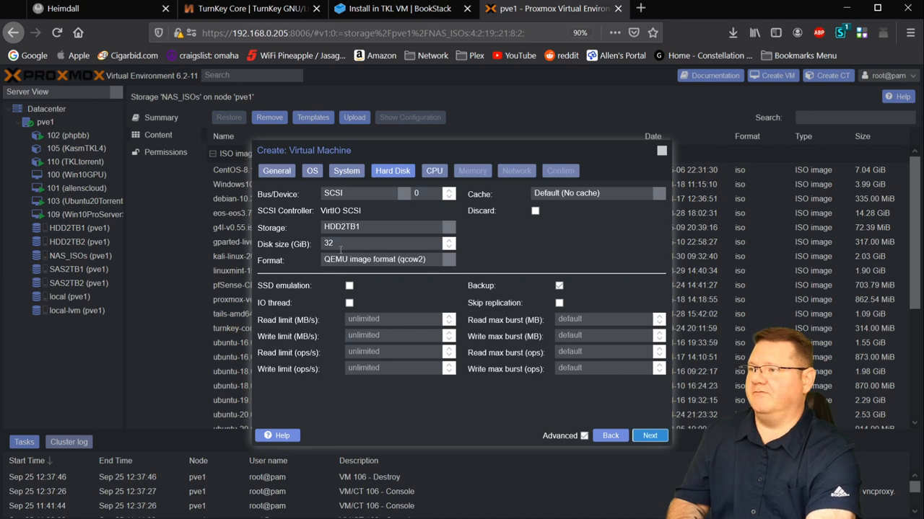
mouse_move(497, 200)
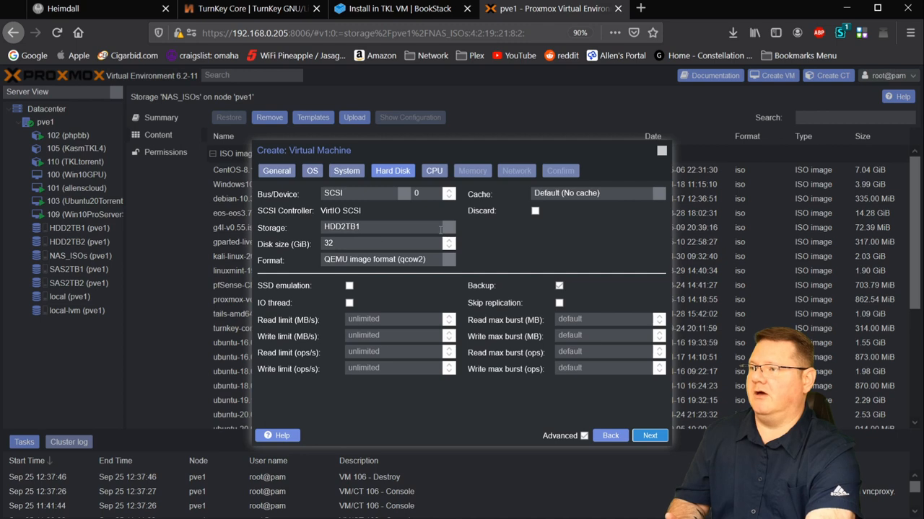
left_click(447, 227)
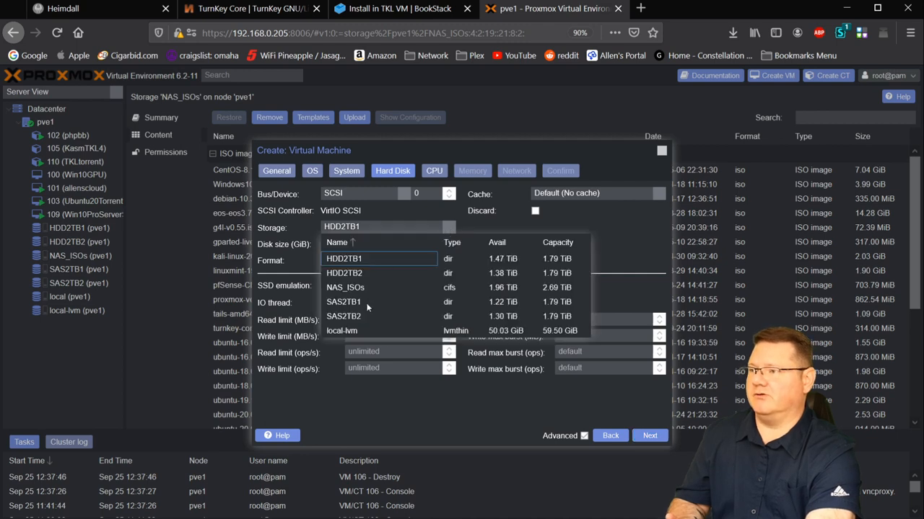
left_click(343, 316)
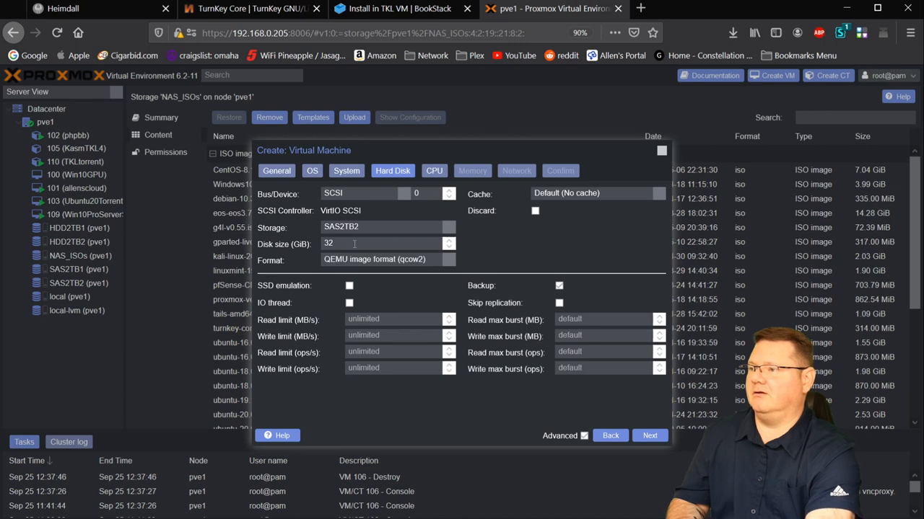
mouse_move(347, 242)
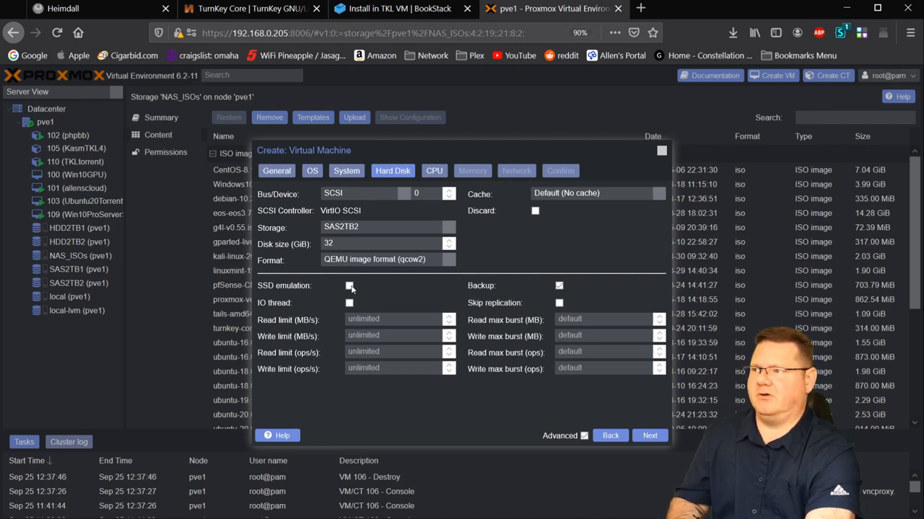
left_click(350, 286)
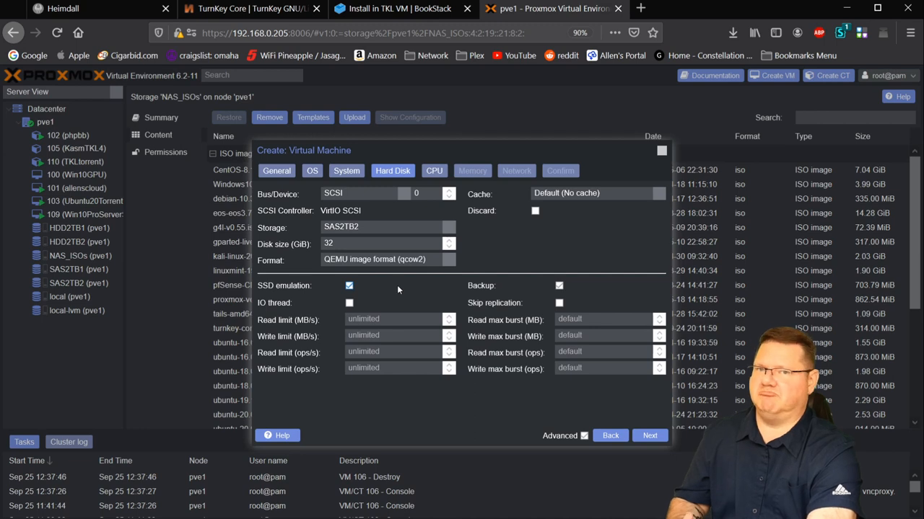
mouse_move(421, 299)
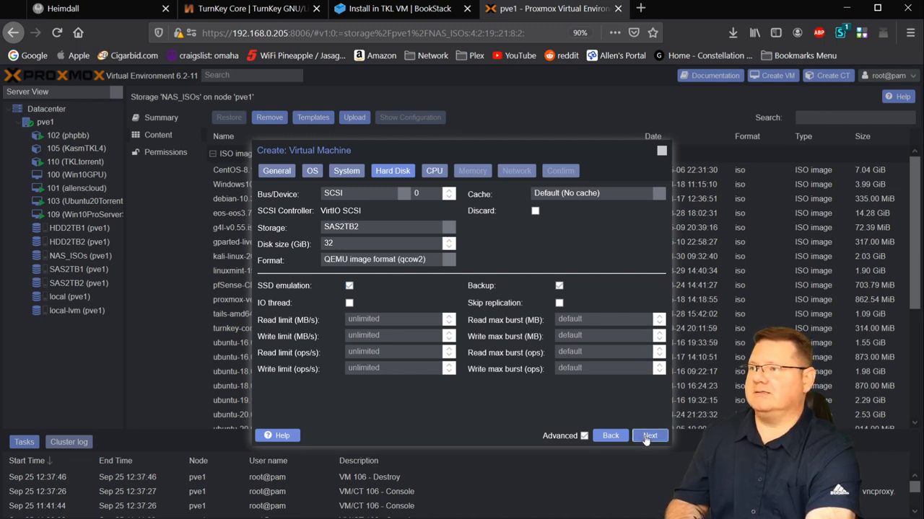
Step: Give the VM 2 cores and 4096 MB memory, keeping default networking, and reach the summary
left_click(650, 436)
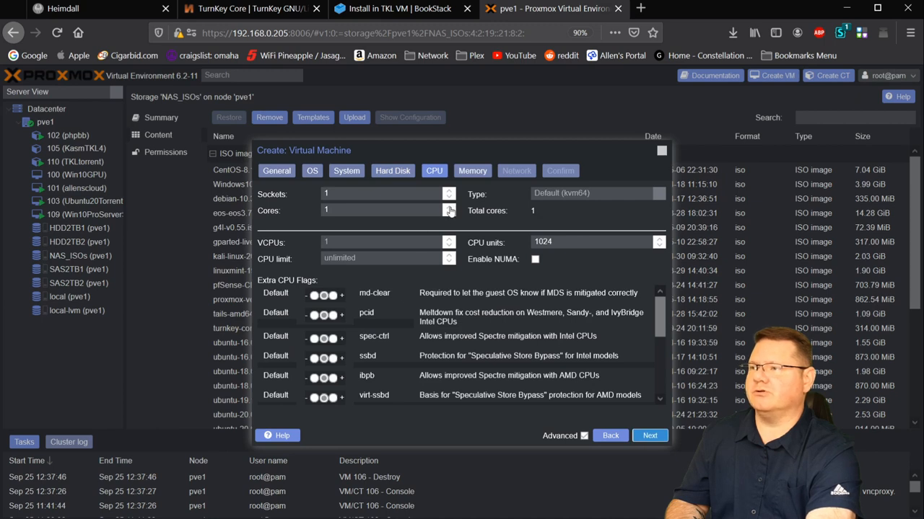
left_click(448, 208)
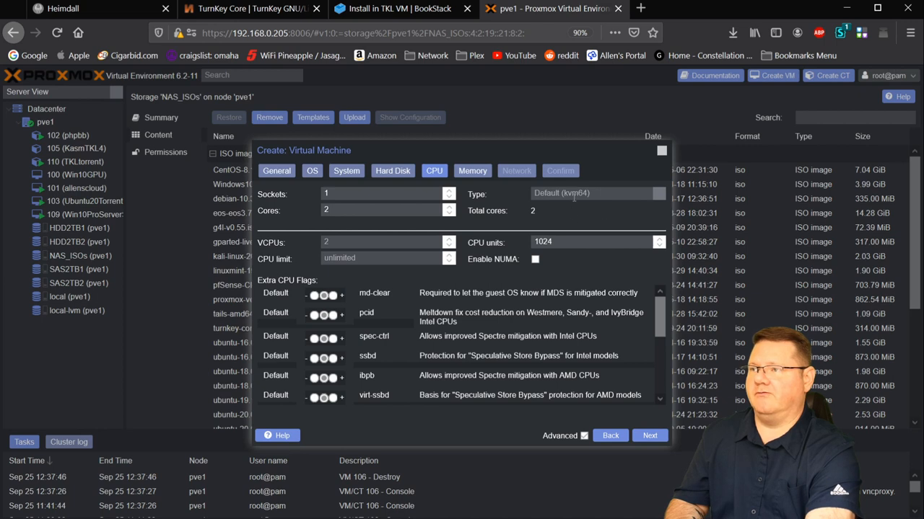
mouse_move(576, 199)
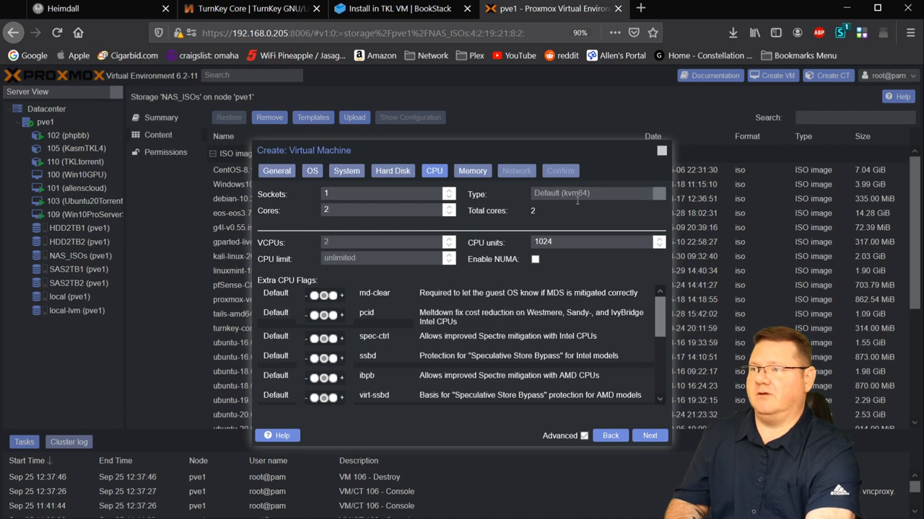
mouse_move(640, 465)
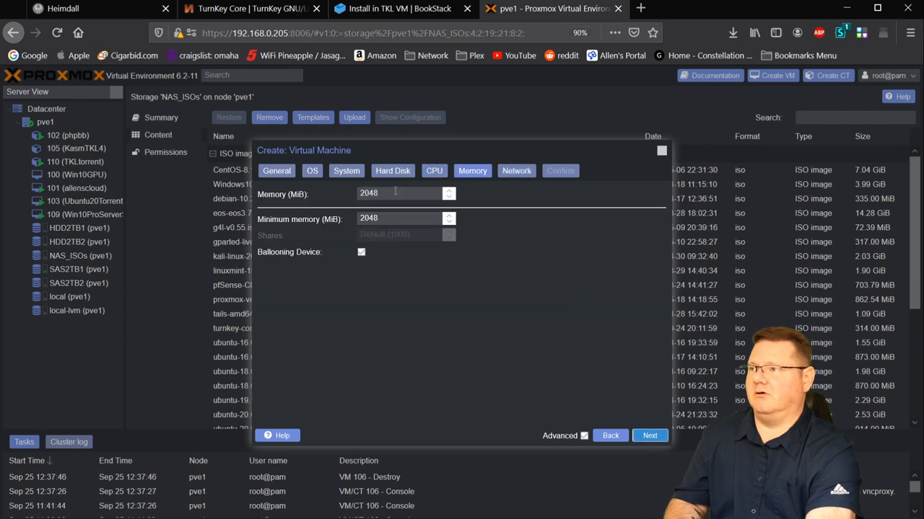
triple_click(402, 194)
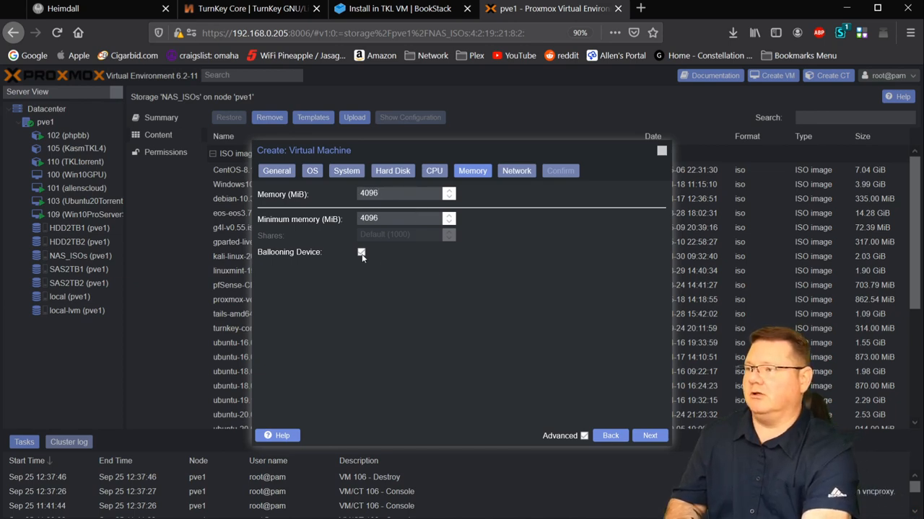
left_click(360, 251)
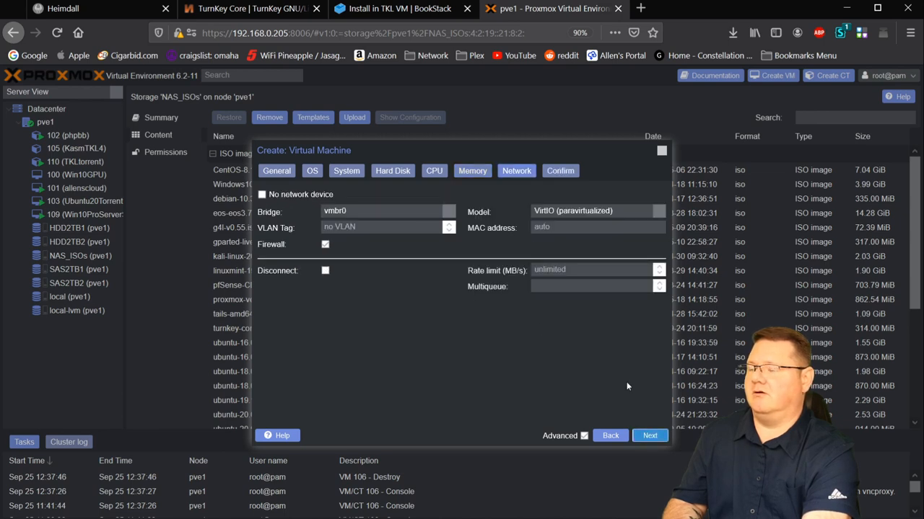
mouse_move(550, 217)
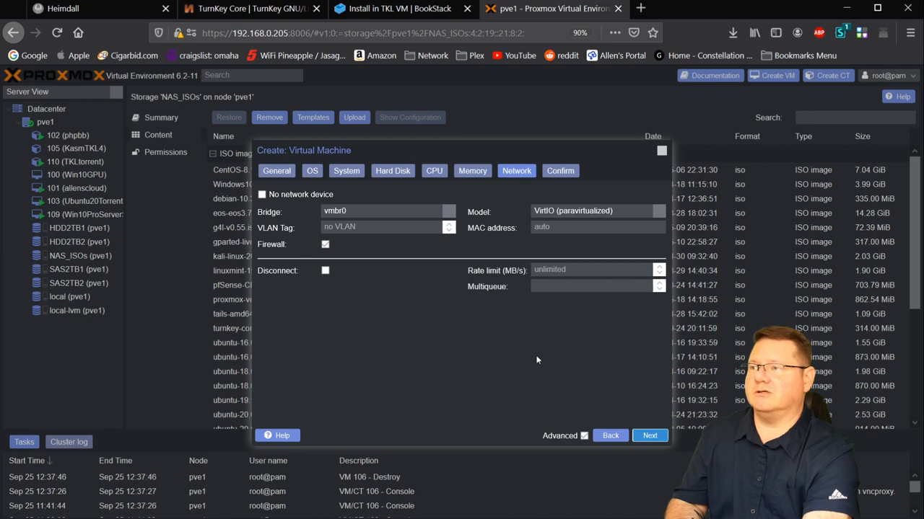
mouse_move(522, 375)
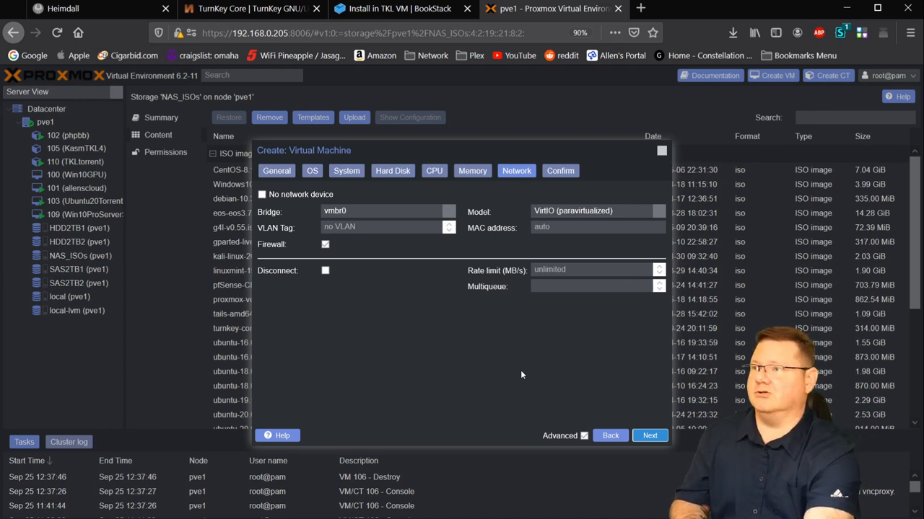
mouse_move(599, 412)
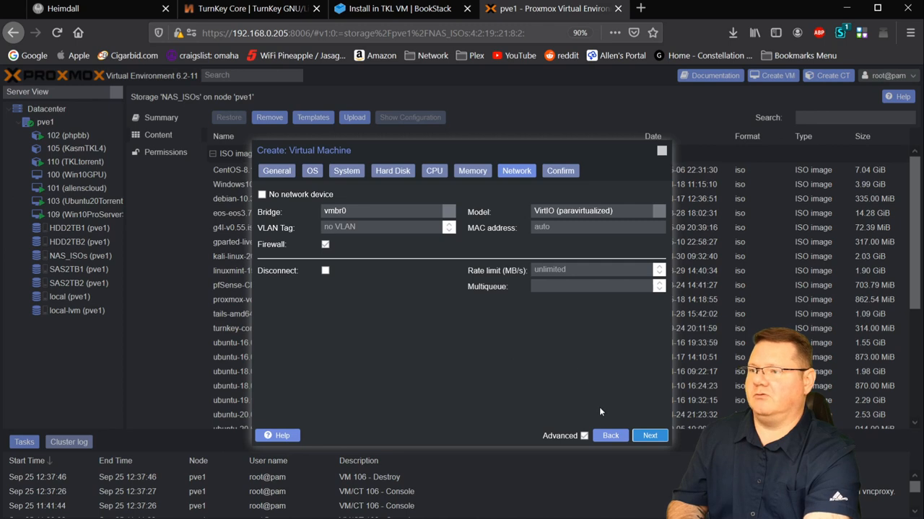
left_click(649, 436)
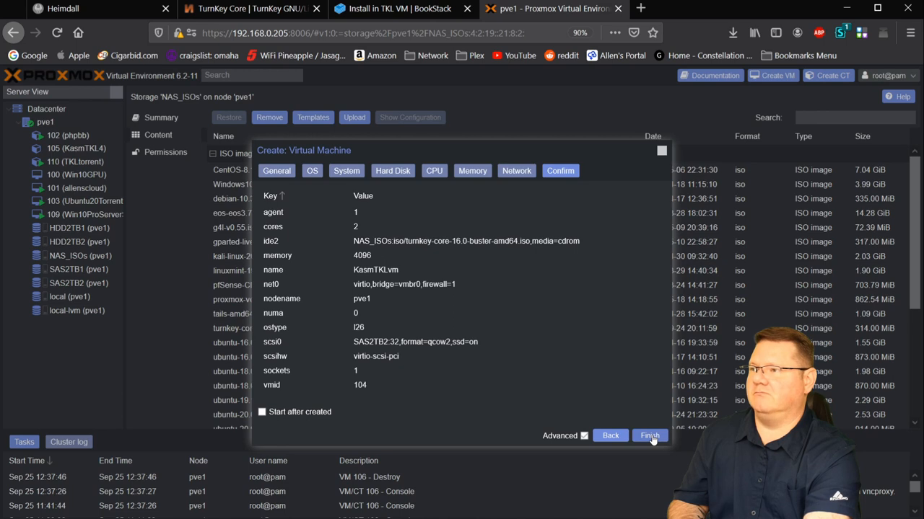
Step: Create VM 104 and review its hardware: 4 GB memory, 2 cores and the TurnKey ISO
left_click(650, 436)
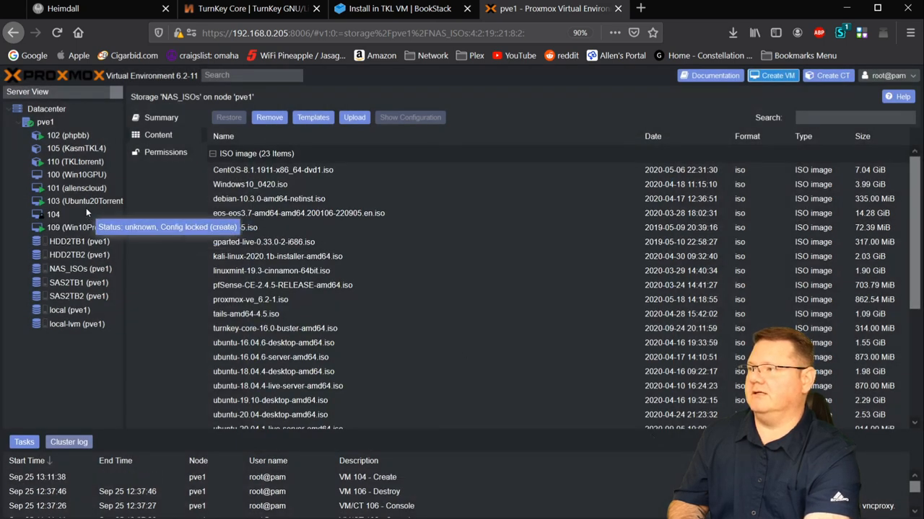
mouse_move(79, 268)
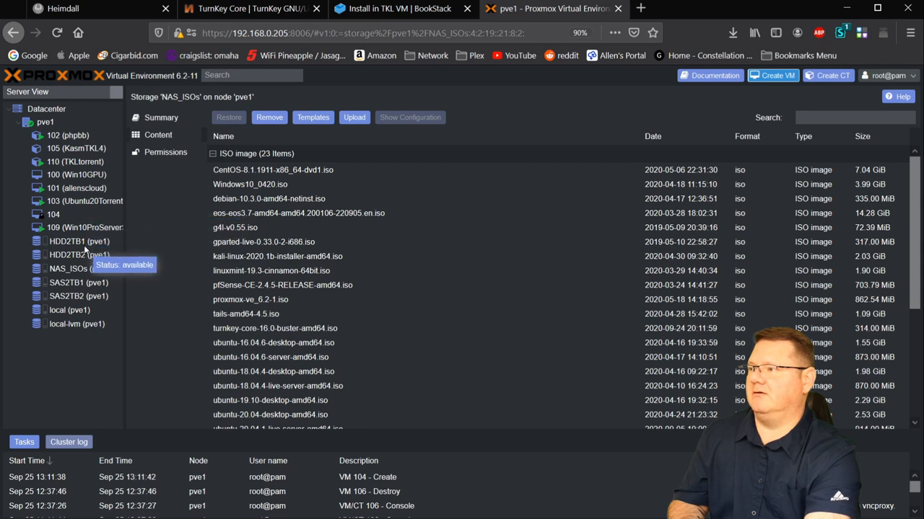
mouse_move(65, 241)
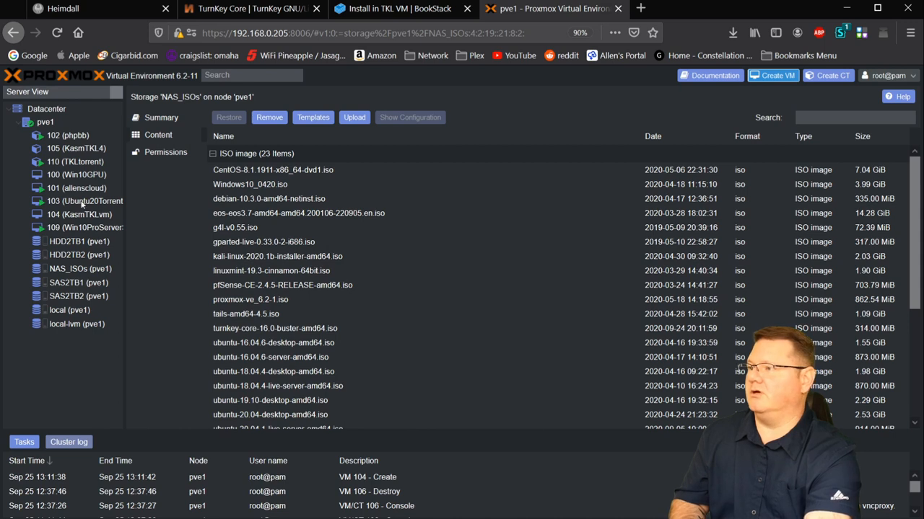
mouse_move(81, 231)
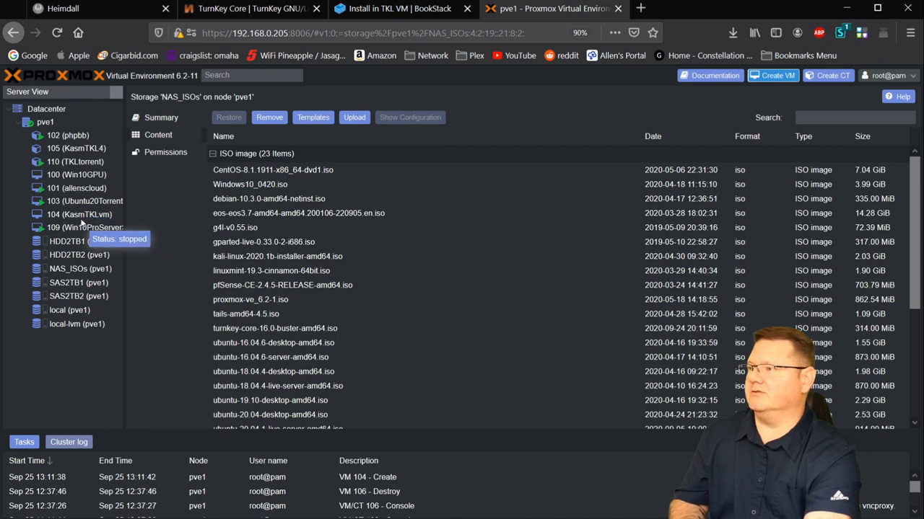
left_click(79, 213)
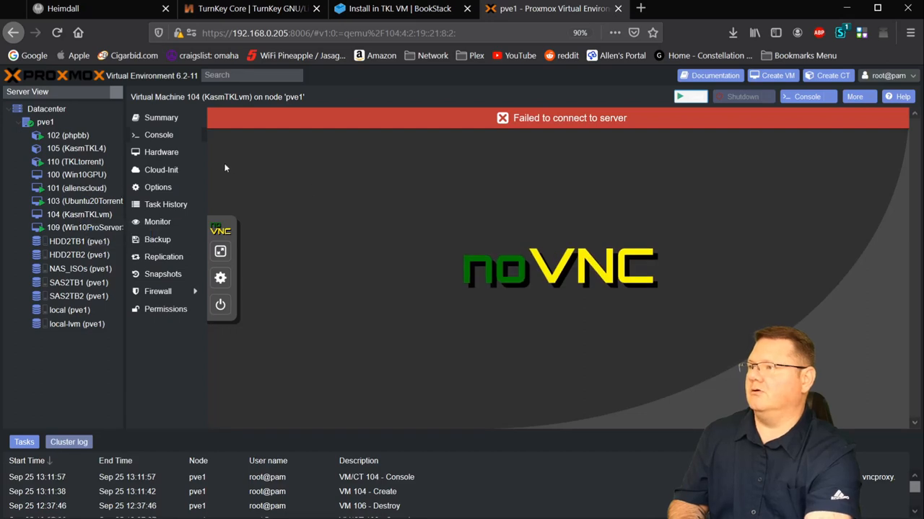
left_click(162, 151)
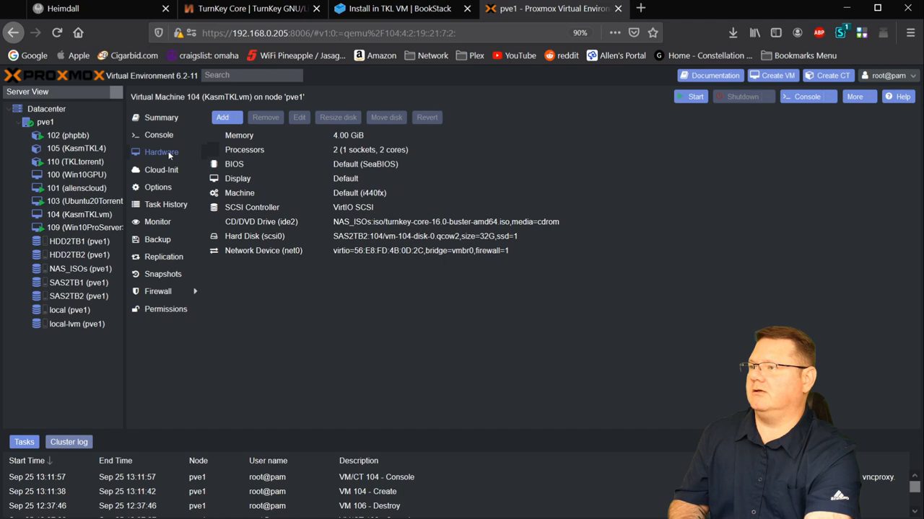
mouse_move(383, 226)
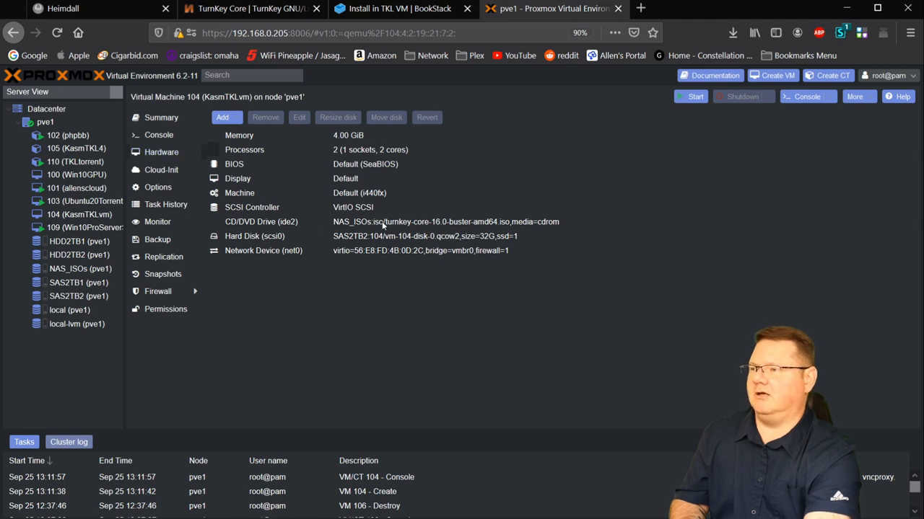
mouse_move(381, 225)
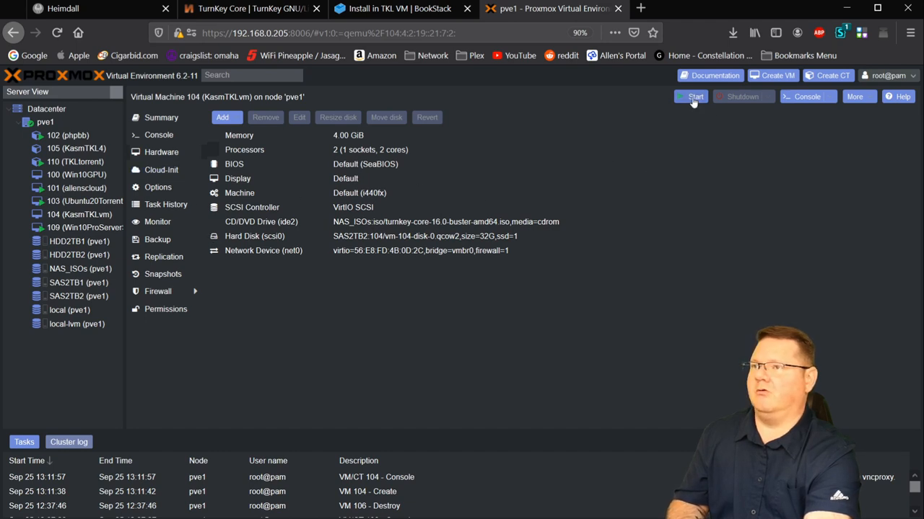
Step: Start VM 104 and complete the TurnKey installer using the full volume group and GRUB on the MBR
left_click(694, 96)
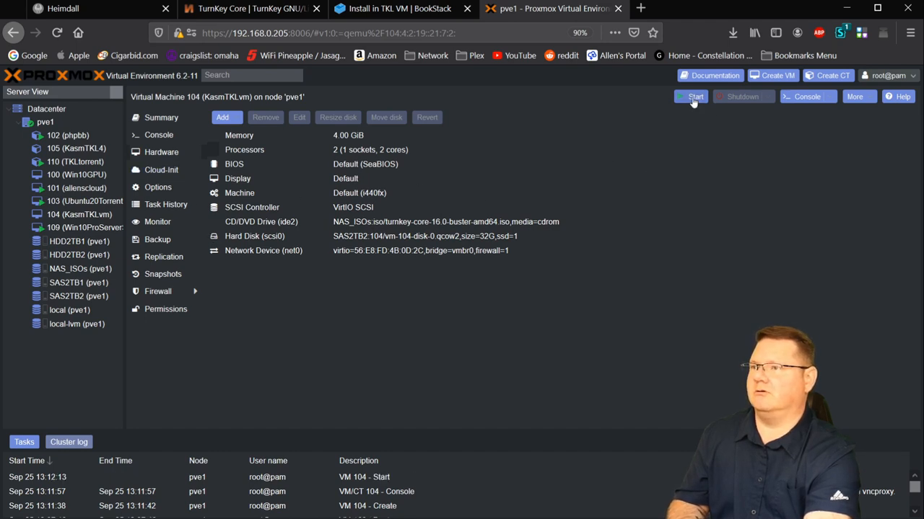
left_click(694, 96)
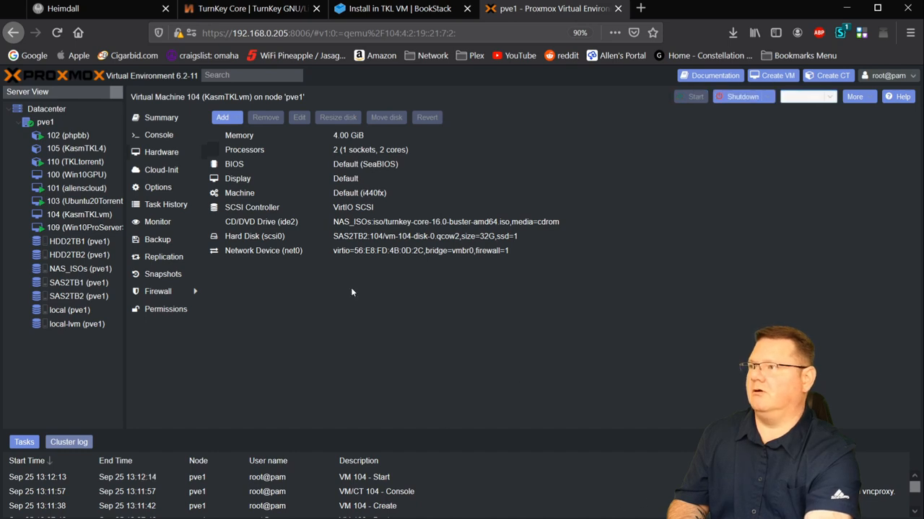
left_click(159, 135)
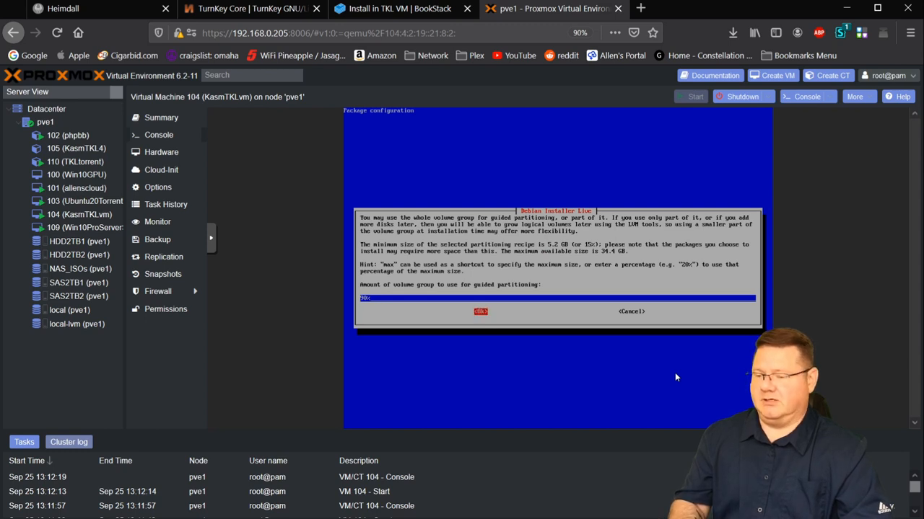
left_click(479, 312)
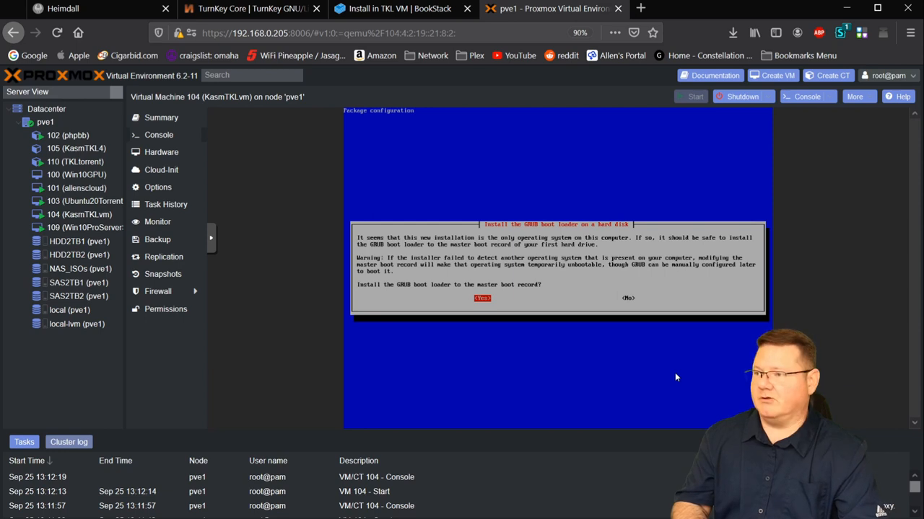
left_click(482, 297)
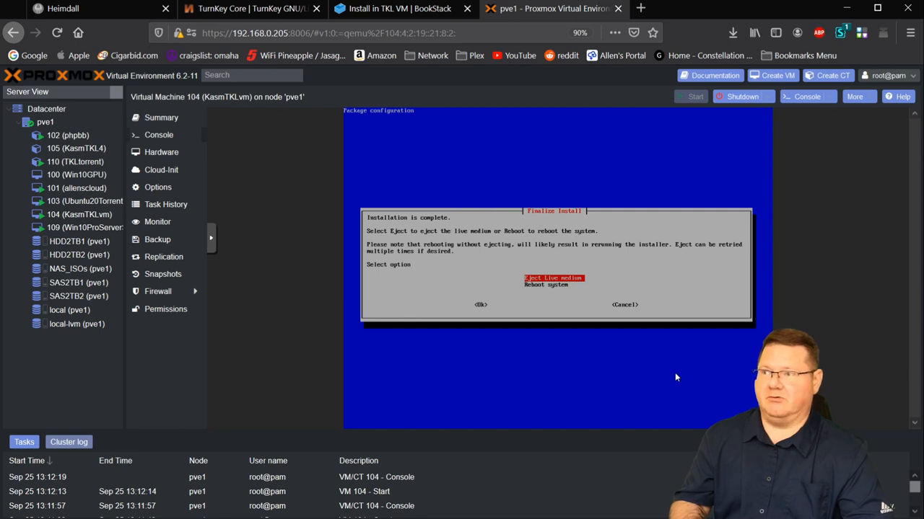
mouse_move(214, 196)
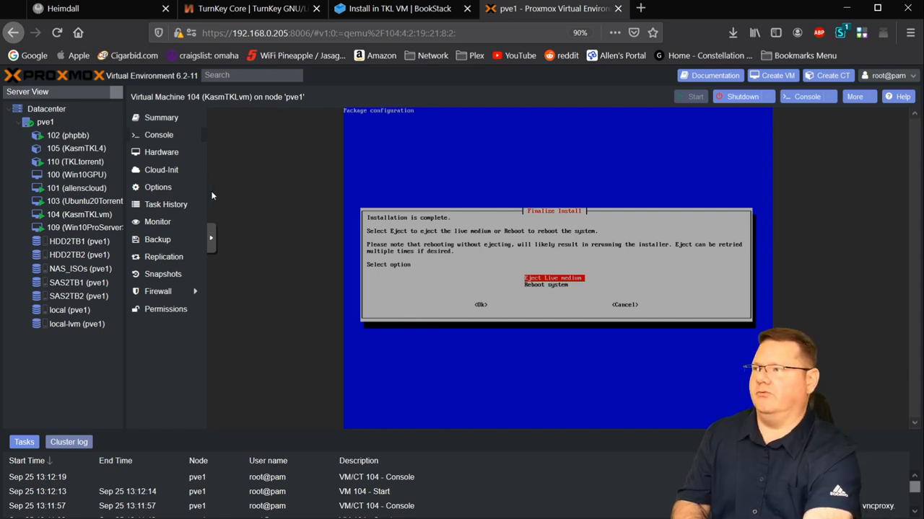
Step: Set VM 104's CD/DVD drive to no media, detaching the TurnKey ISO
left_click(162, 152)
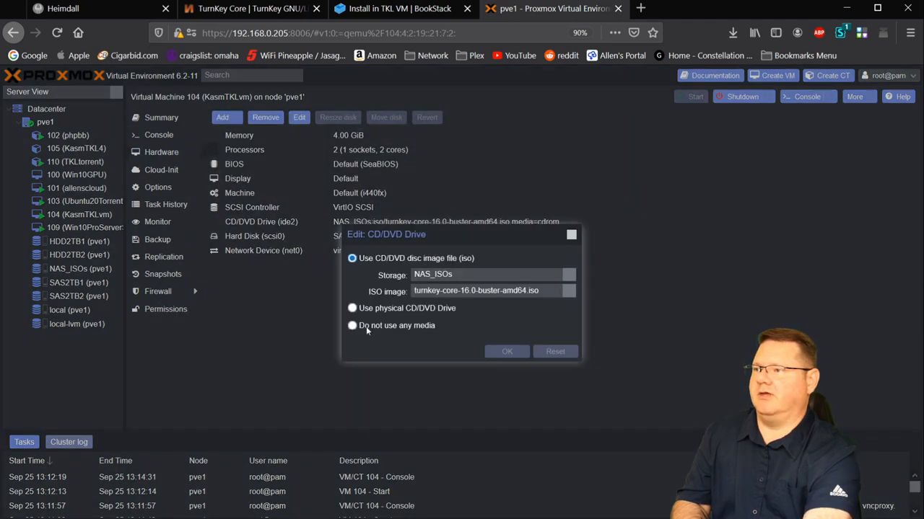
left_click(352, 326)
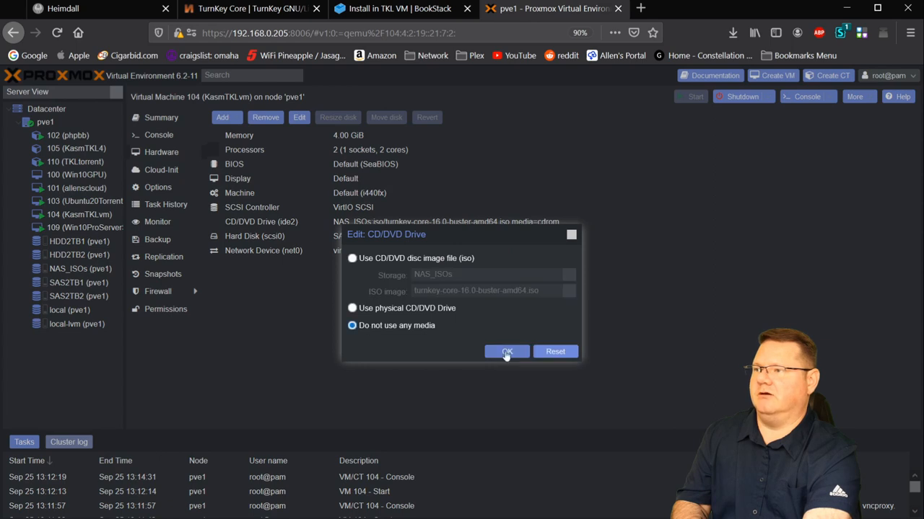
left_click(506, 352)
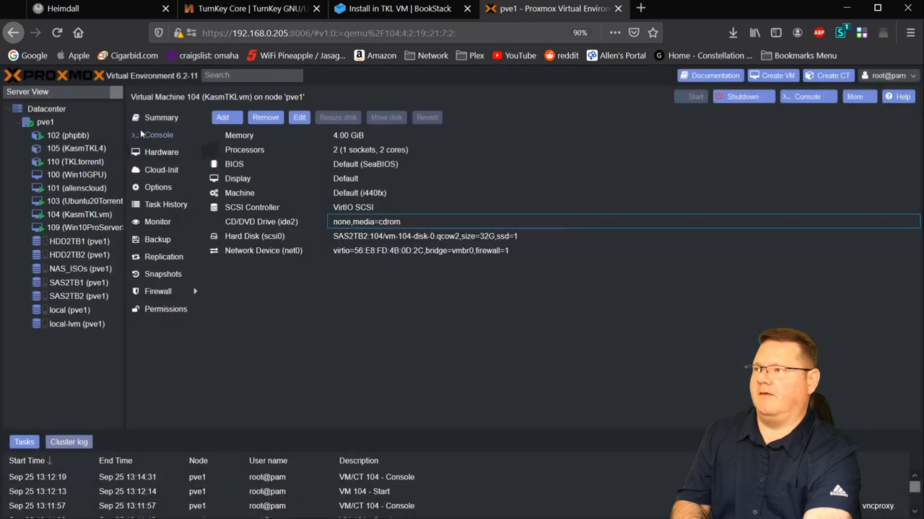
Step: In the VM console, skip alert e-mail signup, install security updates and reboot for the kernel update
left_click(159, 135)
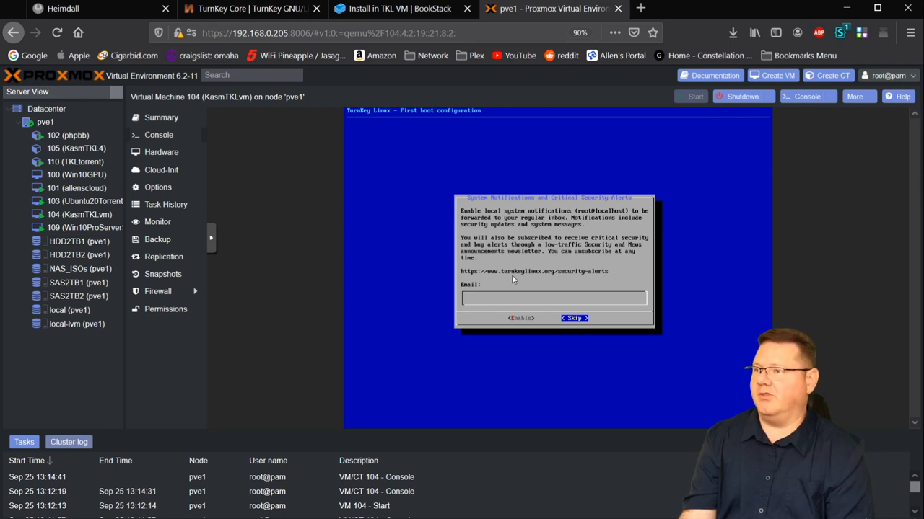
left_click(574, 318)
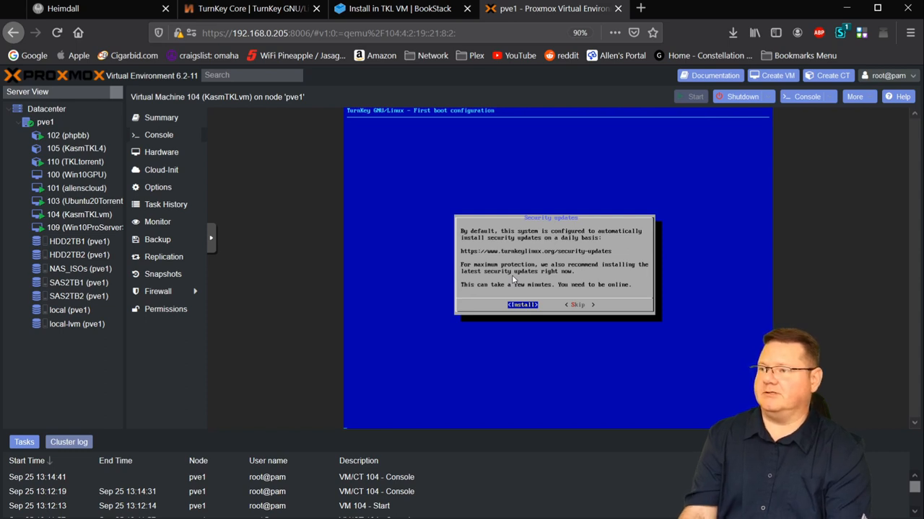
left_click(523, 305)
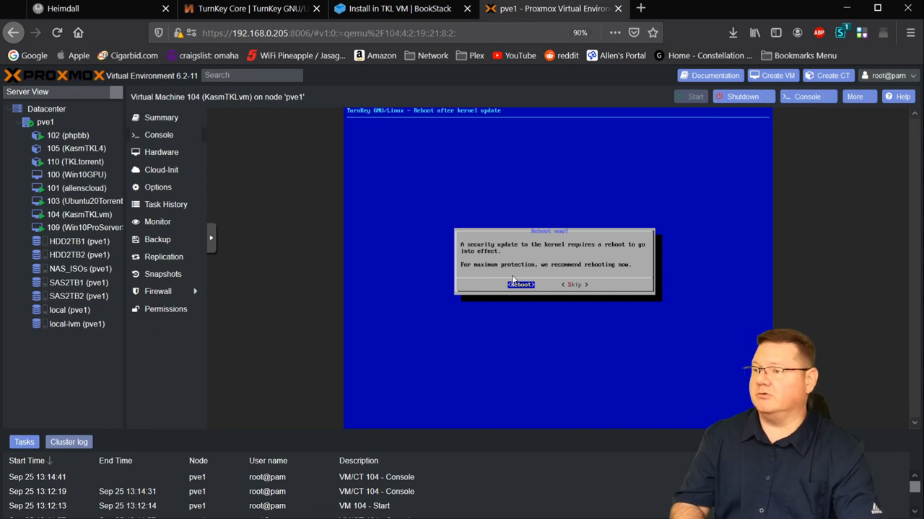
left_click(519, 283)
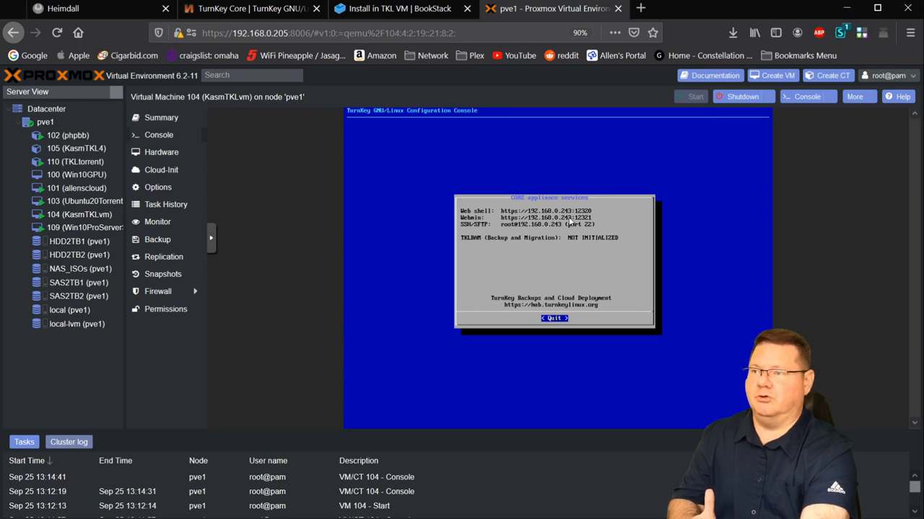
mouse_move(551, 280)
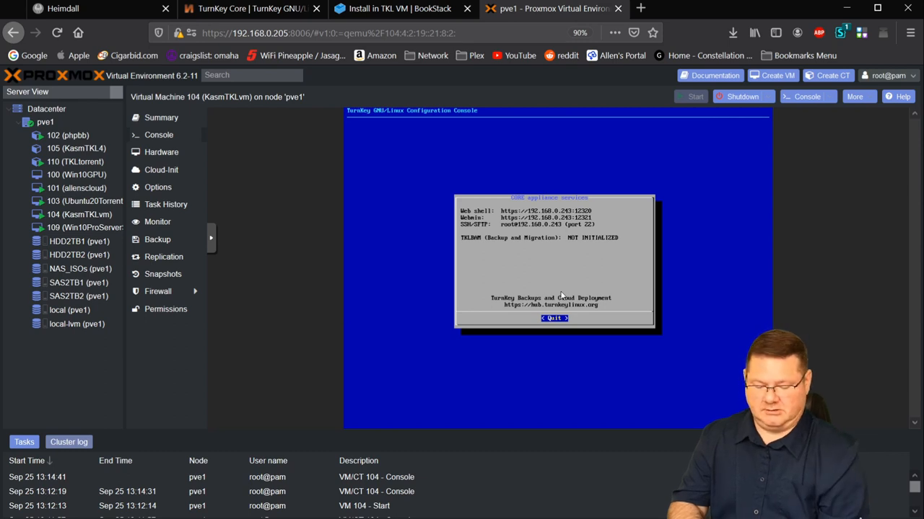
Step: Quit the TurnKey confconsole so the VM console returns to its login prompt
left_click(554, 319)
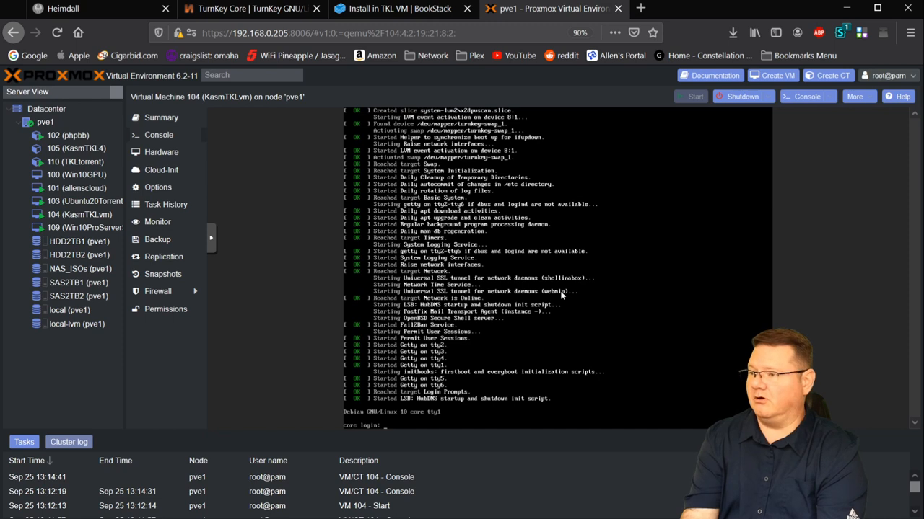
Step: Log in as root and apply static IP 192.168.0.233 with gateway 192.168.0.1 and DNS 1.1.1.1, 1.0.0.1
type("root")
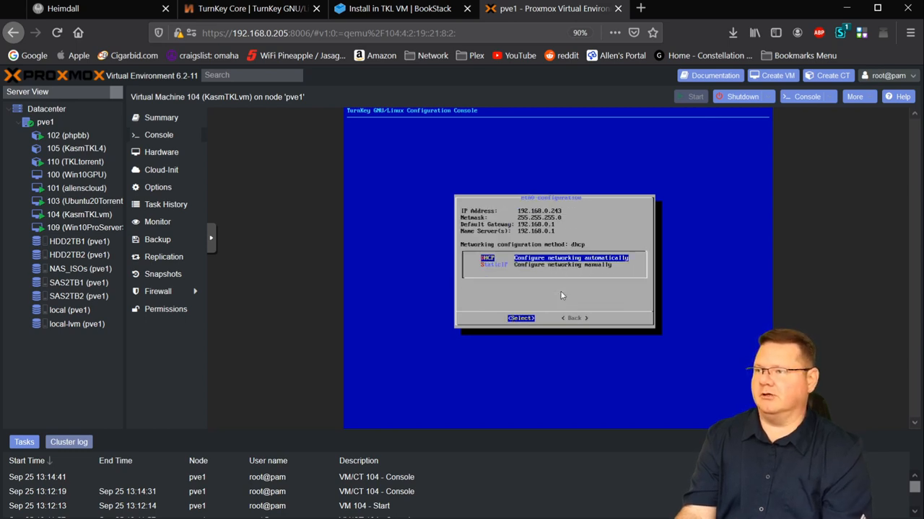
key("Down")
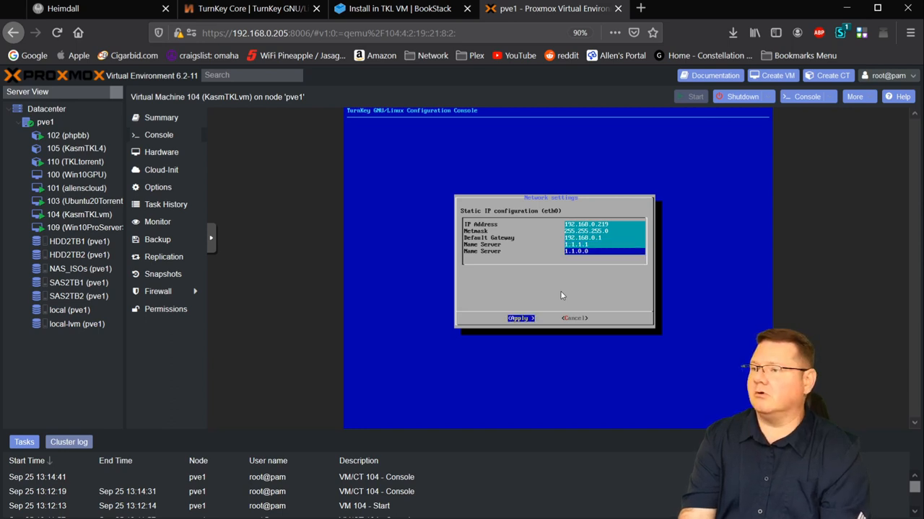
left_click(519, 319)
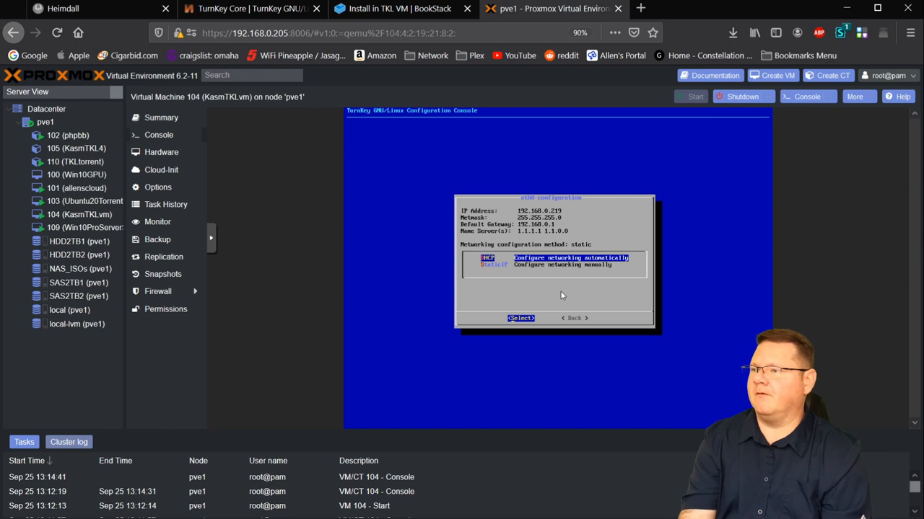
key("Tab")
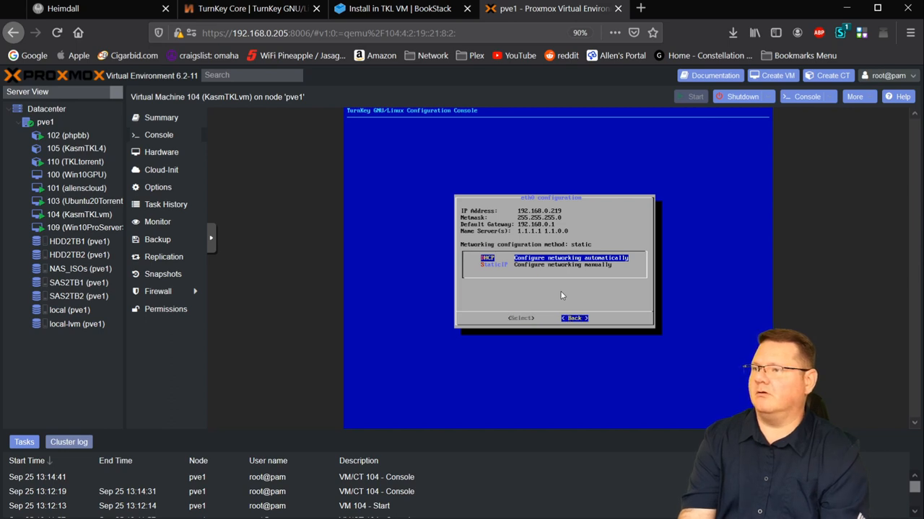
Step: Go back to the Advanced Menu, glance at Region config, and return
left_click(574, 319)
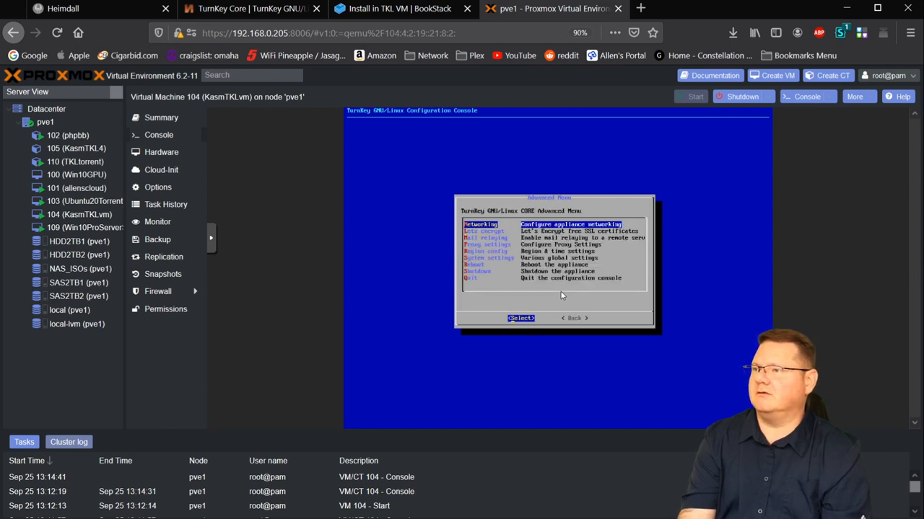
key("Down")
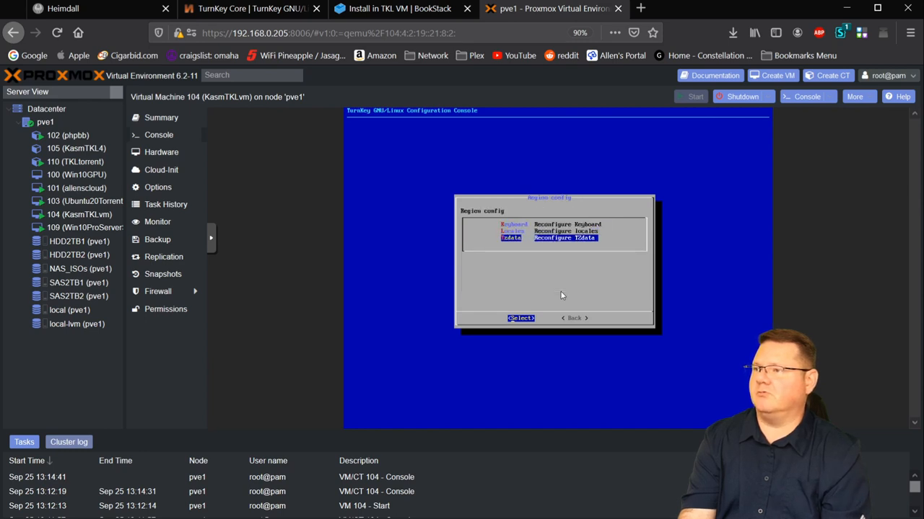
left_click(521, 319)
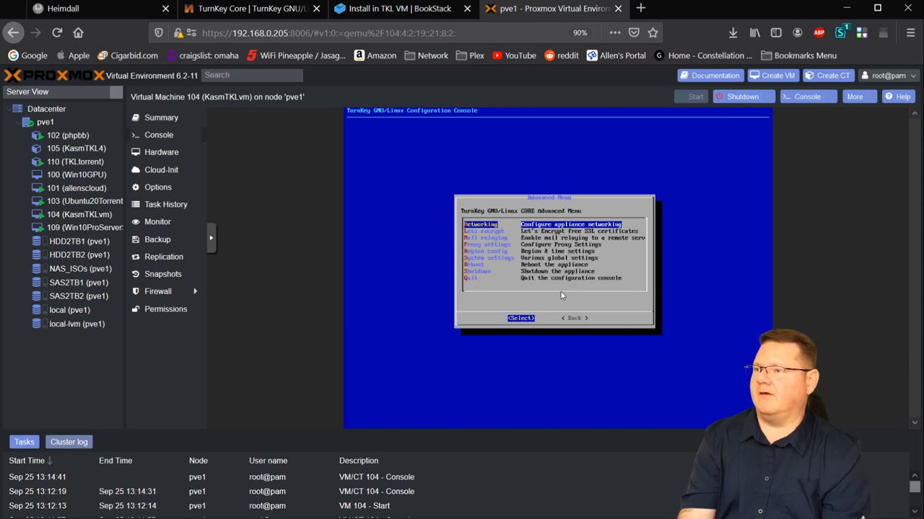
Step: Through System settings, change the VM's hostname to KasmTKLvm and confirm
key("Down")
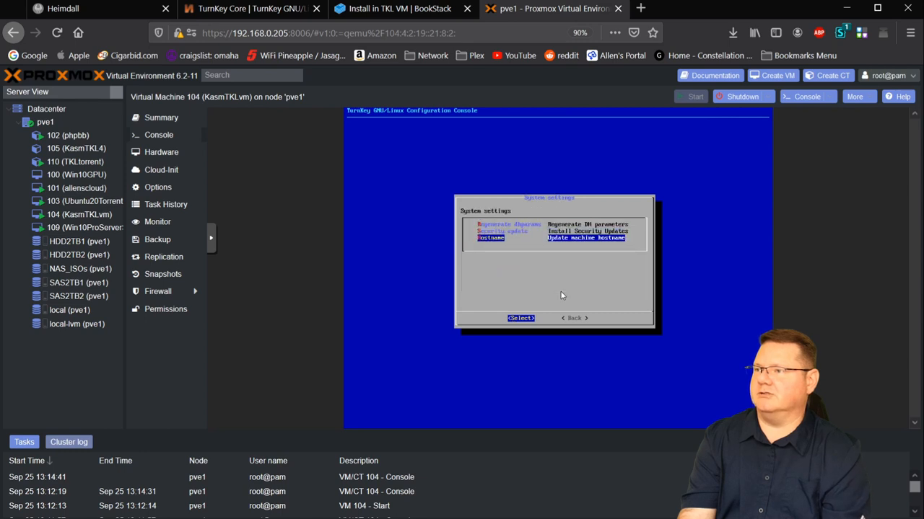
left_click(521, 319)
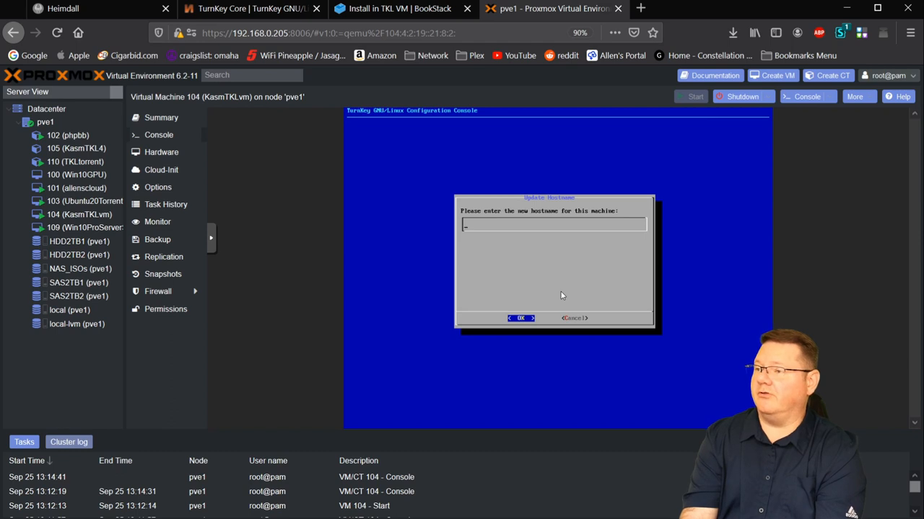
type("KasmTKL")
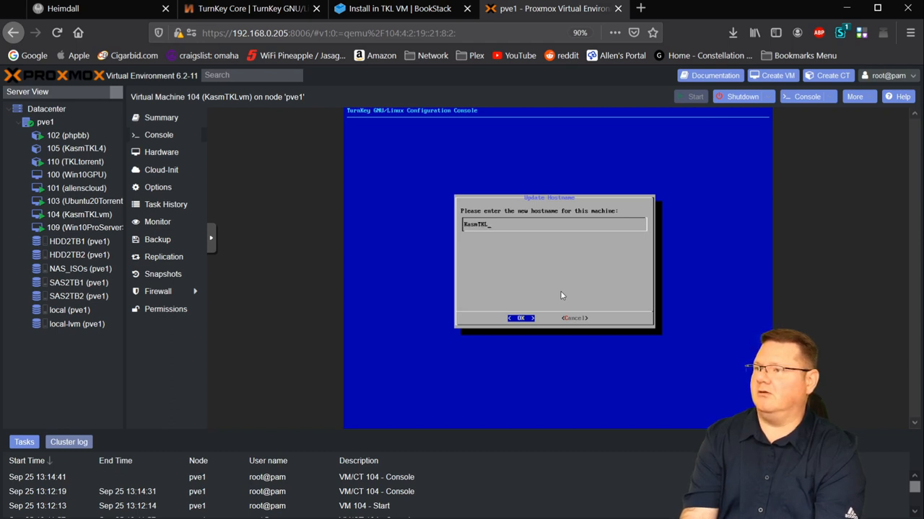
type("vm")
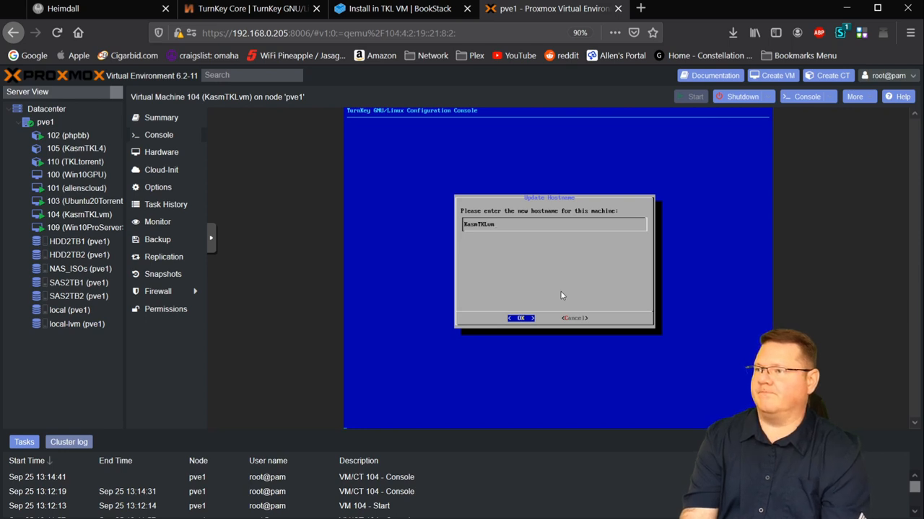
left_click(519, 319)
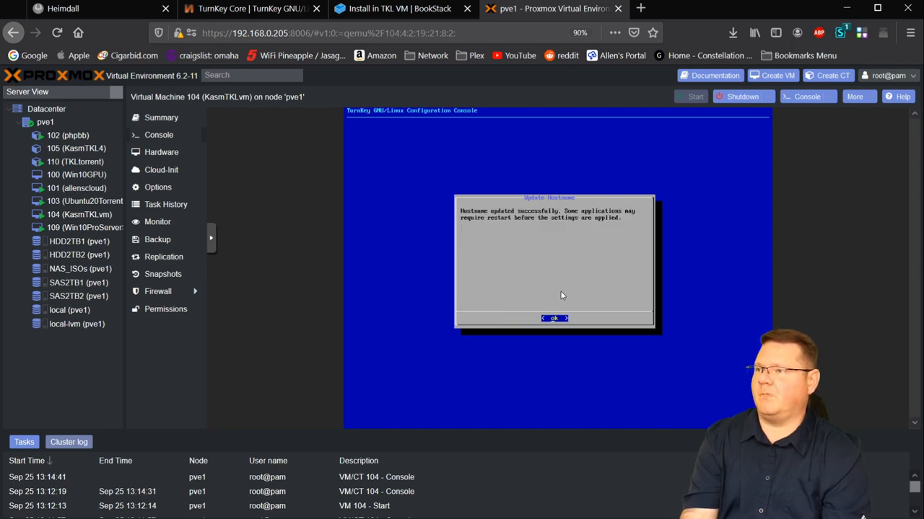
Step: Dismiss the hostname success message and boot the default Debian GNU/Linux GRUB entry
left_click(554, 319)
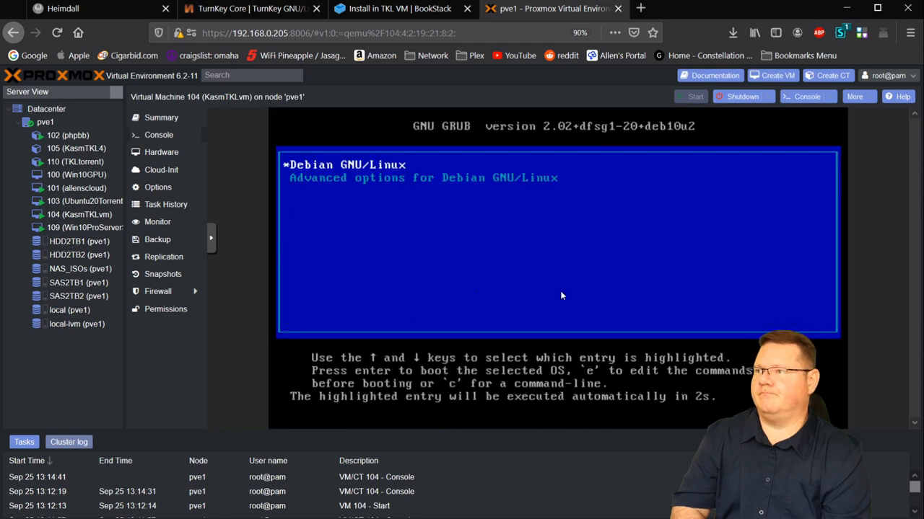
key("Return")
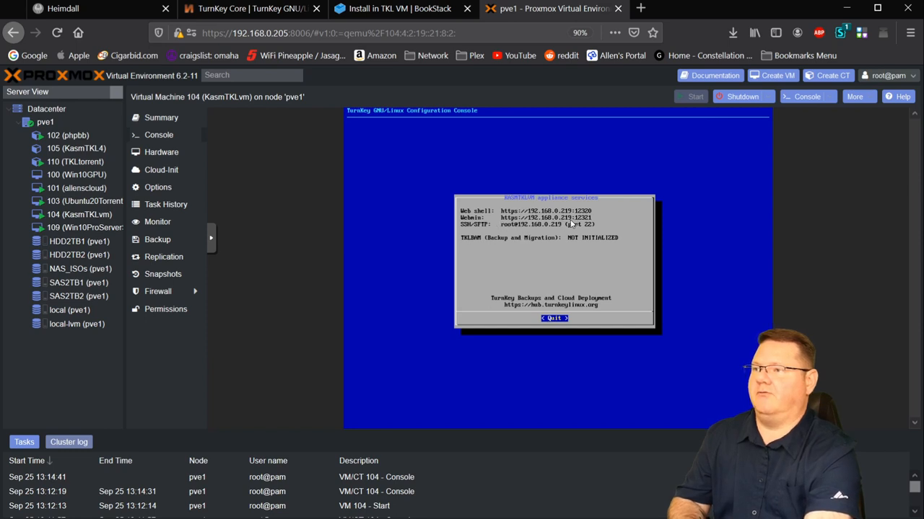
mouse_move(570, 225)
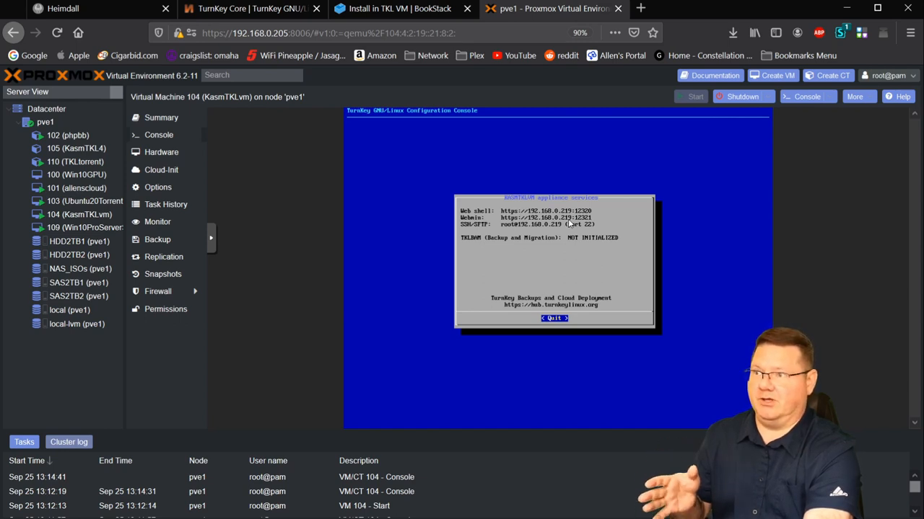
mouse_move(488, 222)
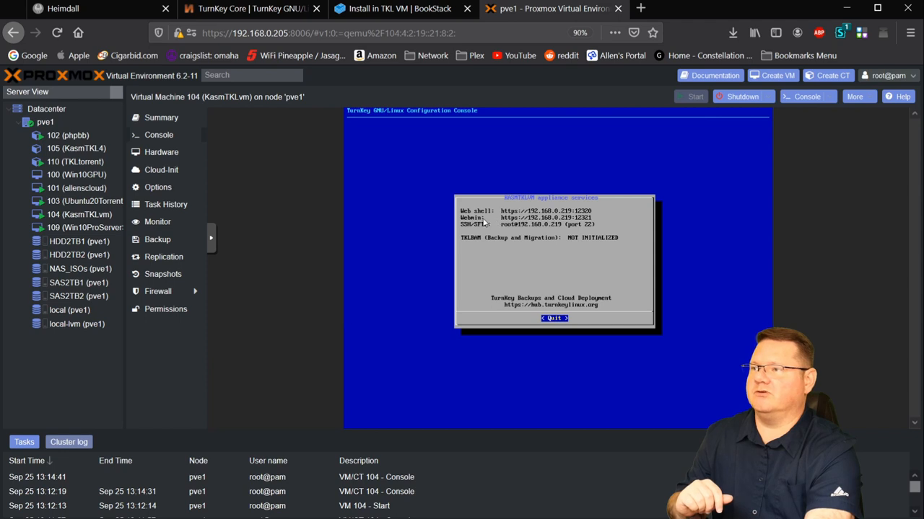
mouse_move(523, 260)
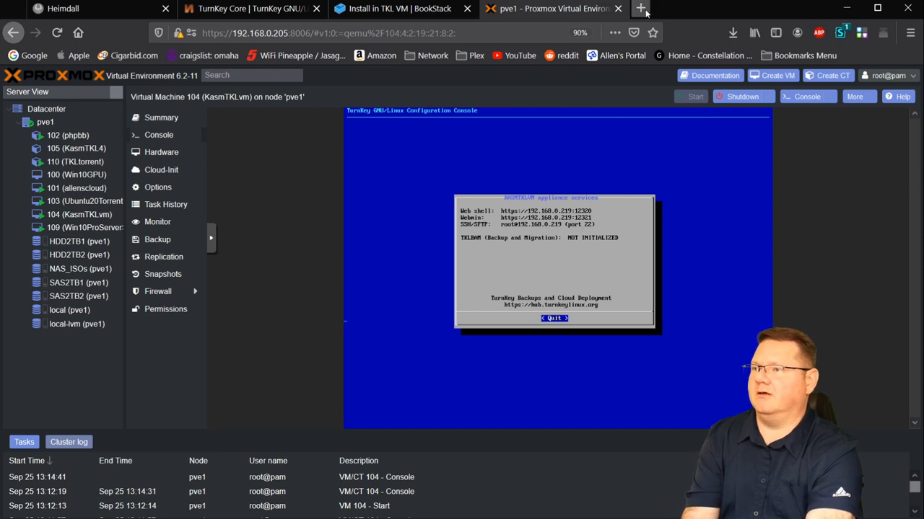
left_click(641, 9)
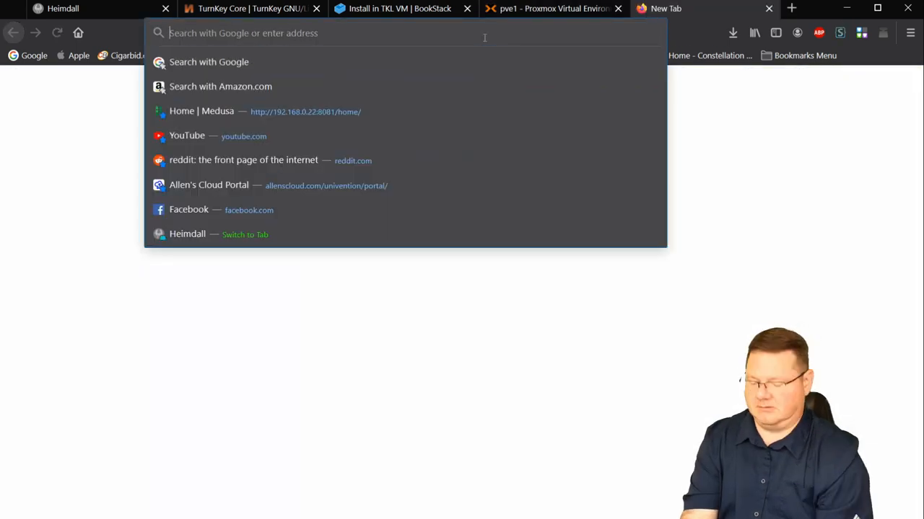
type("https://")
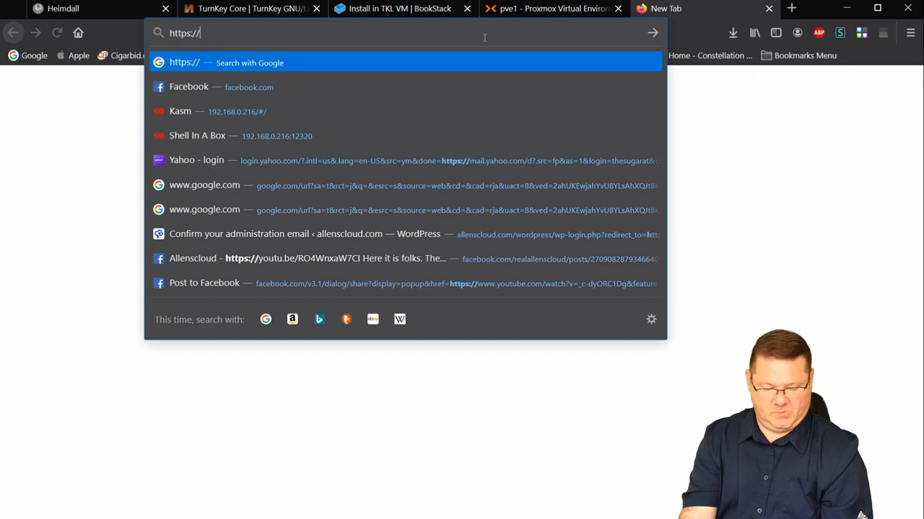
type("192.168.0.1/")
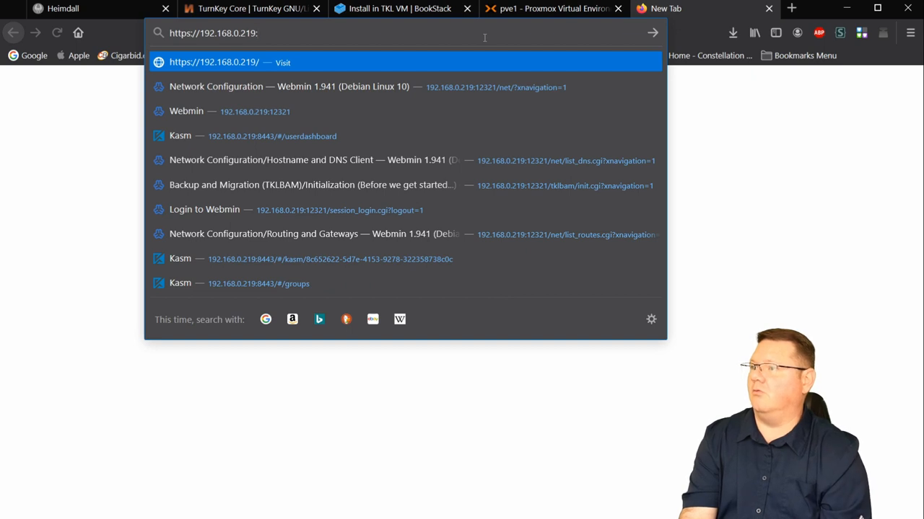
type("1")
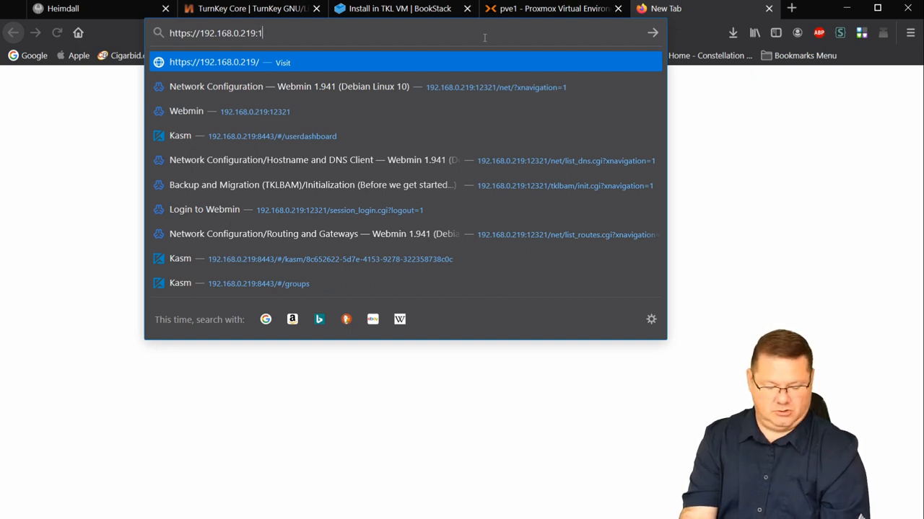
type("12321")
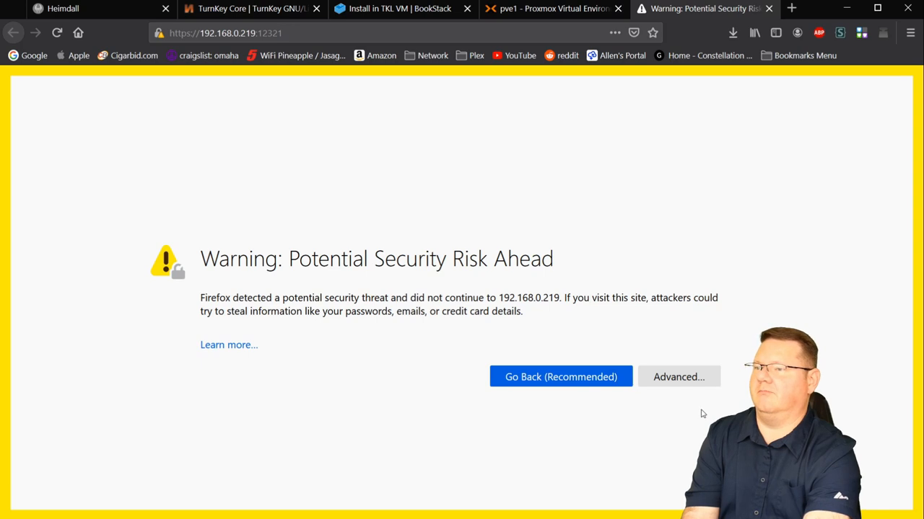
left_click(678, 376)
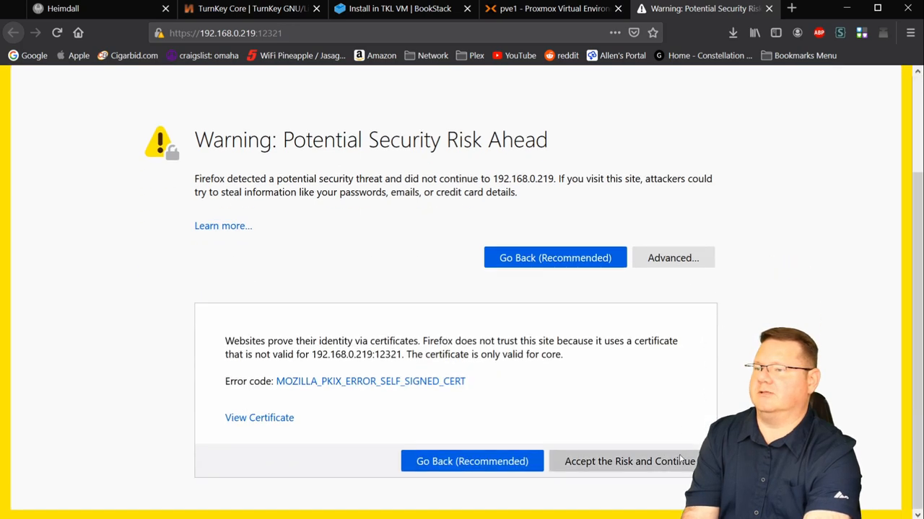
Step: Accept the self-signed certificate risk and sign in to Webmin as root
left_click(629, 461)
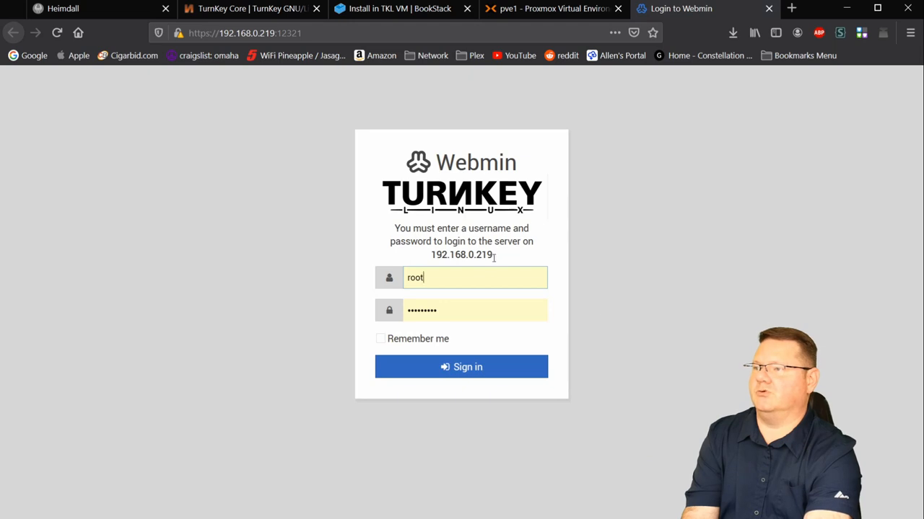
double_click(461, 254)
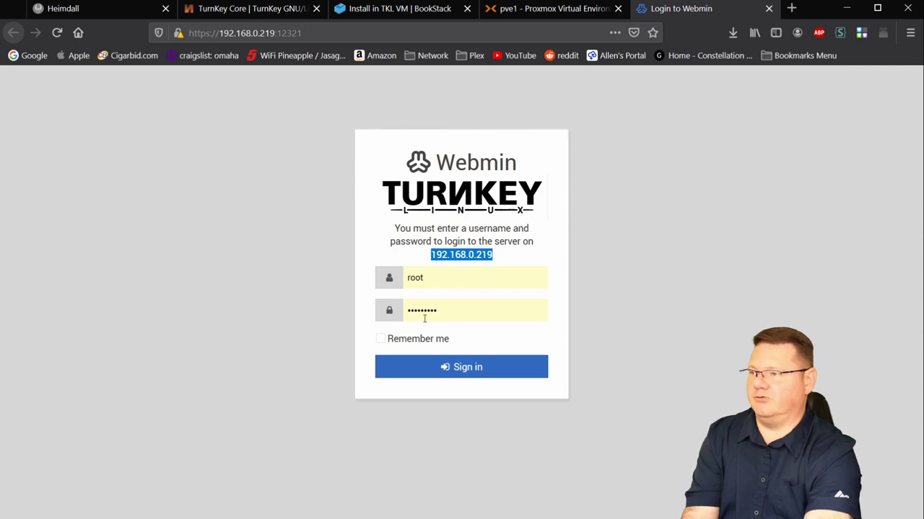
mouse_move(482, 373)
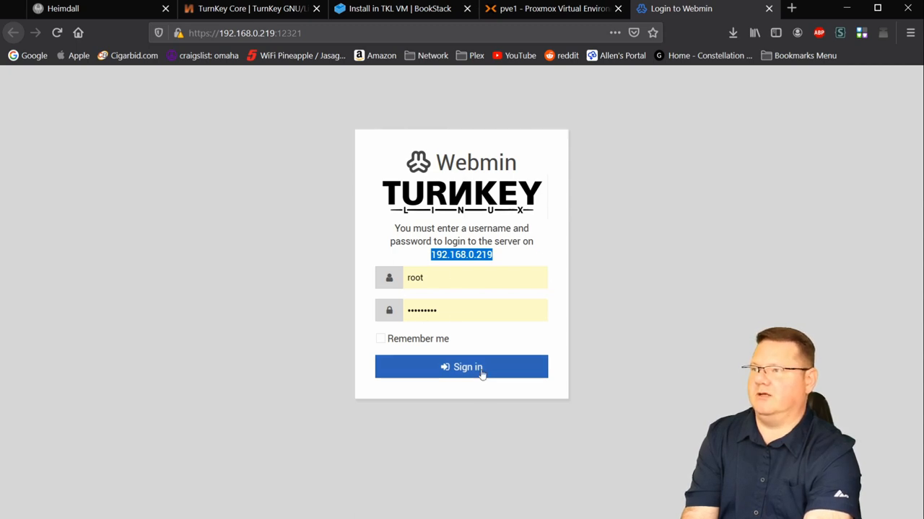
left_click(462, 367)
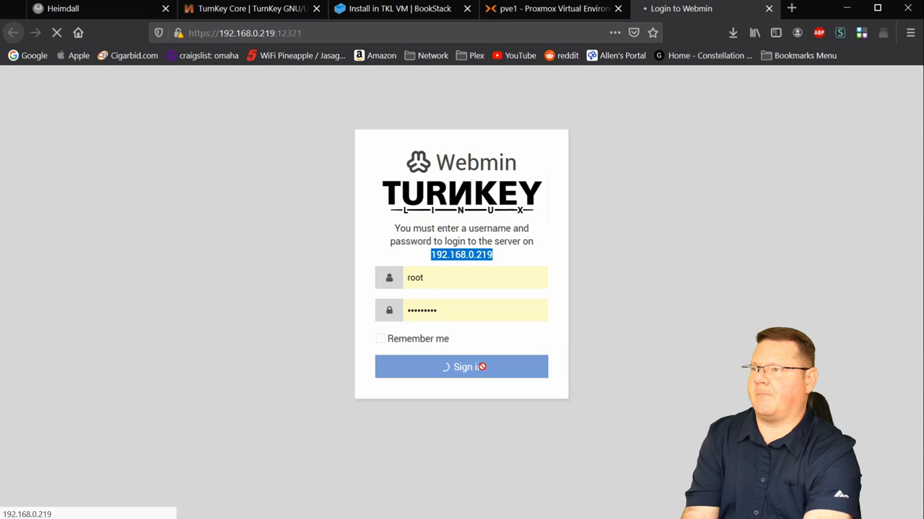
left_click(462, 367)
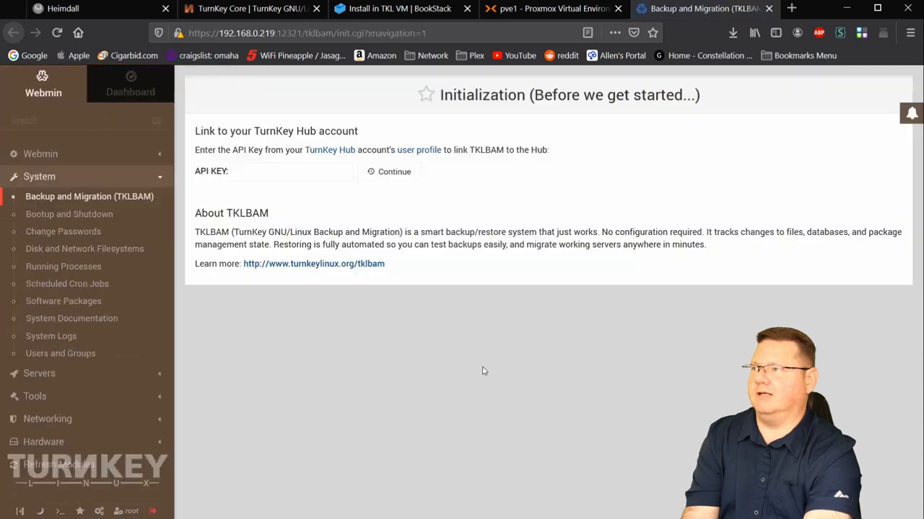
mouse_move(531, 417)
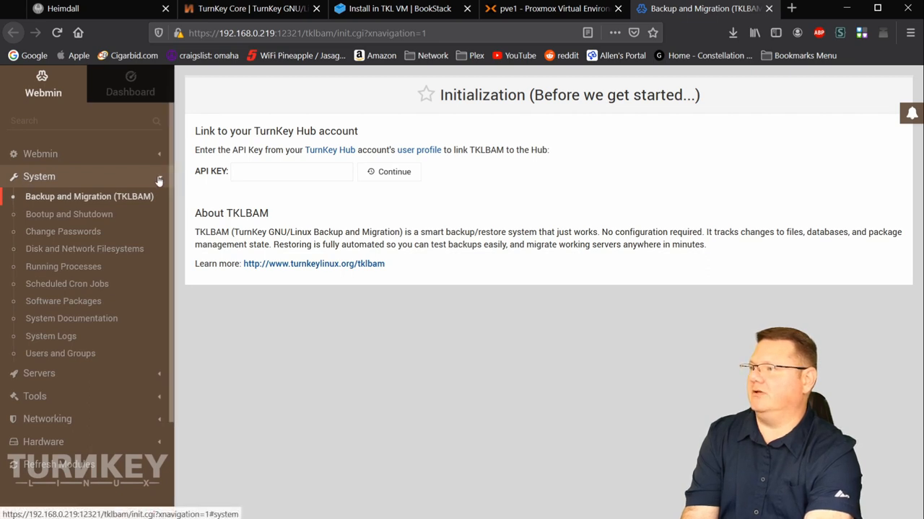
left_click(39, 176)
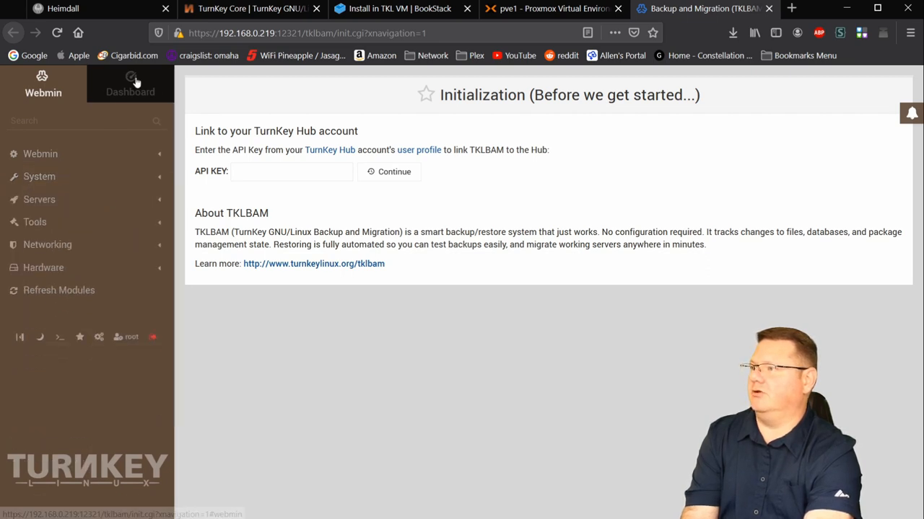
left_click(130, 84)
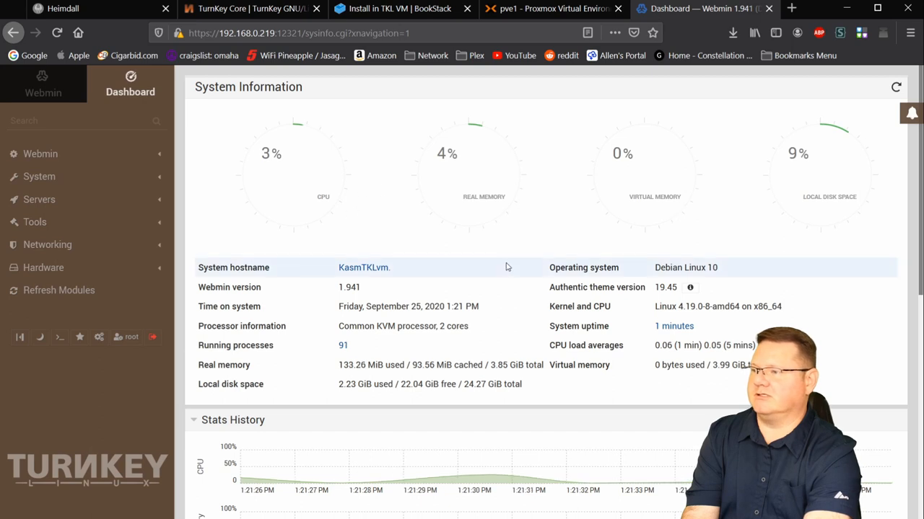
scroll("down", 3)
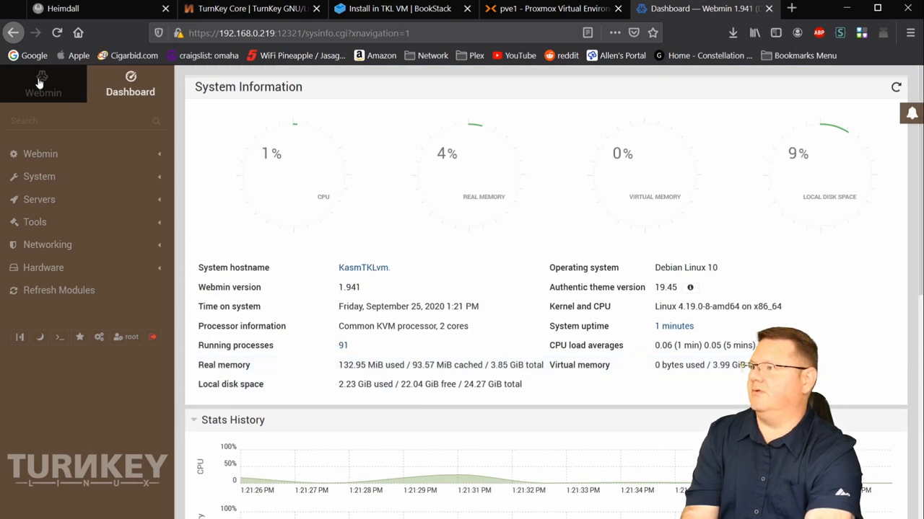
left_click(39, 176)
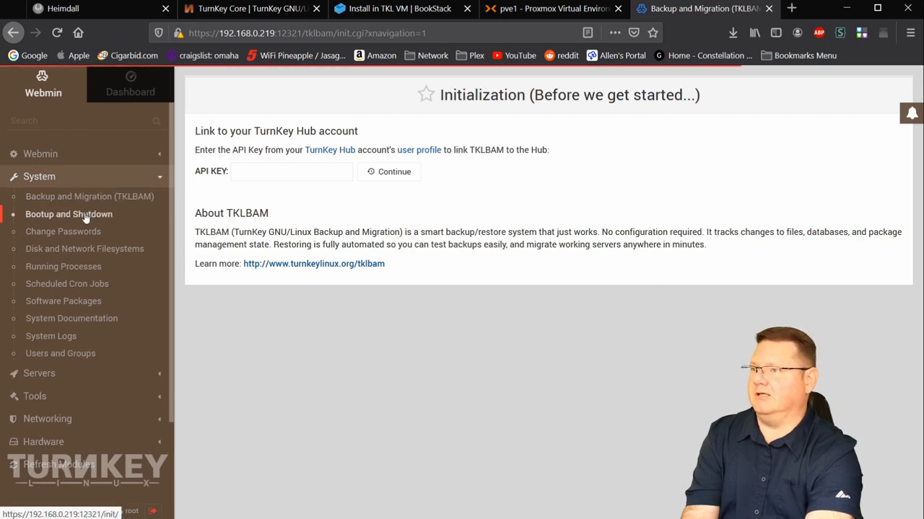
Step: Show Webmin's Bootup and Shutdown service list and review it down to webmin.service
left_click(70, 213)
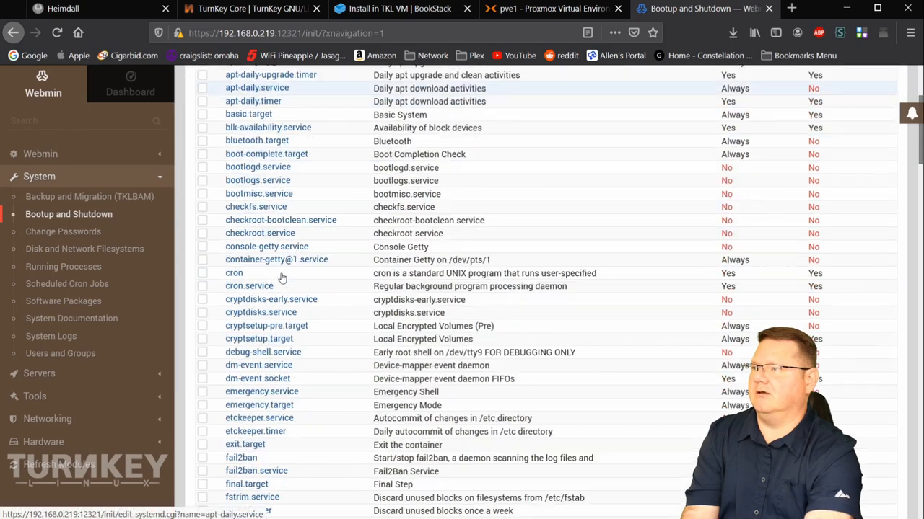
scroll("down", 3)
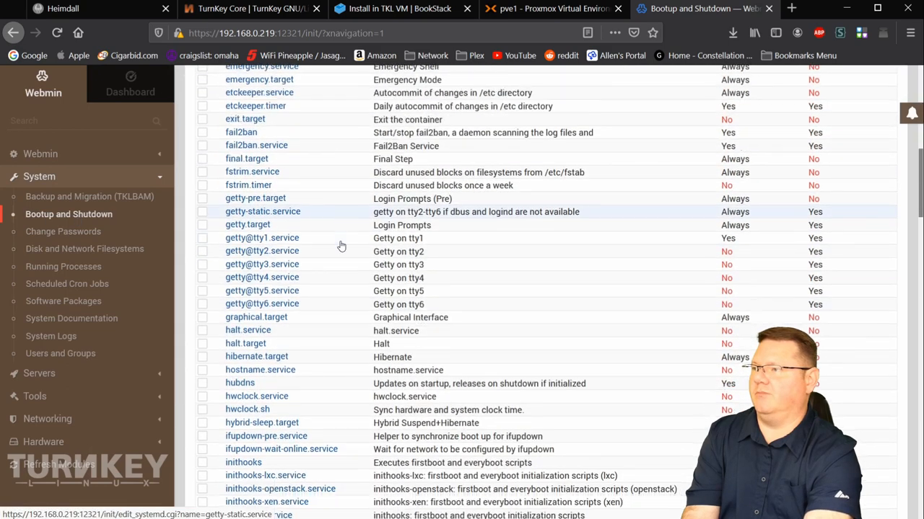
scroll("down", 3)
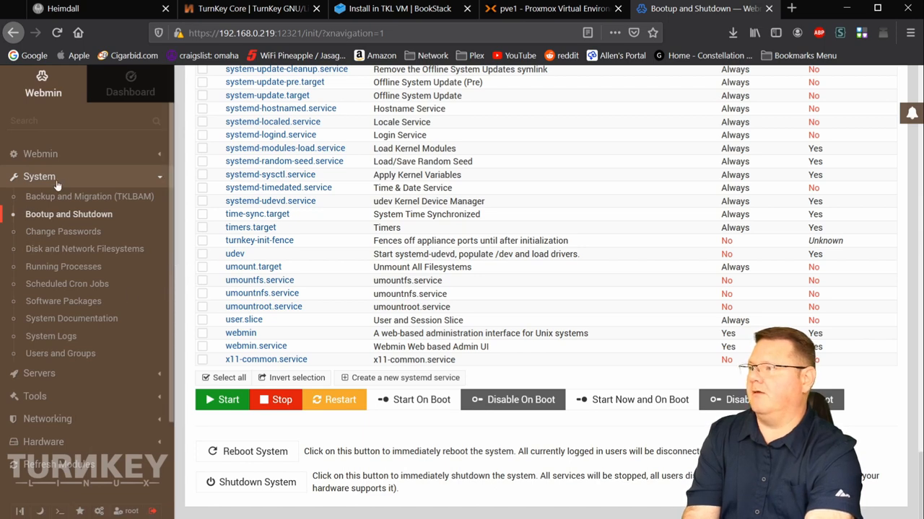
Step: Browse the System, Servers and Tools menus, then reach Networking > Network Configuration
left_click(39, 199)
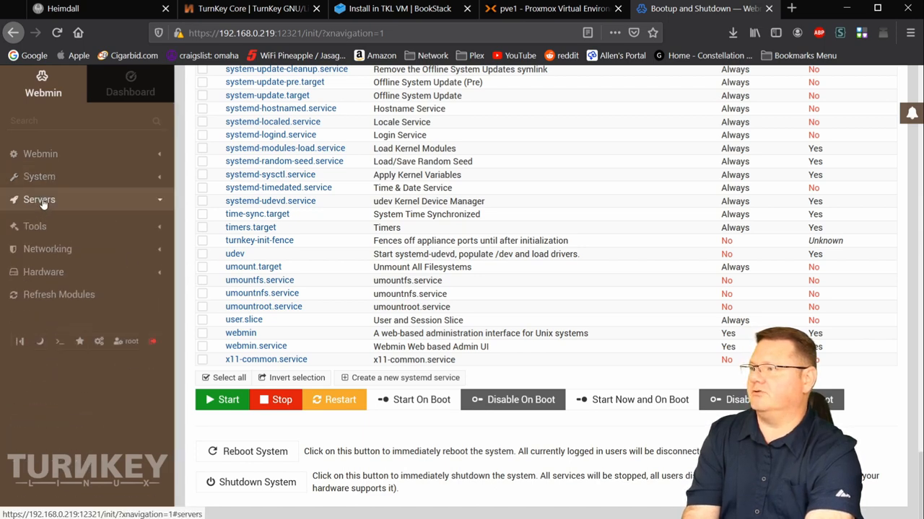
left_click(39, 200)
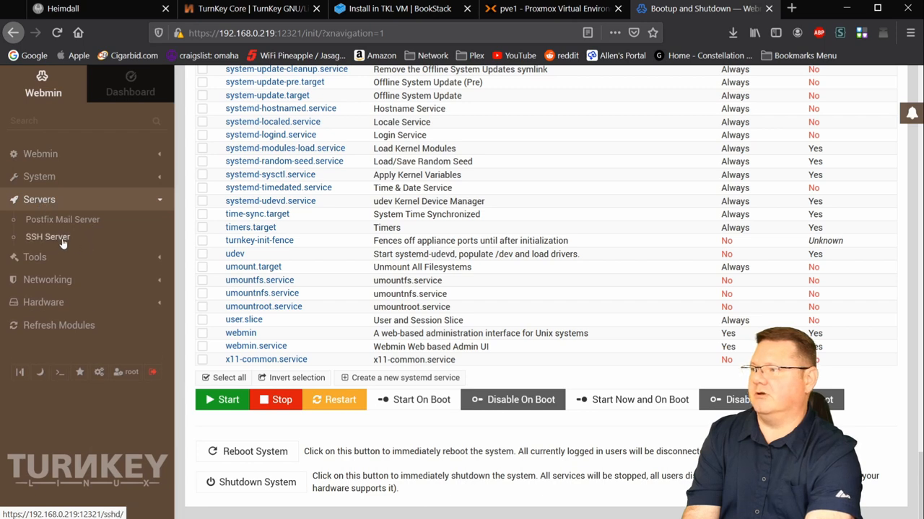
mouse_move(63, 219)
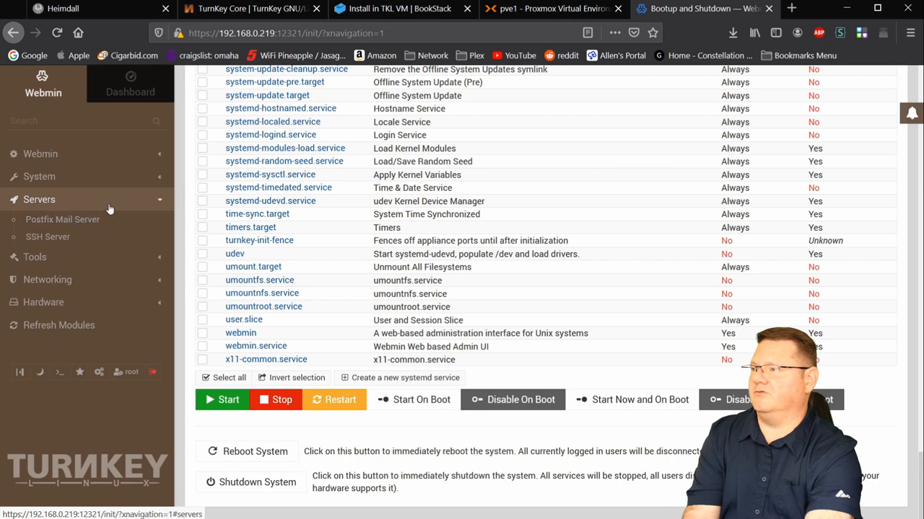
left_click(39, 199)
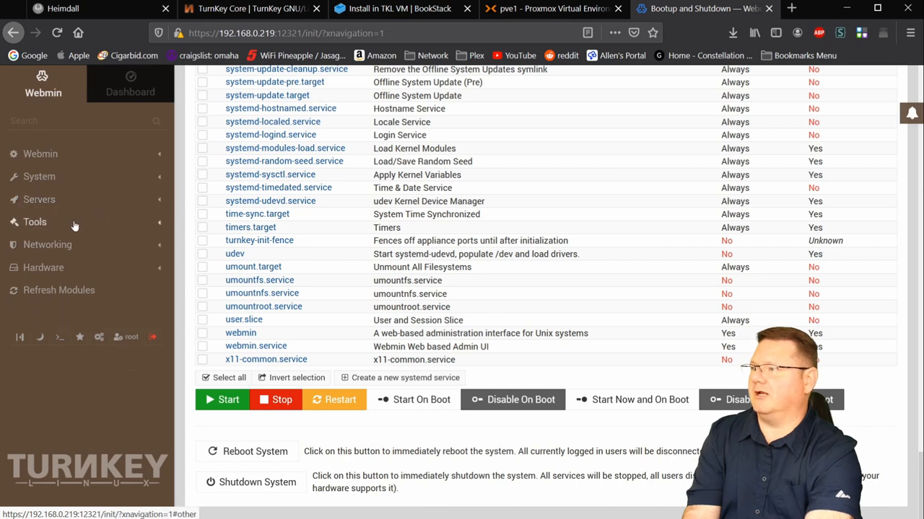
left_click(35, 222)
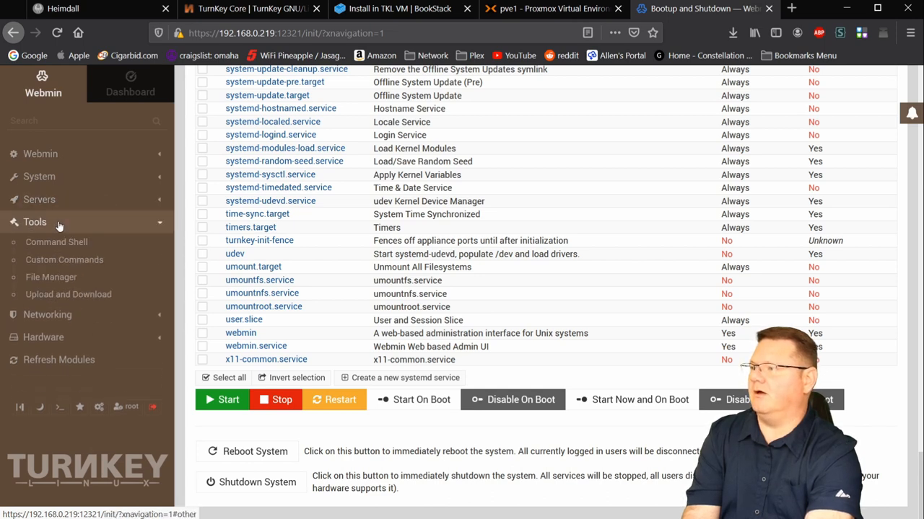
mouse_move(50, 277)
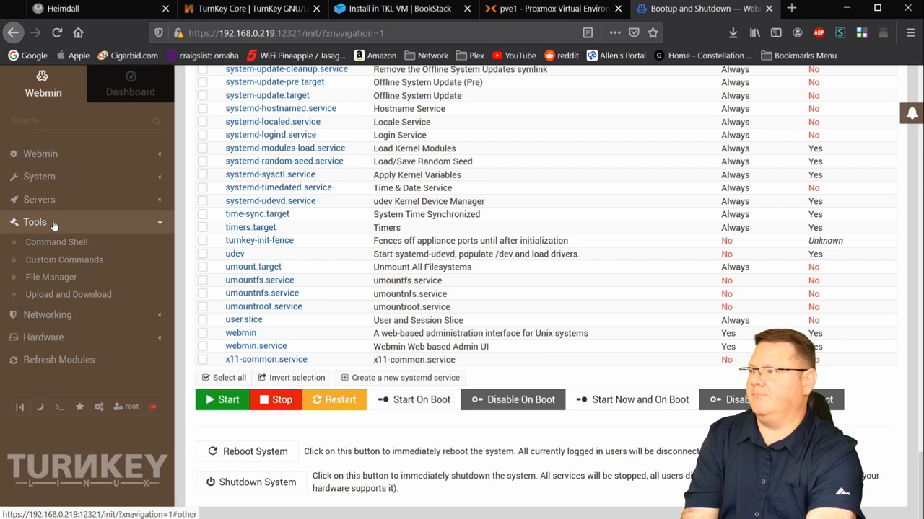
left_click(46, 245)
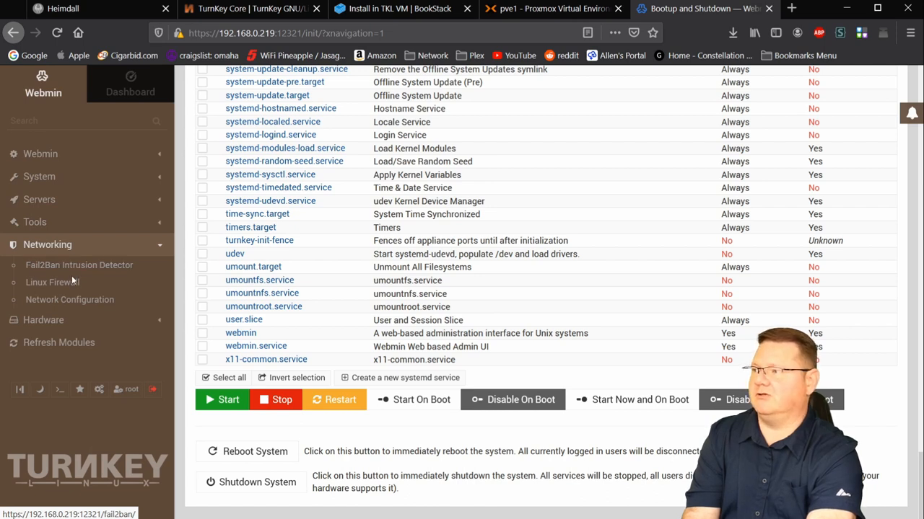
mouse_move(70, 298)
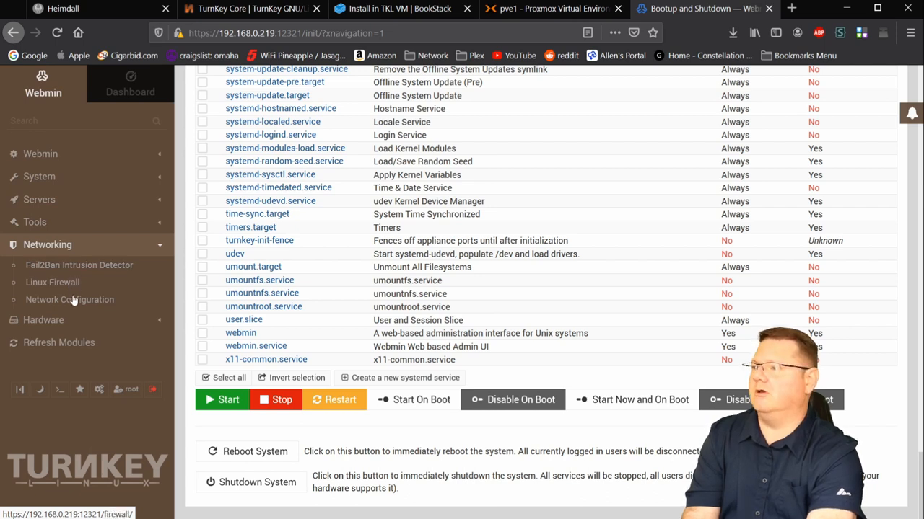
left_click(70, 299)
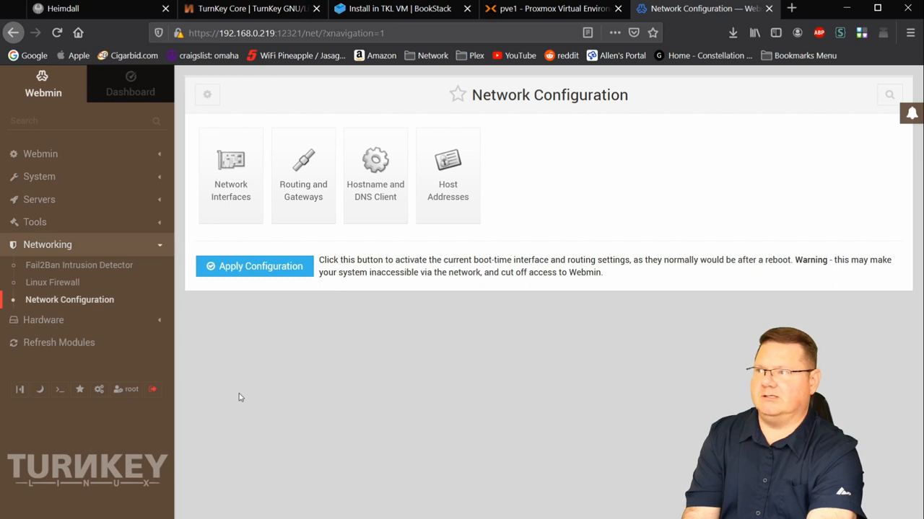
mouse_move(231, 199)
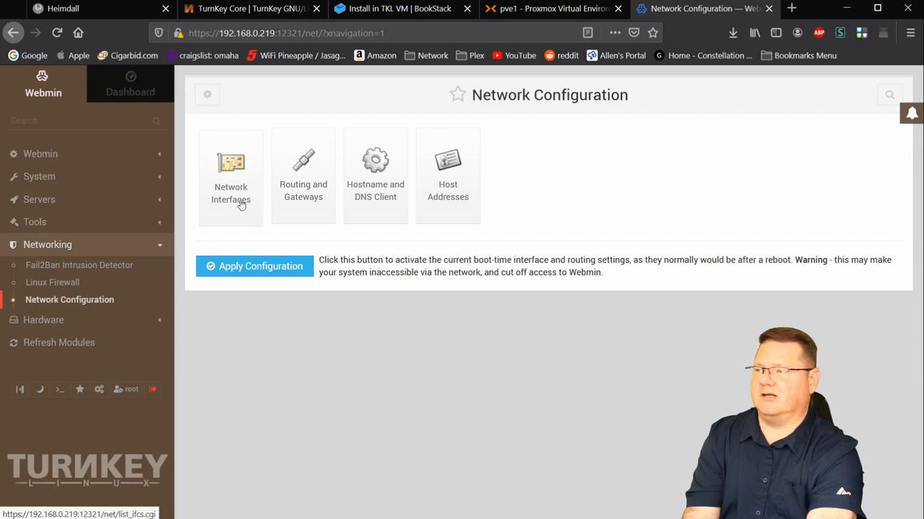
mouse_move(232, 230)
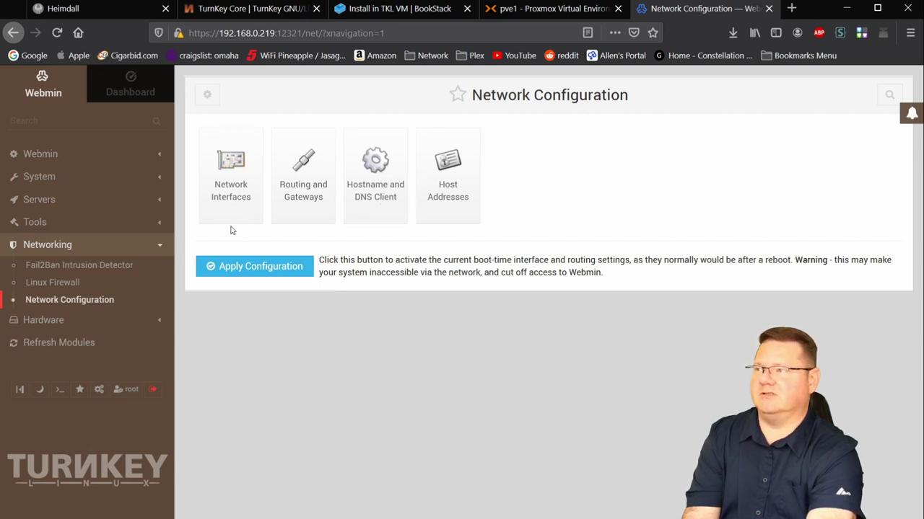
left_click(231, 160)
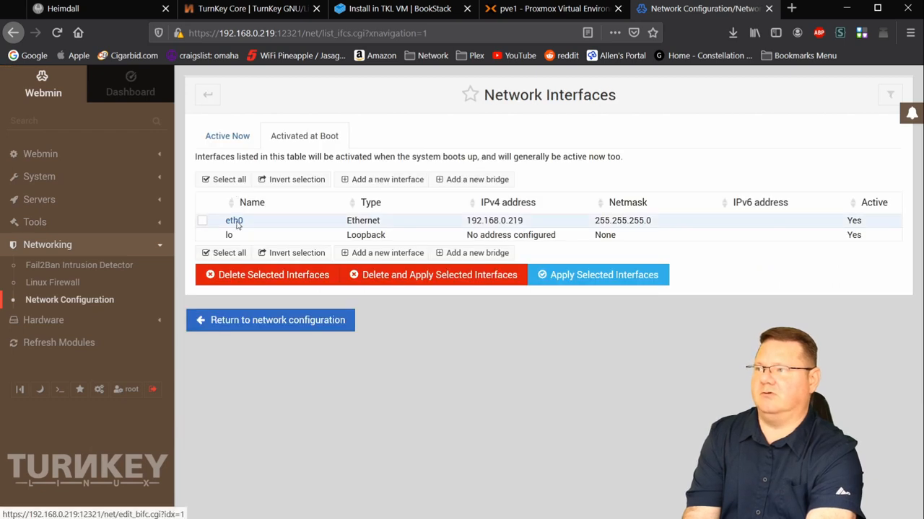
mouse_move(248, 224)
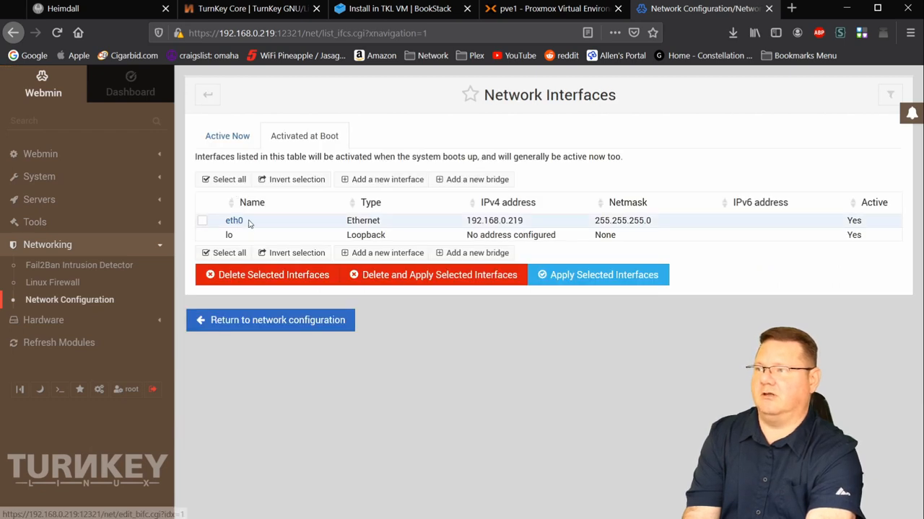
mouse_move(508, 228)
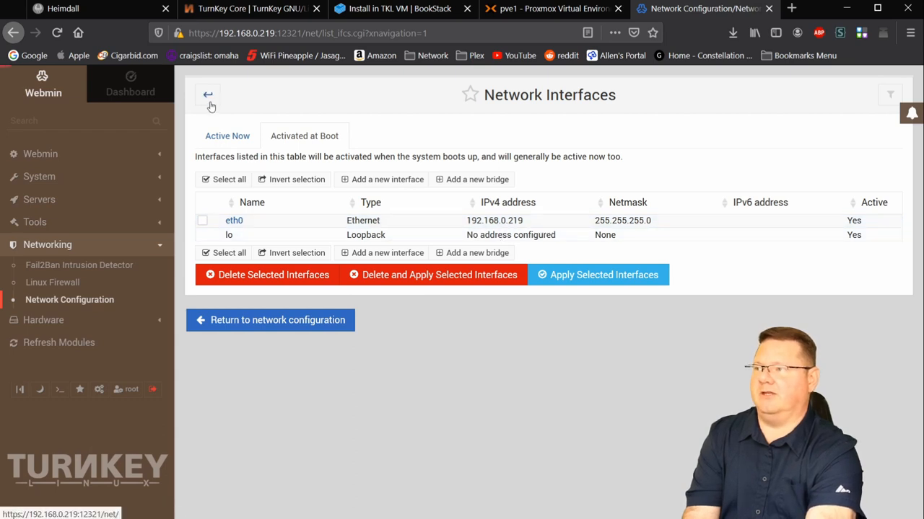
left_click(208, 95)
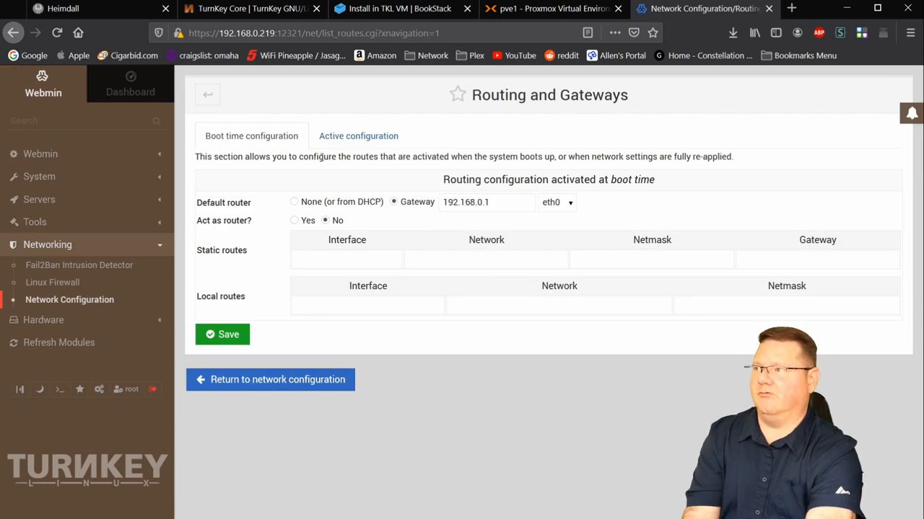
left_click(269, 379)
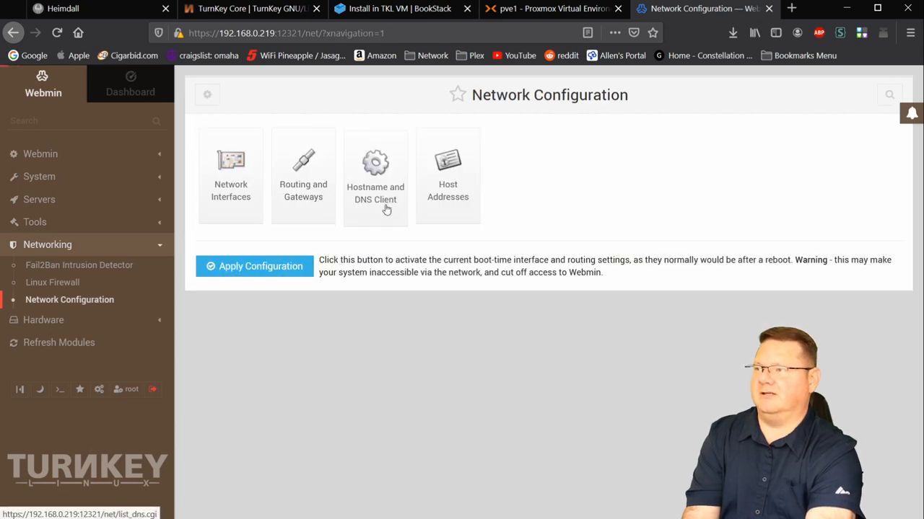
left_click(375, 174)
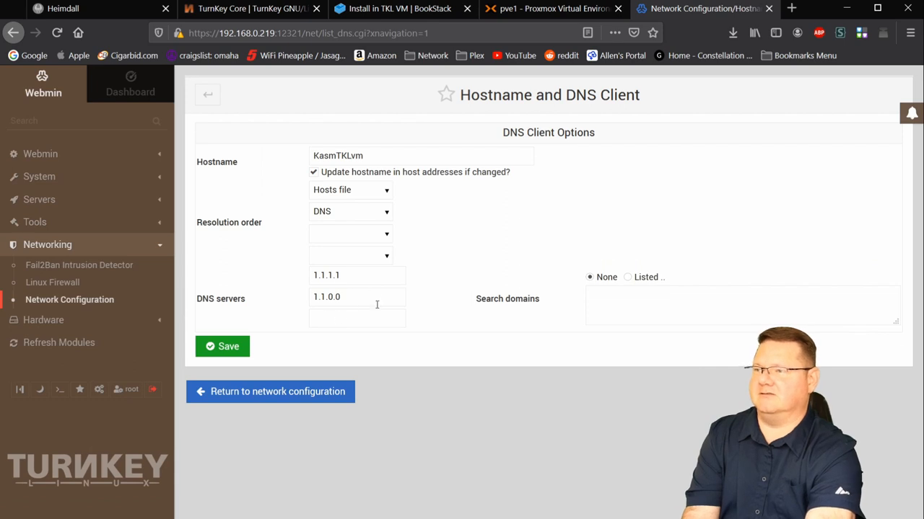
mouse_move(229, 105)
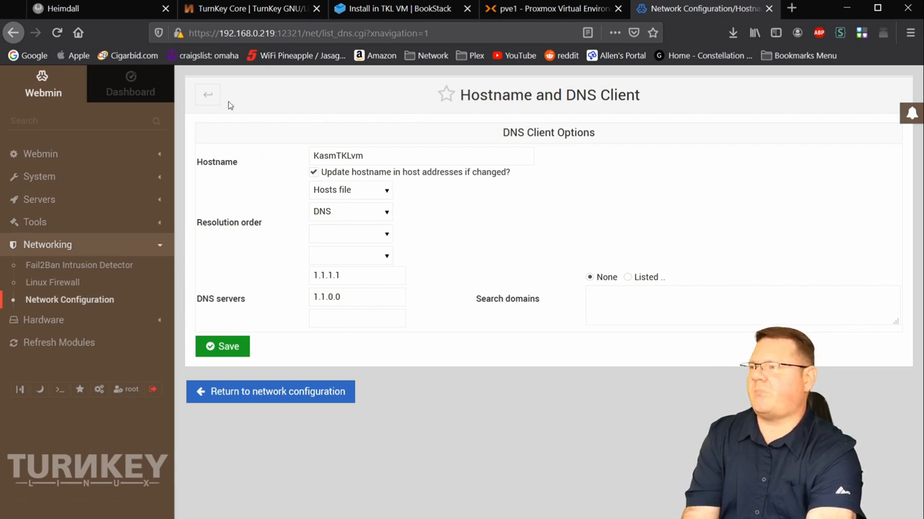
mouse_move(267, 369)
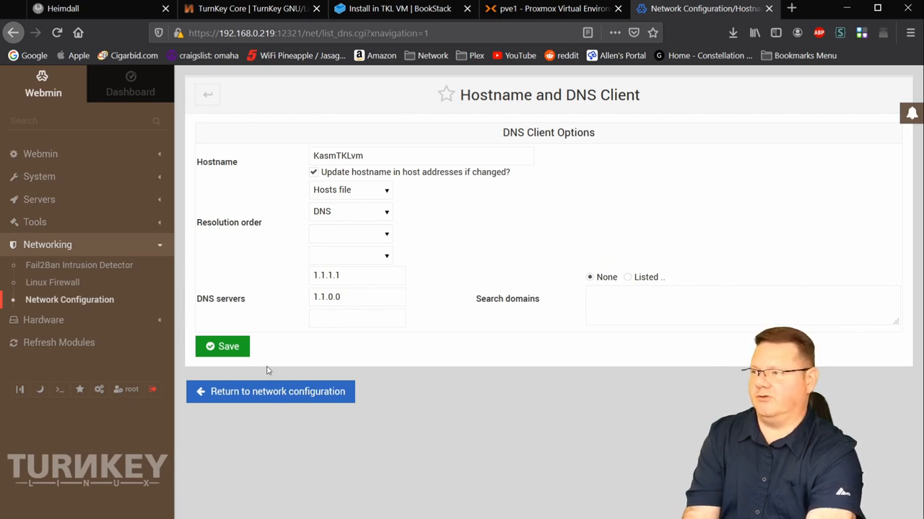
mouse_move(208, 95)
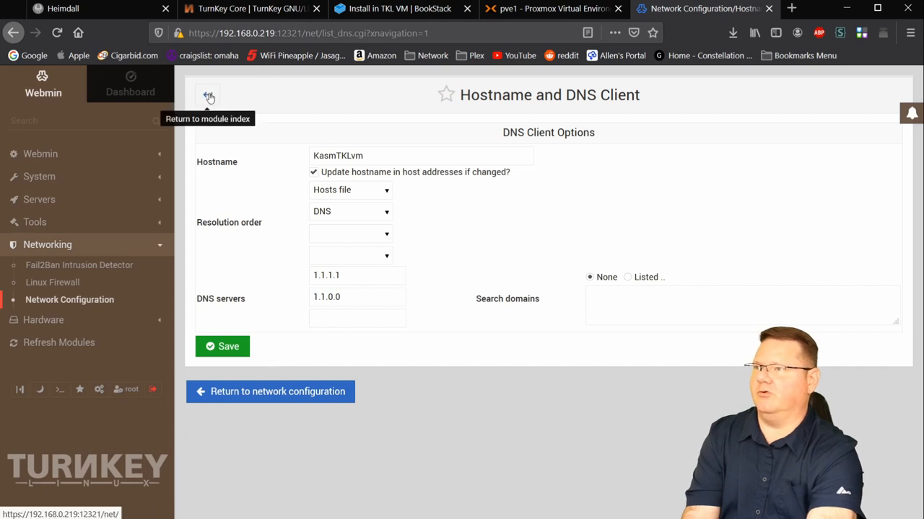
left_click(207, 97)
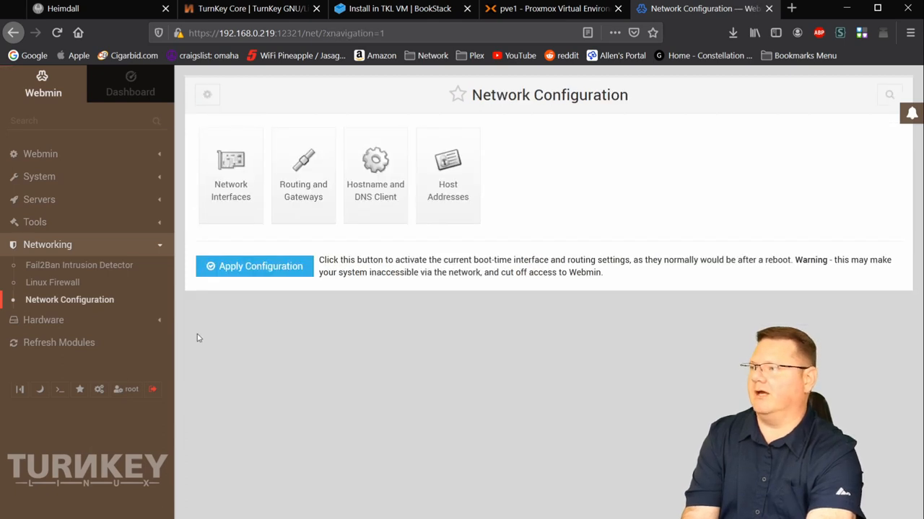
left_click(47, 245)
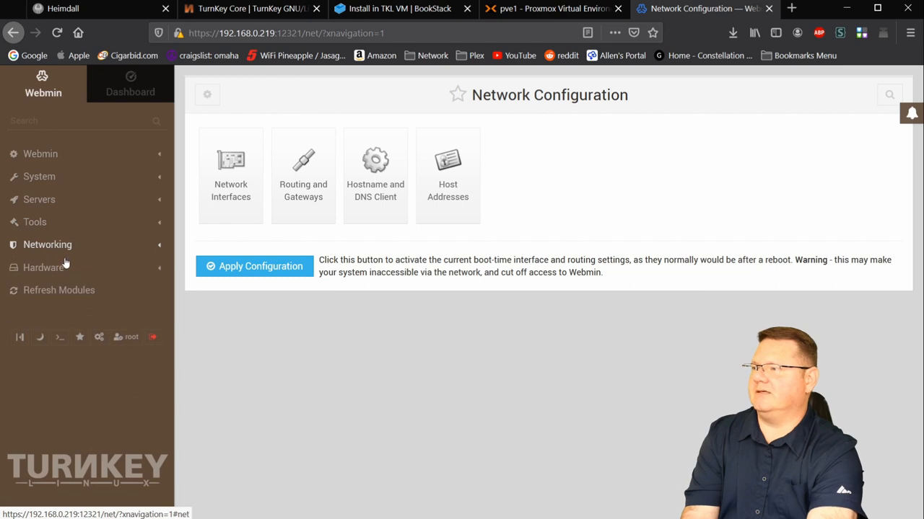
mouse_move(20, 338)
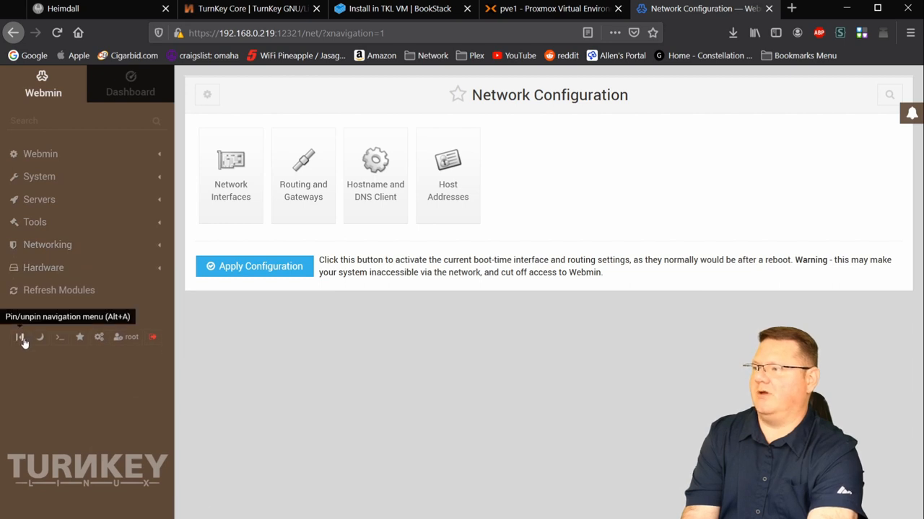
mouse_move(38, 337)
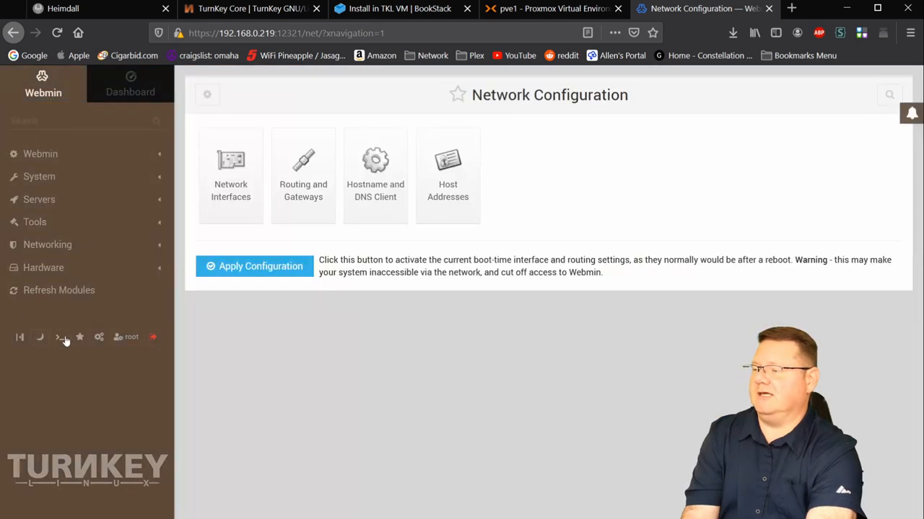
mouse_move(61, 338)
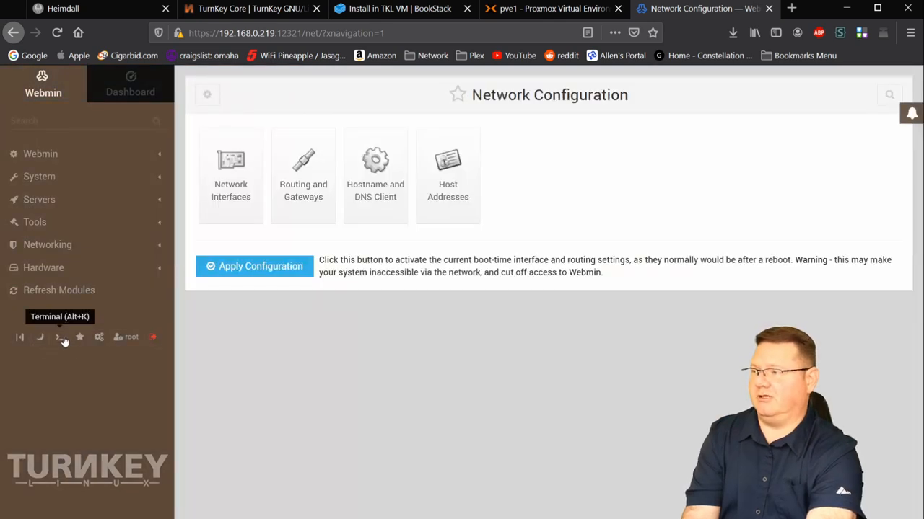
left_click(58, 338)
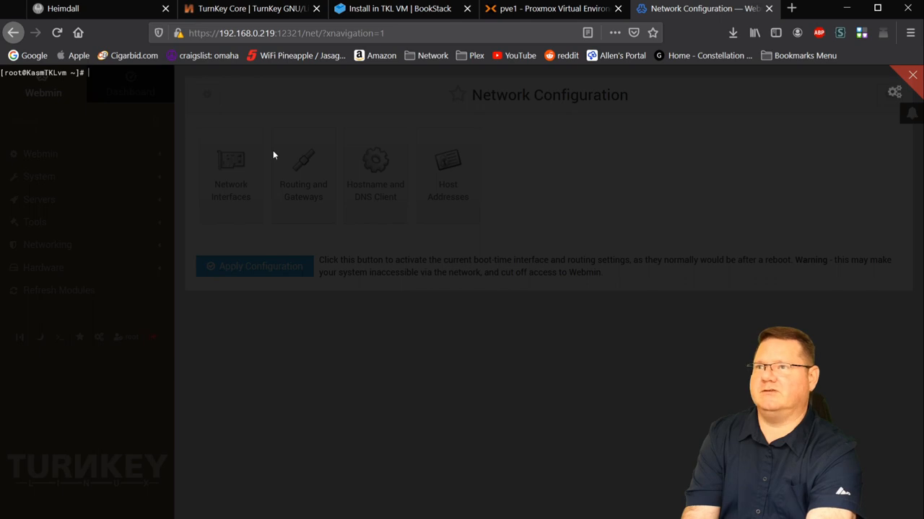
mouse_move(776, 101)
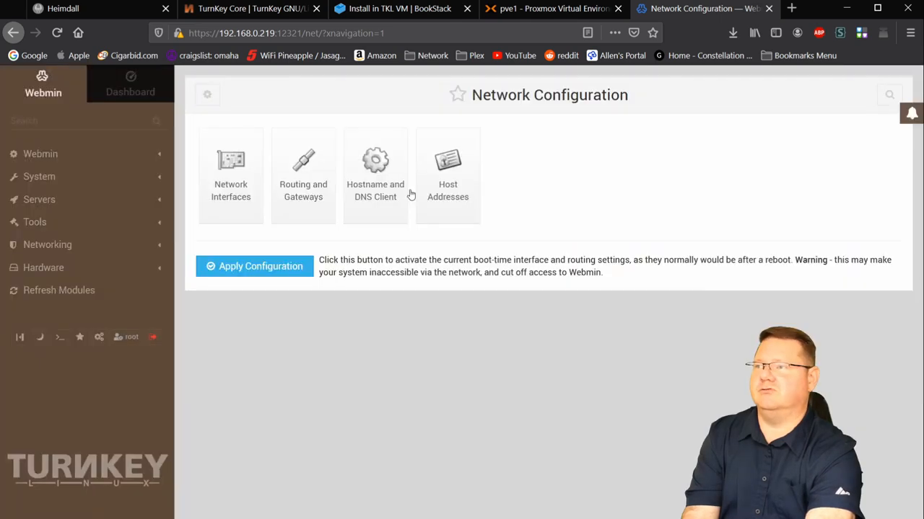
mouse_move(98, 345)
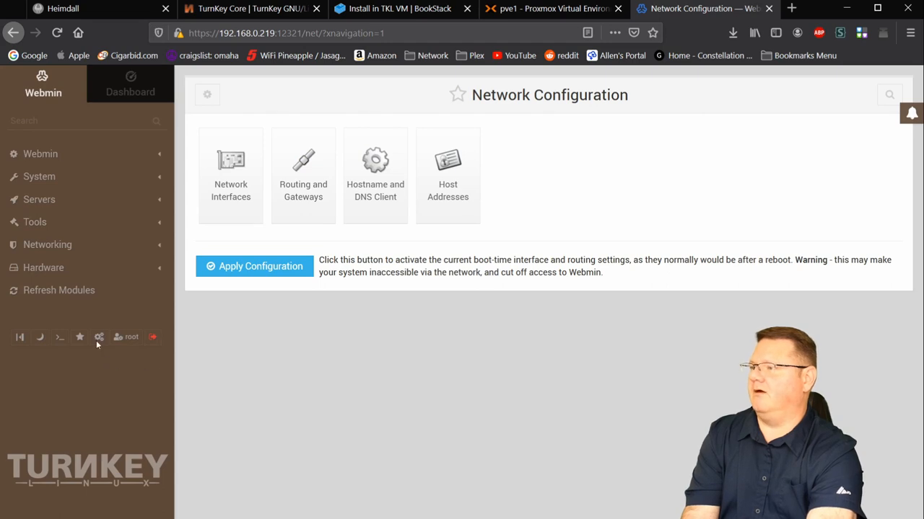
mouse_move(153, 337)
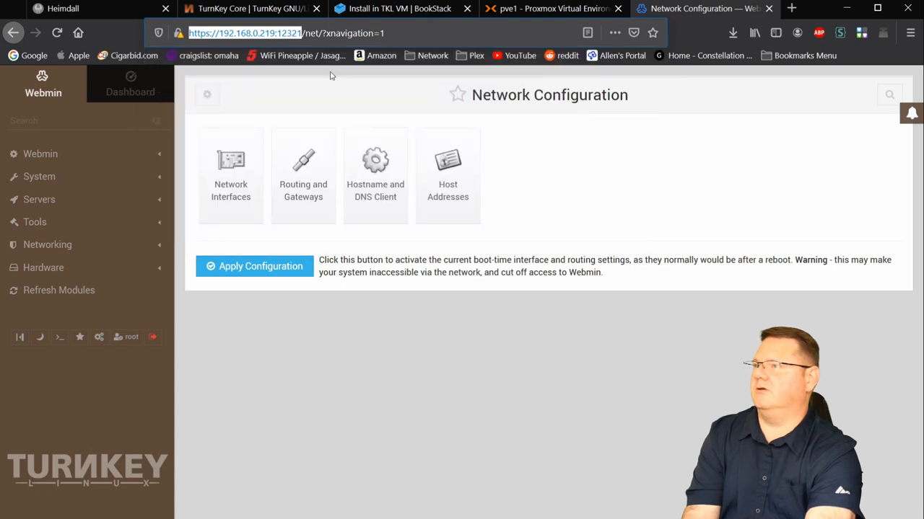
left_click(790, 9)
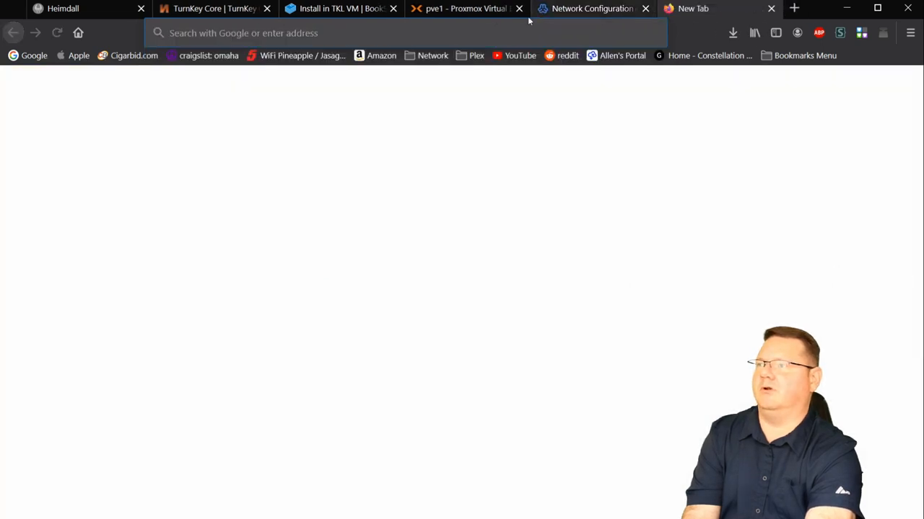
type("https://192.168.0.219:12321")
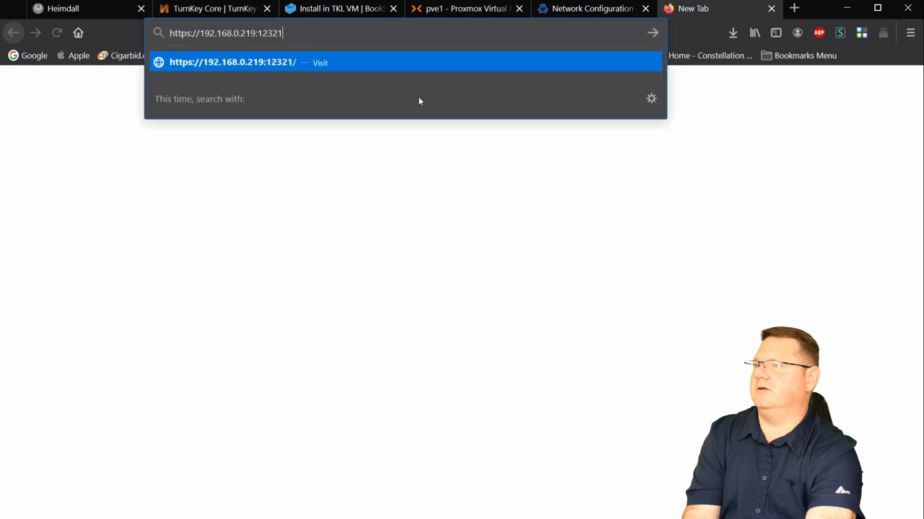
key("backspace")
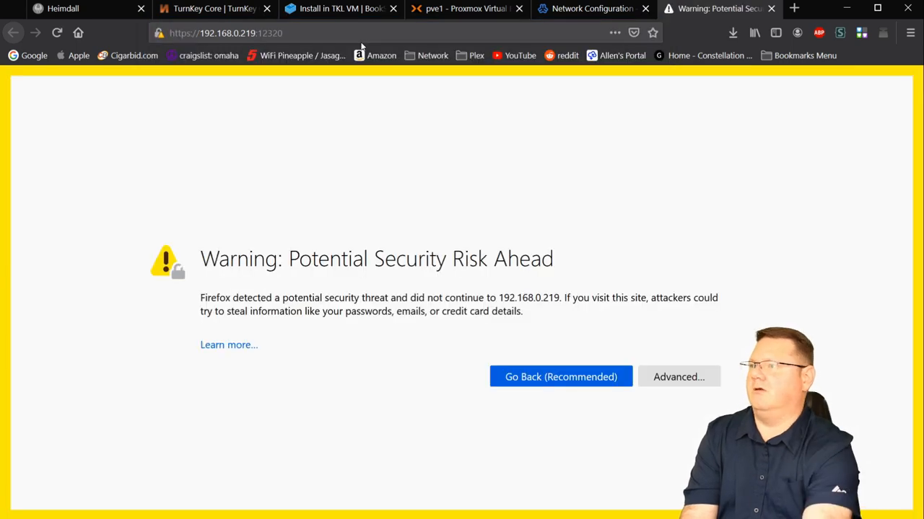
left_click(677, 377)
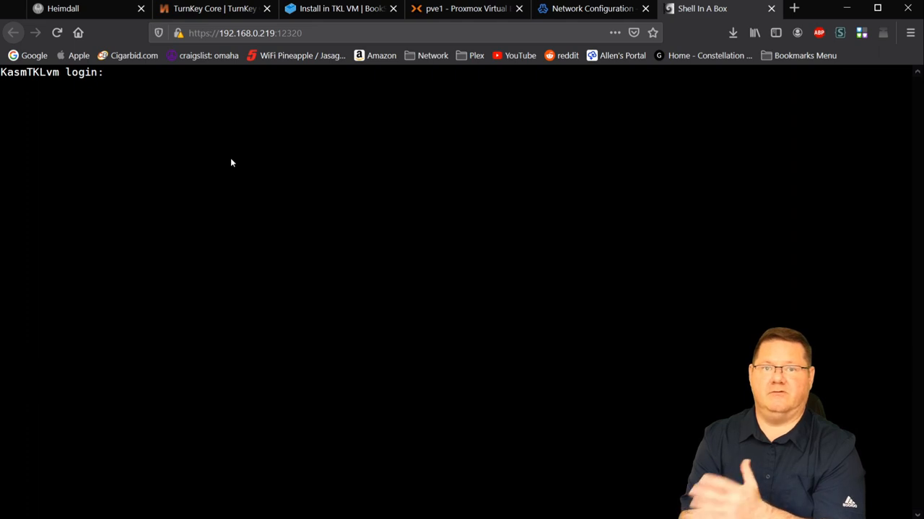
Step: Log in to the web shell as root
type("root")
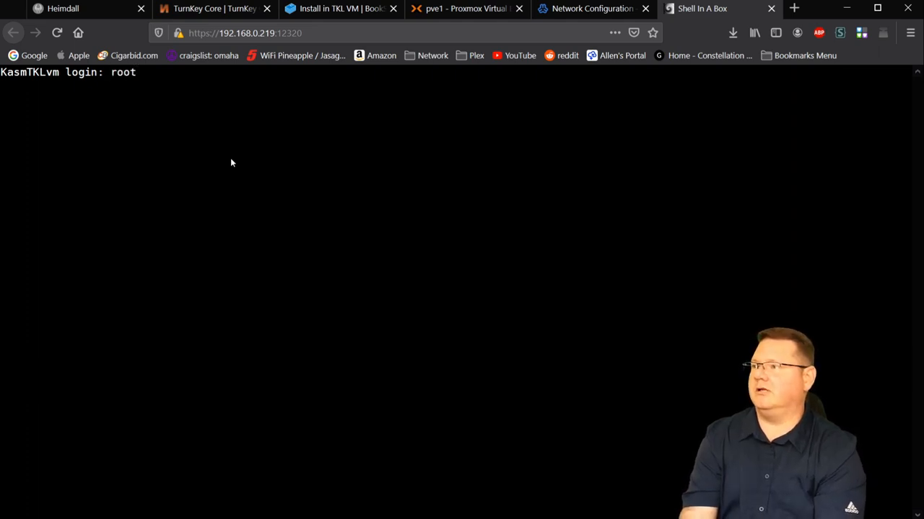
key("Return")
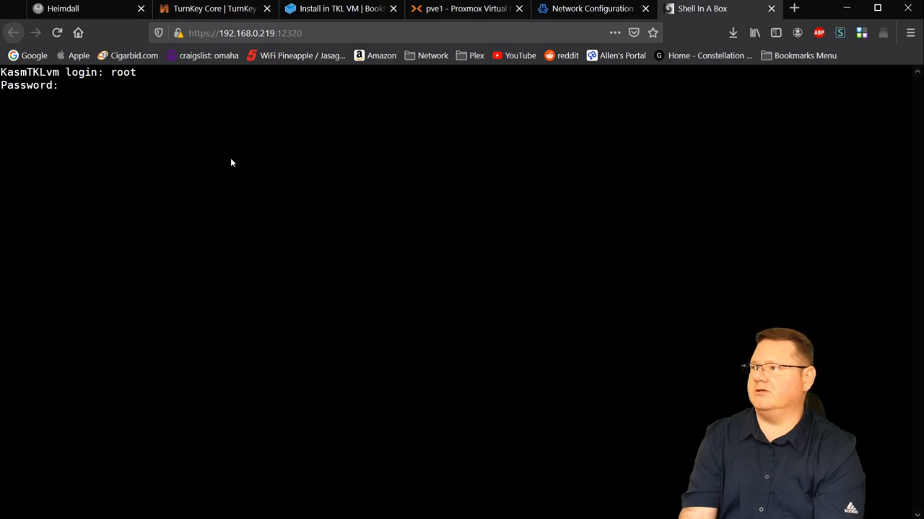
key("Return")
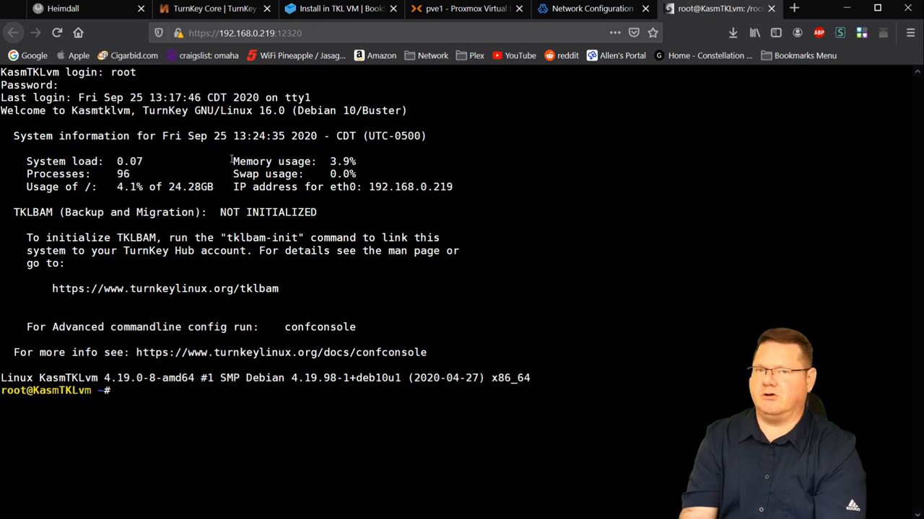
Step: Run apt update, then start apt upgrade up to the Postfix configuration prompt
type("ap")
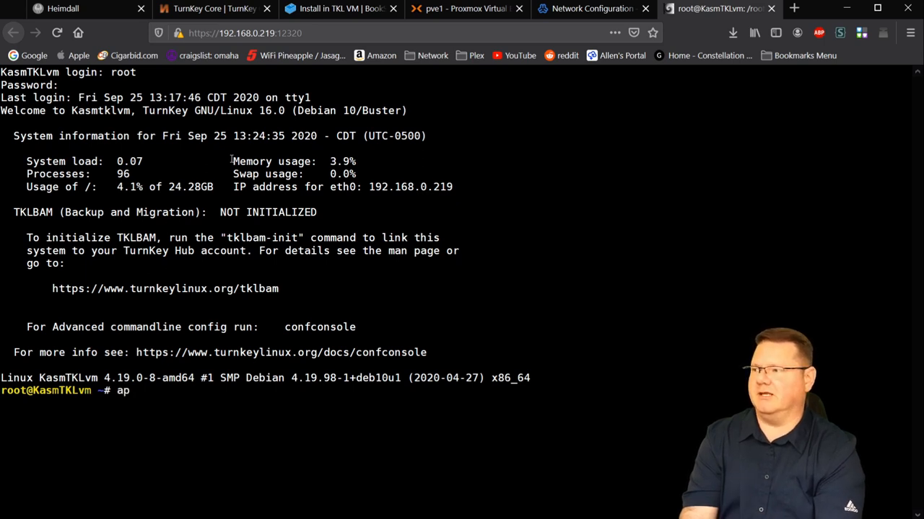
type("t u")
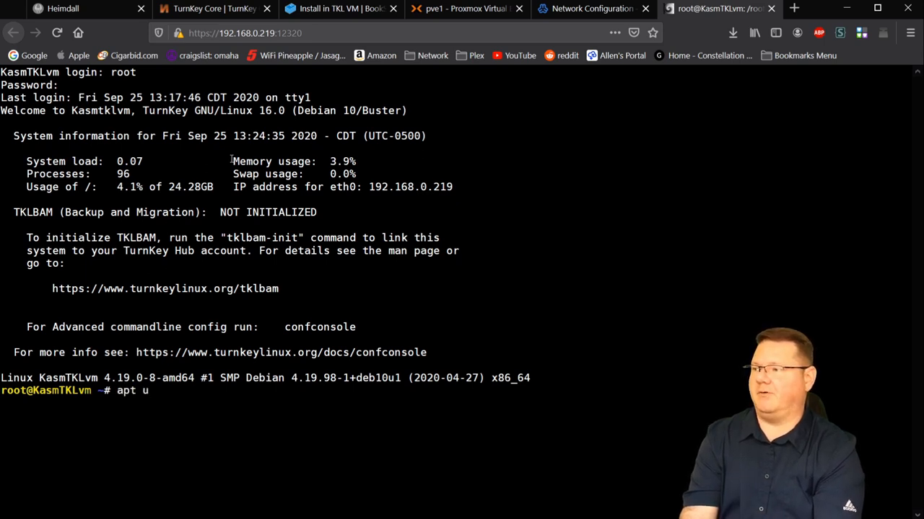
key("Return")
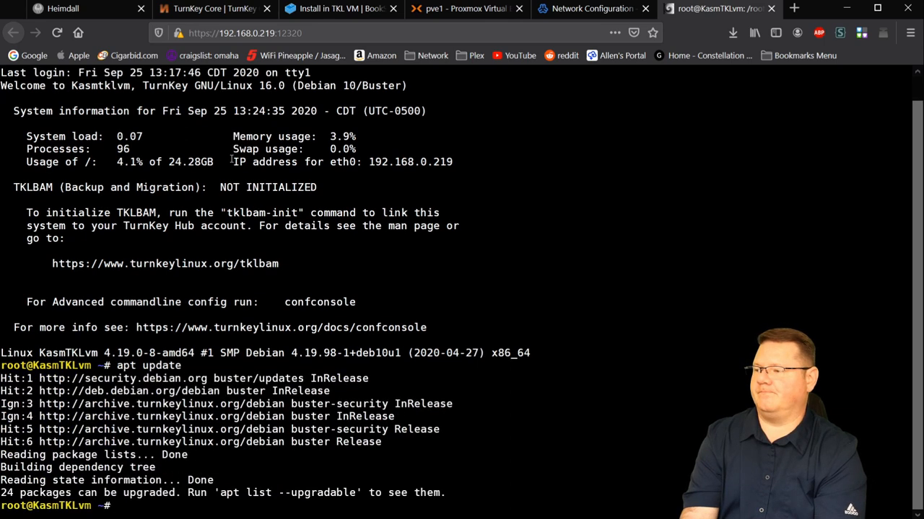
type("u")
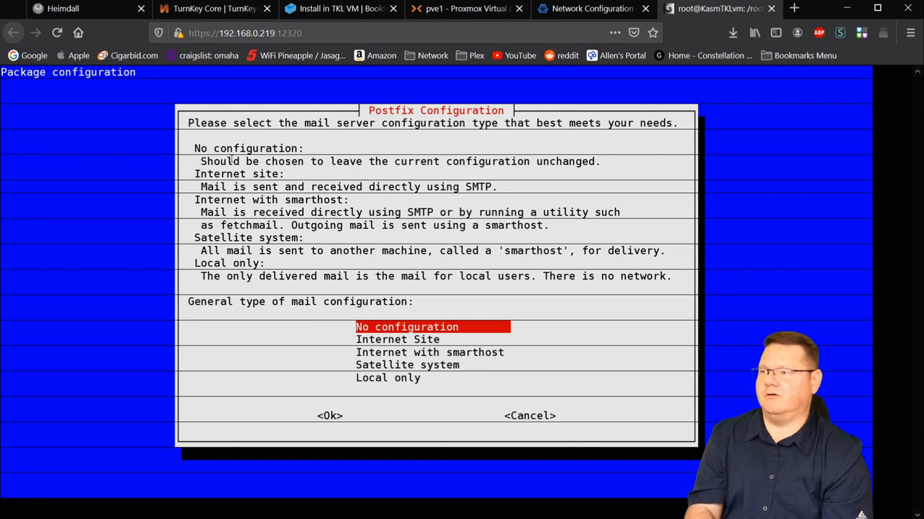
Step: Choose 'No configuration' for Postfix and let apt upgrade finish
left_click(329, 416)
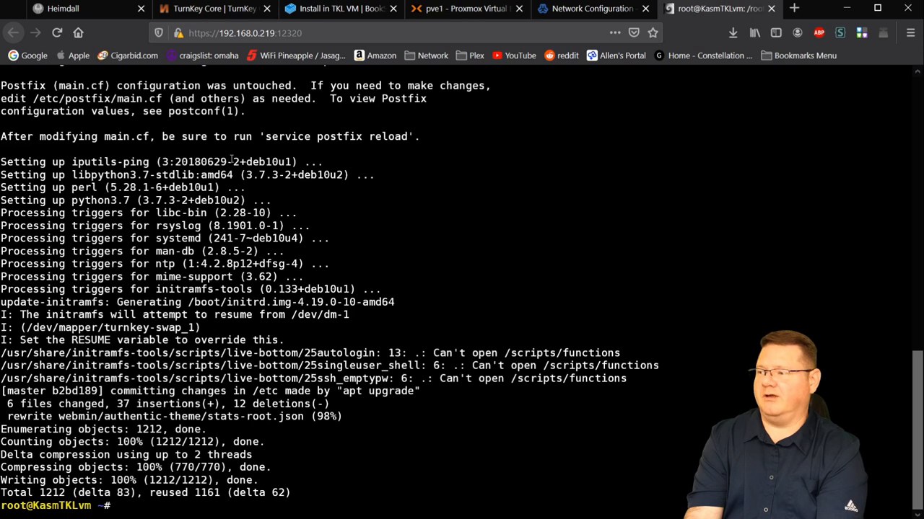
Step: Install the sudo package with apt install sudo
type("udo")
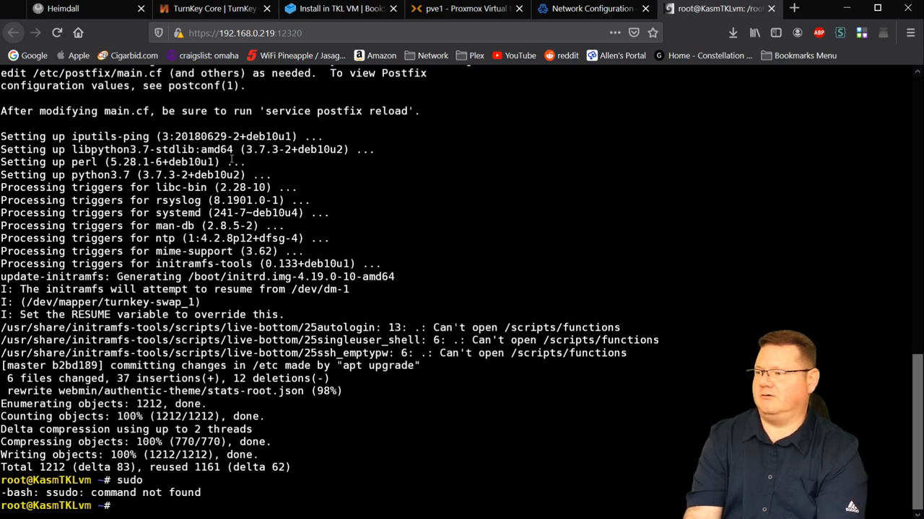
type("a")
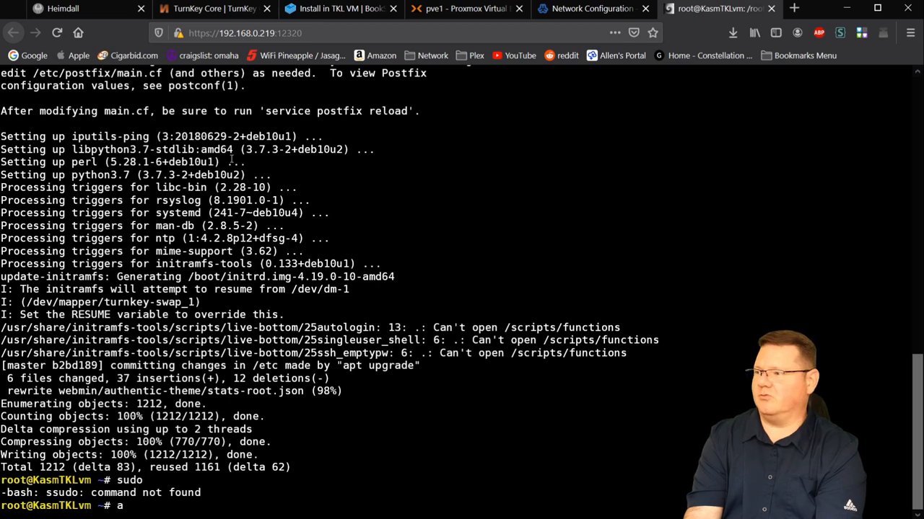
type("pt install sudo")
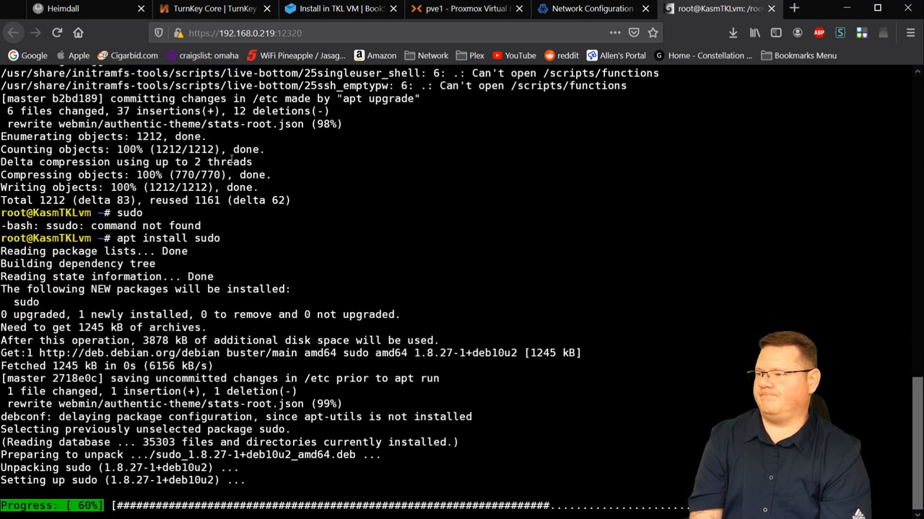
scroll("down", 3)
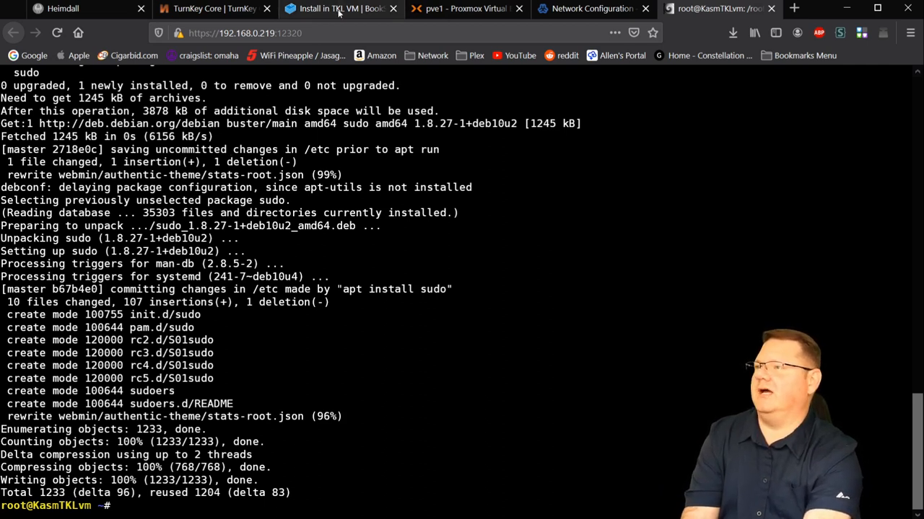
Step: Look up the wget download command in the BookStack 'Install in TKL VM' guide and return to the shell
left_click(339, 8)
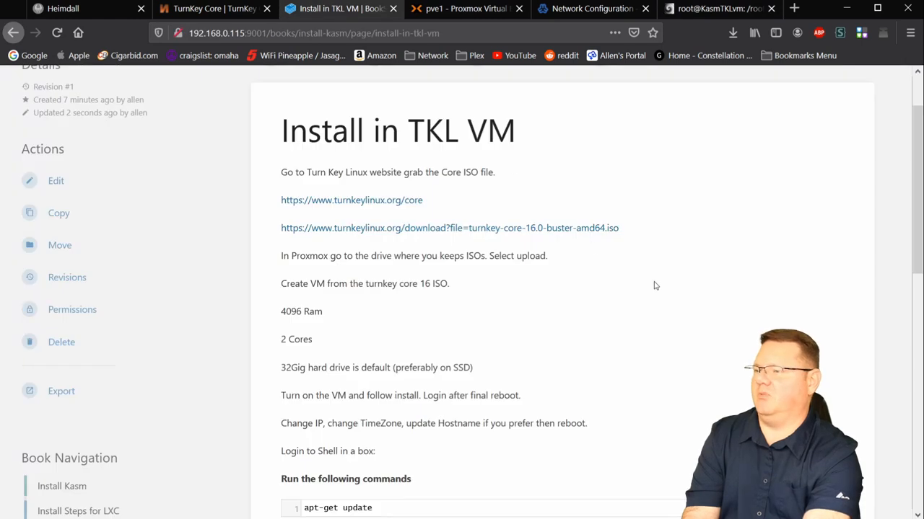
scroll("down", 3)
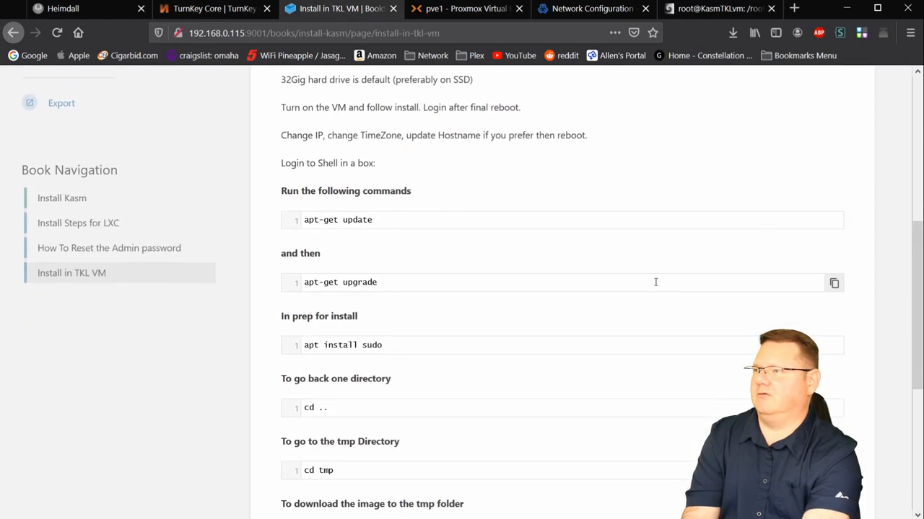
scroll("down", 3)
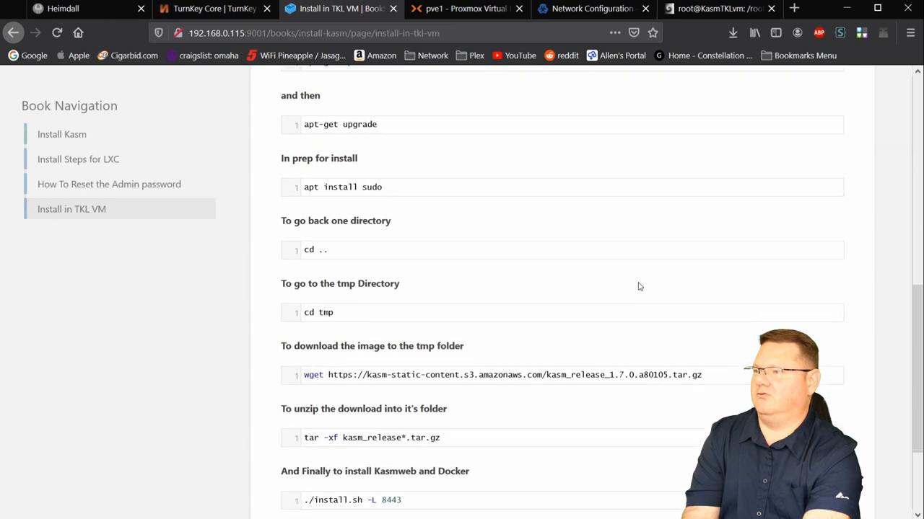
scroll("down", 3)
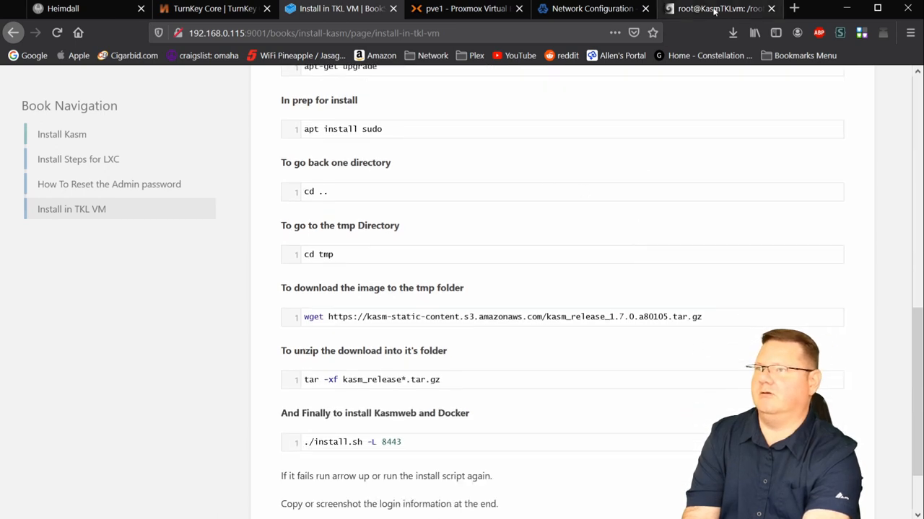
left_click(714, 9)
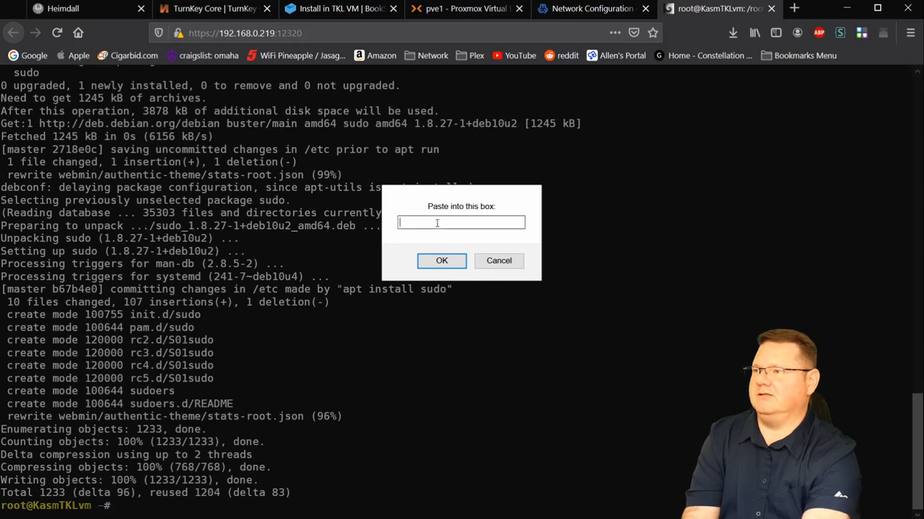
Step: Download kasm_release_1.7.0.ab0105.tar.gz with the pasted wget command, then check the guide again
type("kasm_release_1.7.0.ab0105.tar.gz")
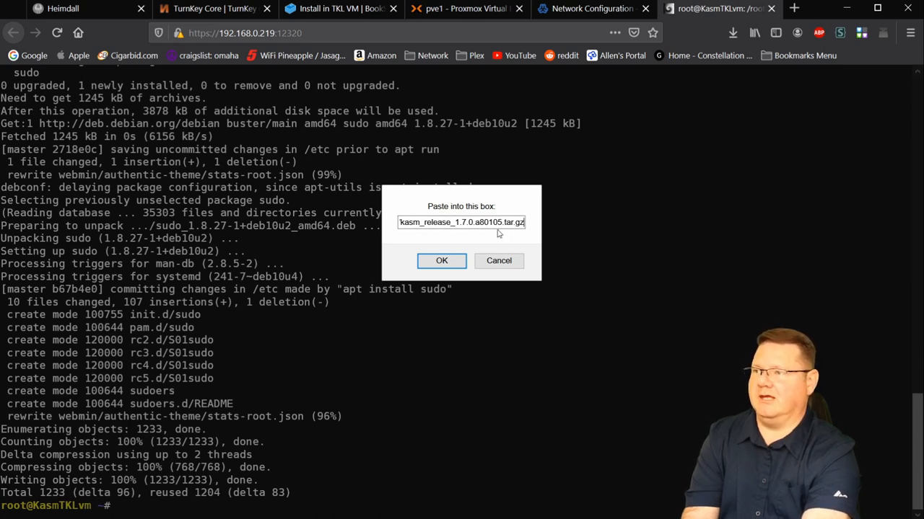
left_click(441, 260)
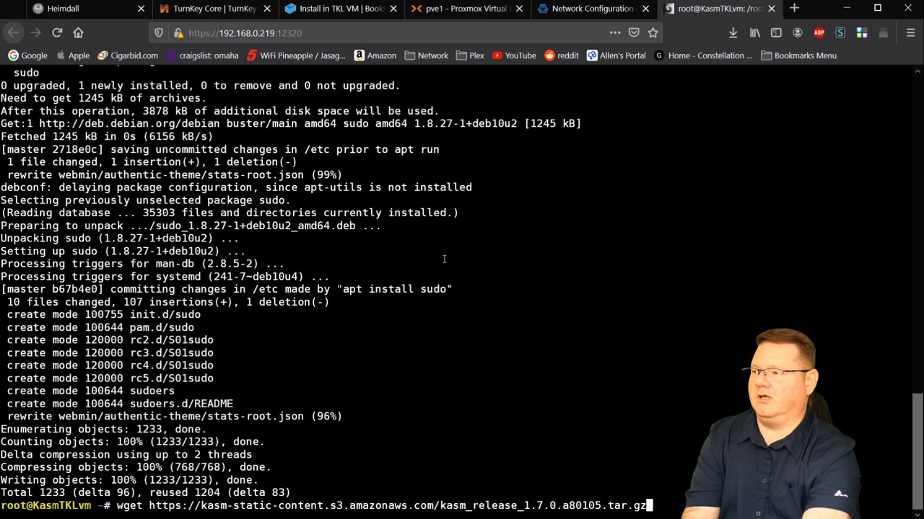
mouse_move(580, 430)
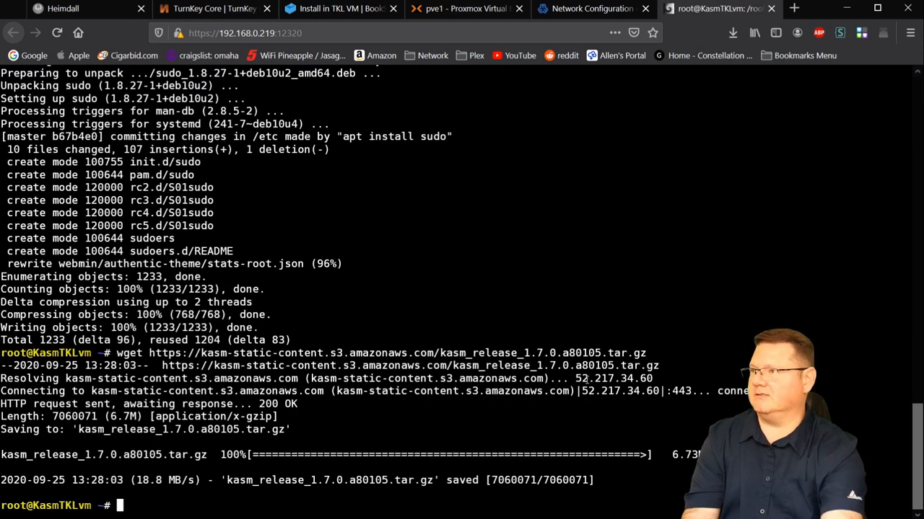
left_click(339, 8)
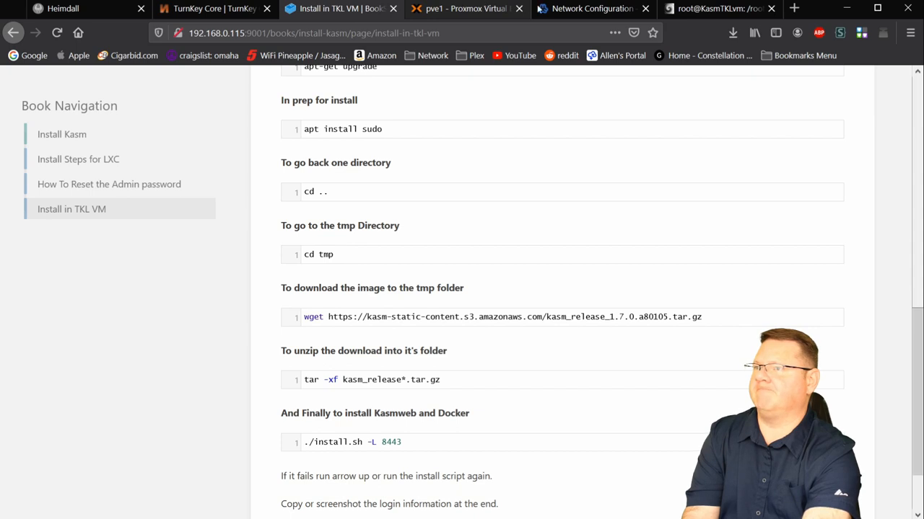
Step: Extract the archive with tar -xf kasm_release*.tar.gz
left_click(714, 9)
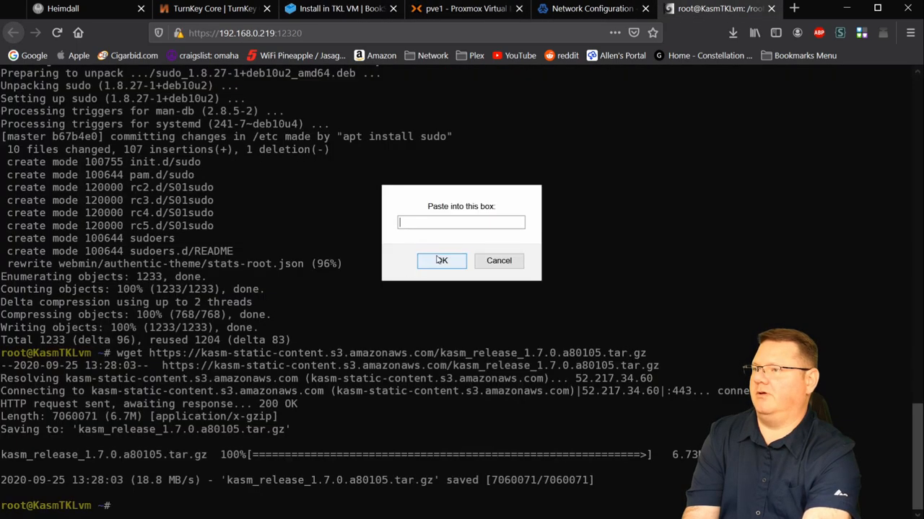
type("tar -xf kasm_release*.tar.gz")
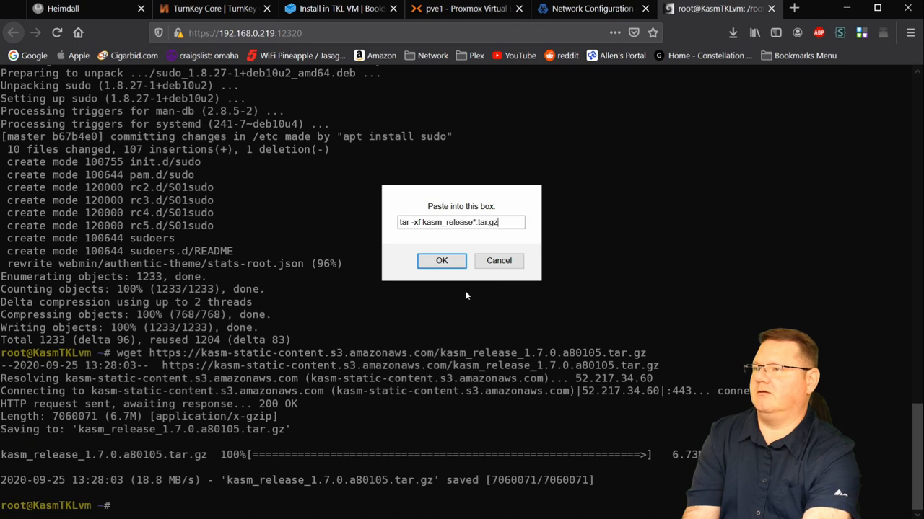
left_click(442, 259)
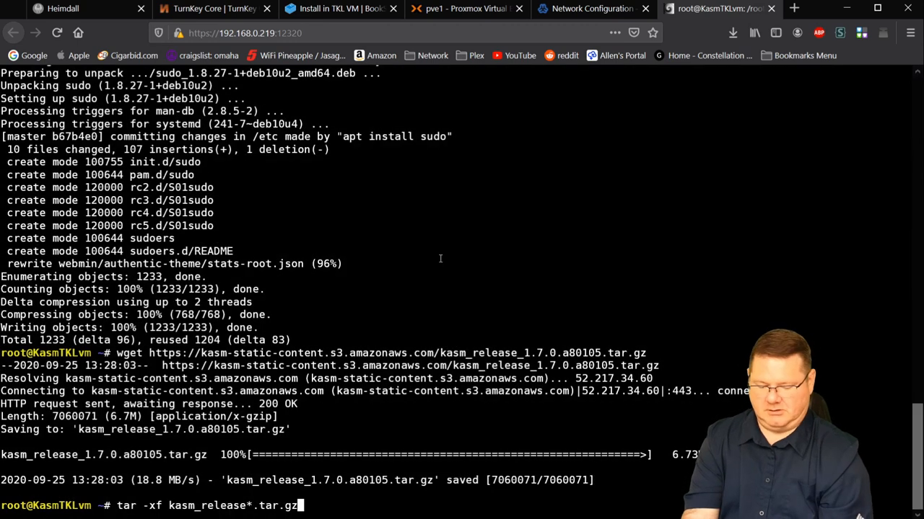
key("Return")
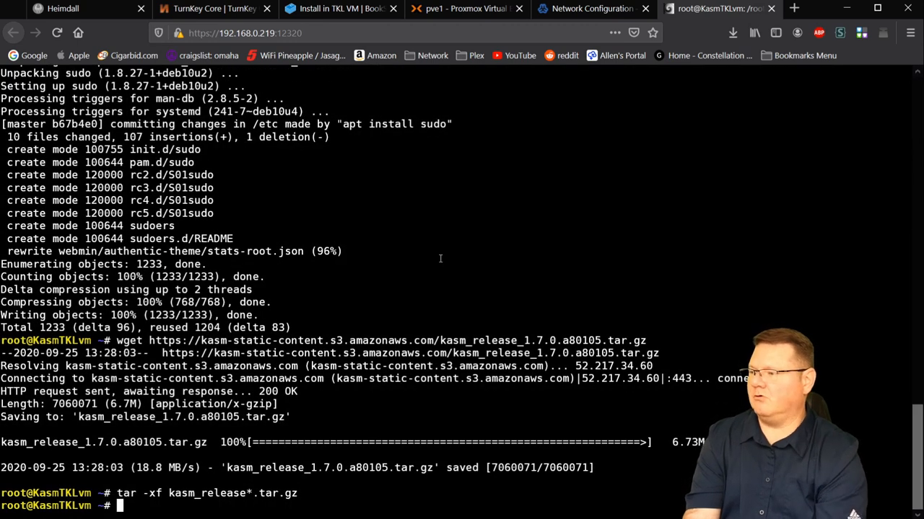
Step: Begin entering the kasm_release directory with cd
type("cd")
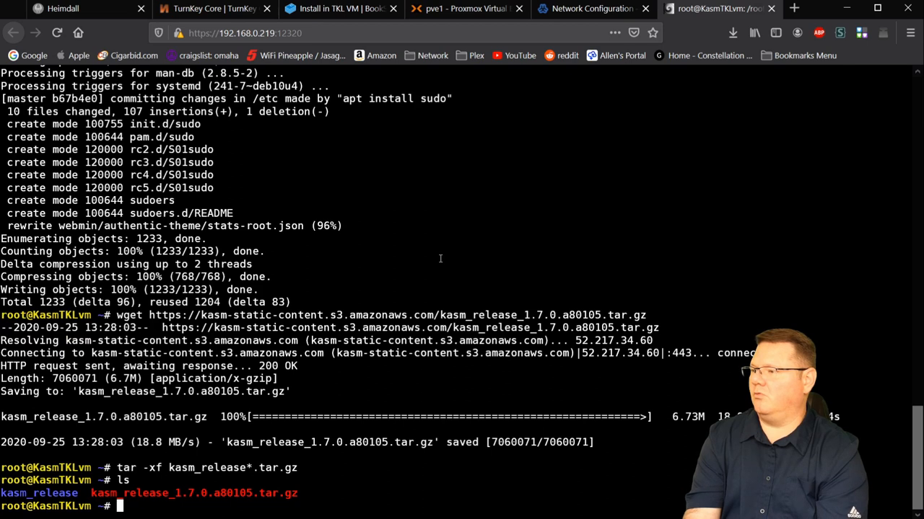
type("cd")
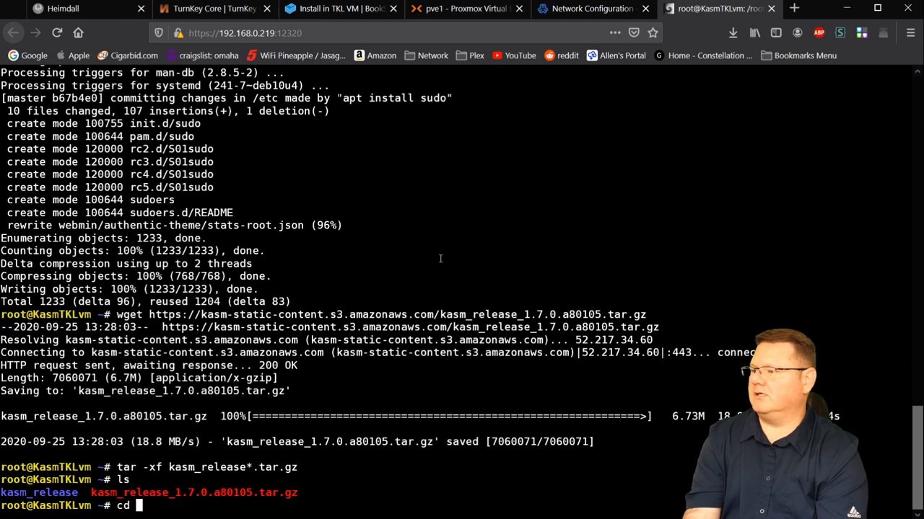
type("kasm")
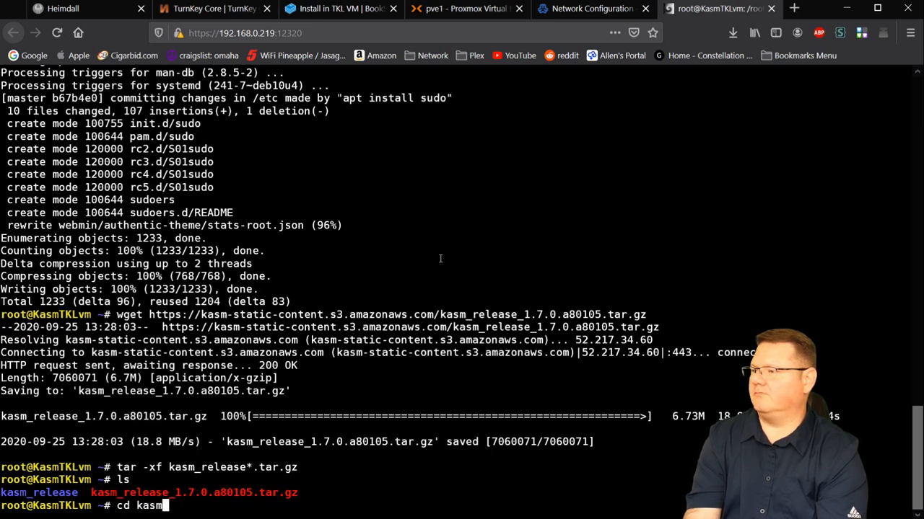
Step: Change into the kasm_release/ folder
type("release/")
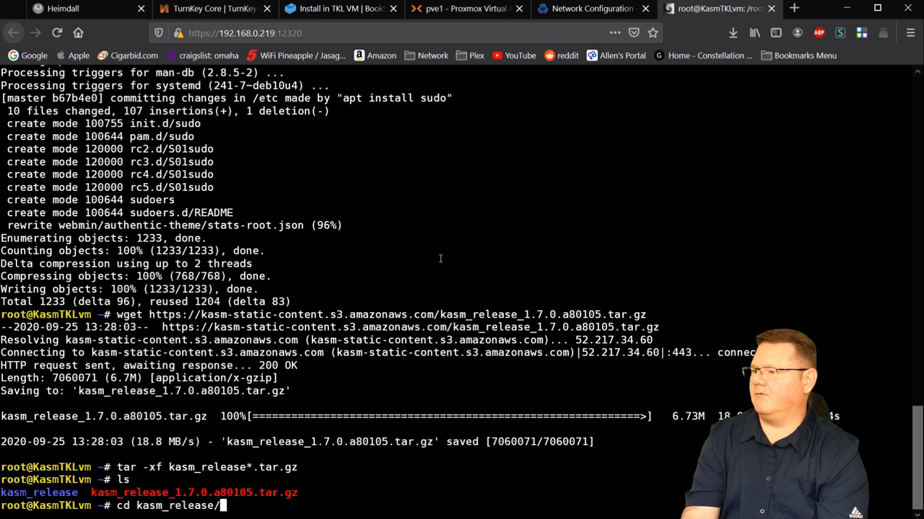
key("Return")
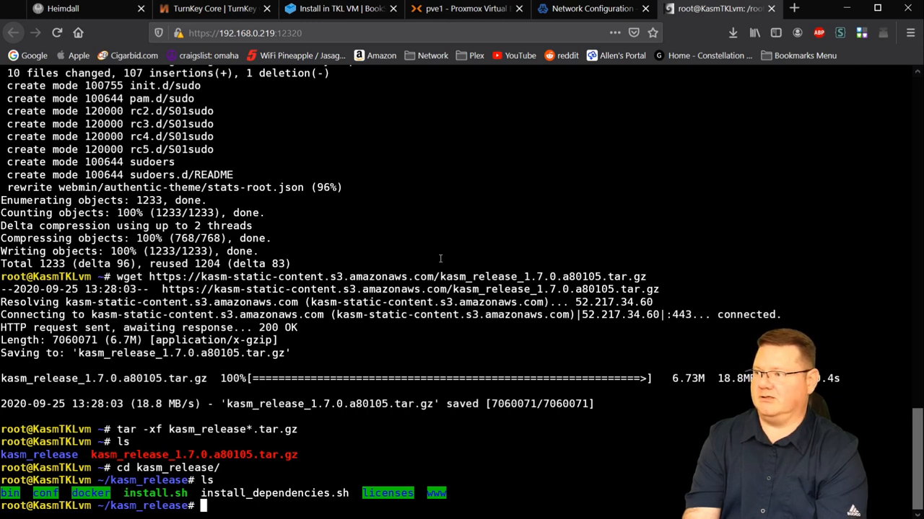
Step: Run ./install.sh -L 8443 to start the Kasm installer on port 8443
type("./install.sh -")
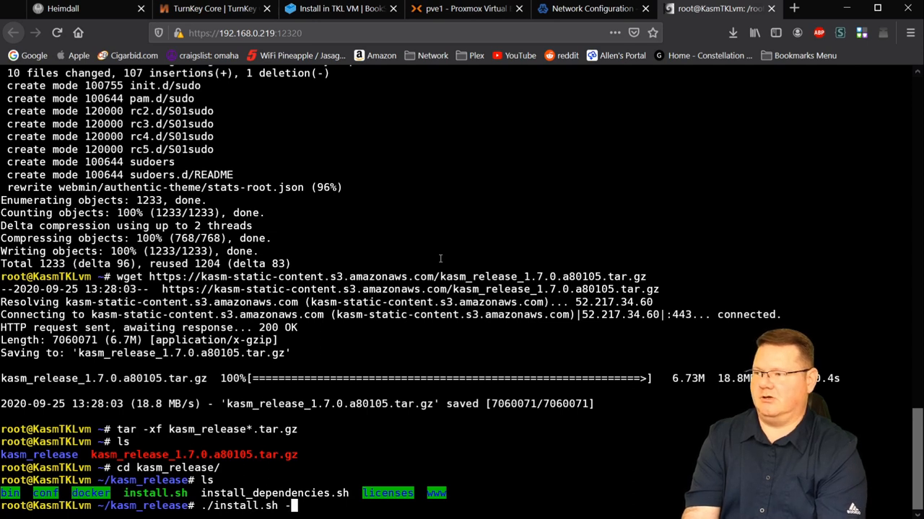
type("L")
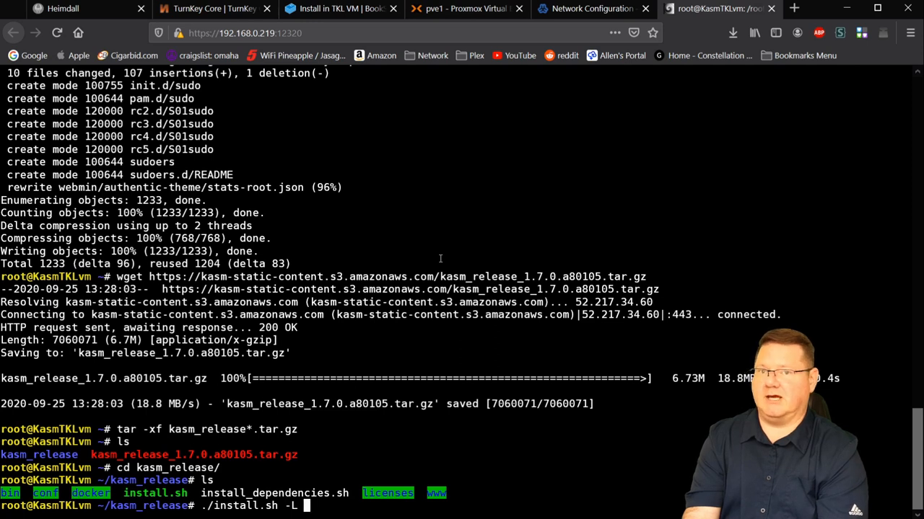
type("8")
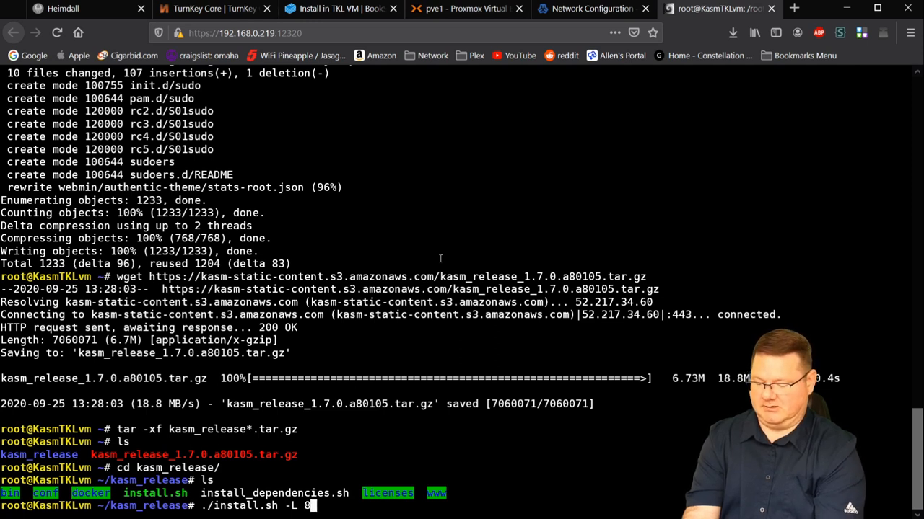
type("443")
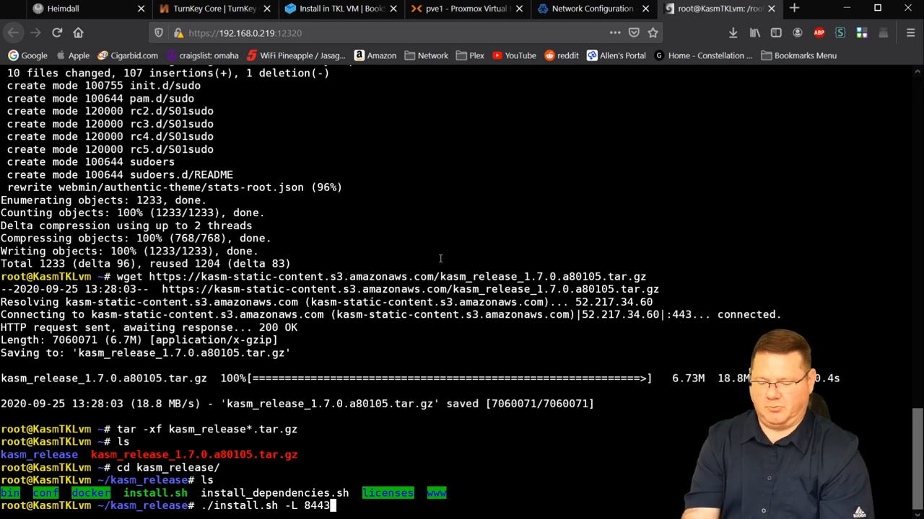
key("Return")
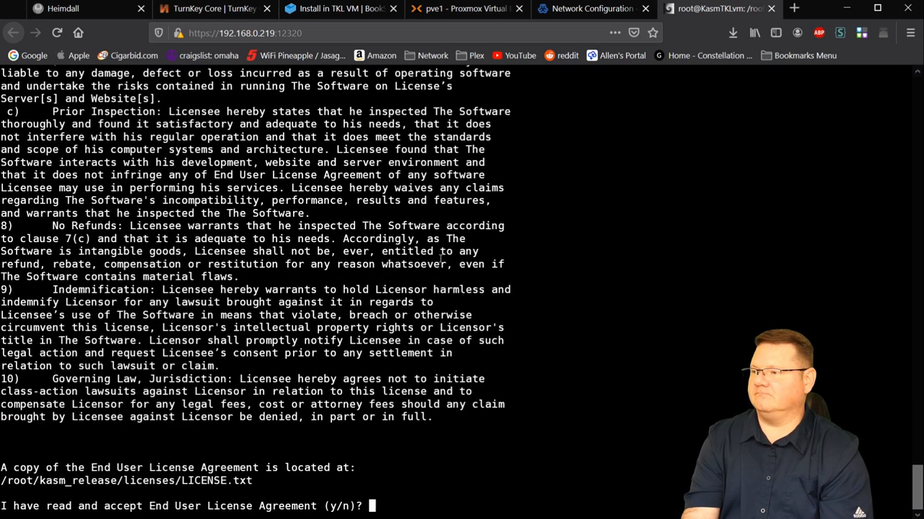
Step: Accept the EULA with y and review the dependency install output where Docker fails to start
type("y")
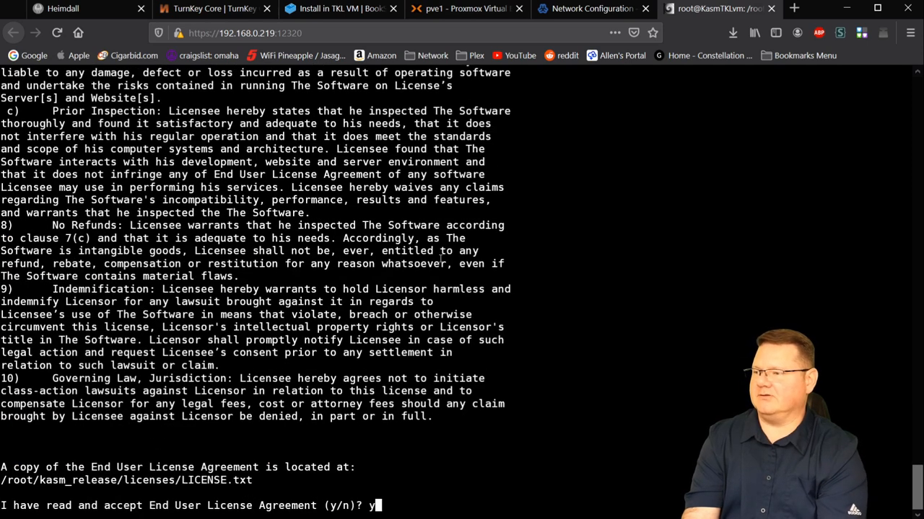
key("Return")
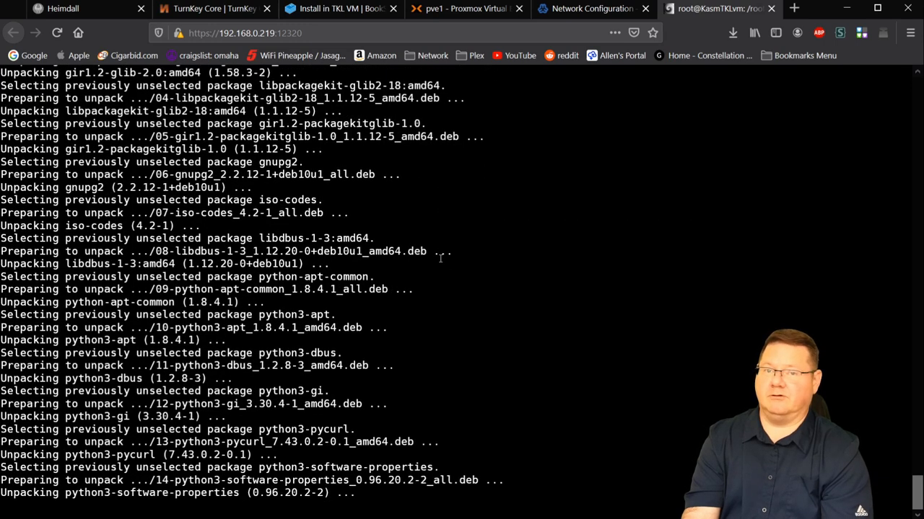
scroll("down", 3)
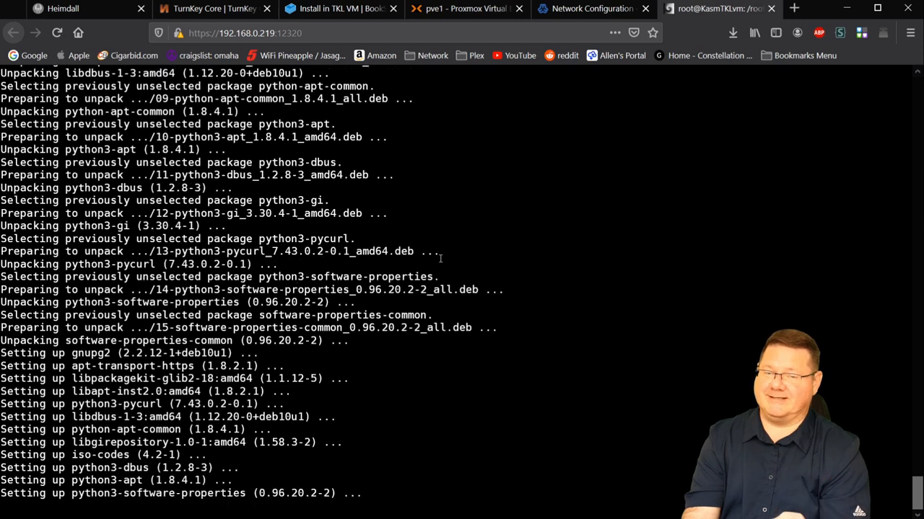
scroll("down", 3)
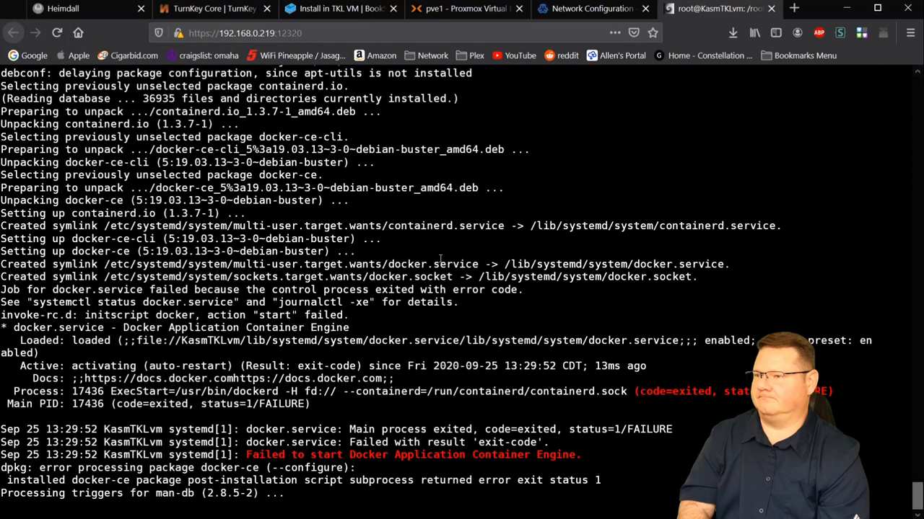
scroll("down", 3)
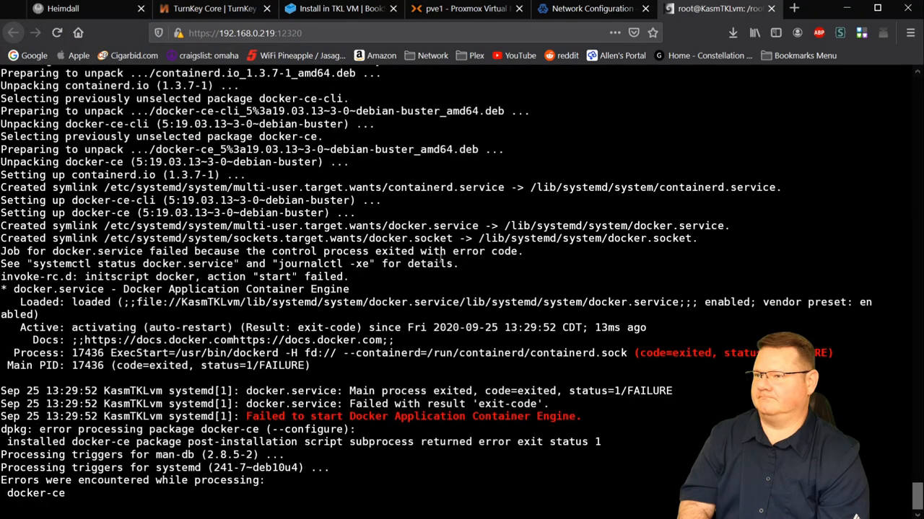
scroll("down", 3)
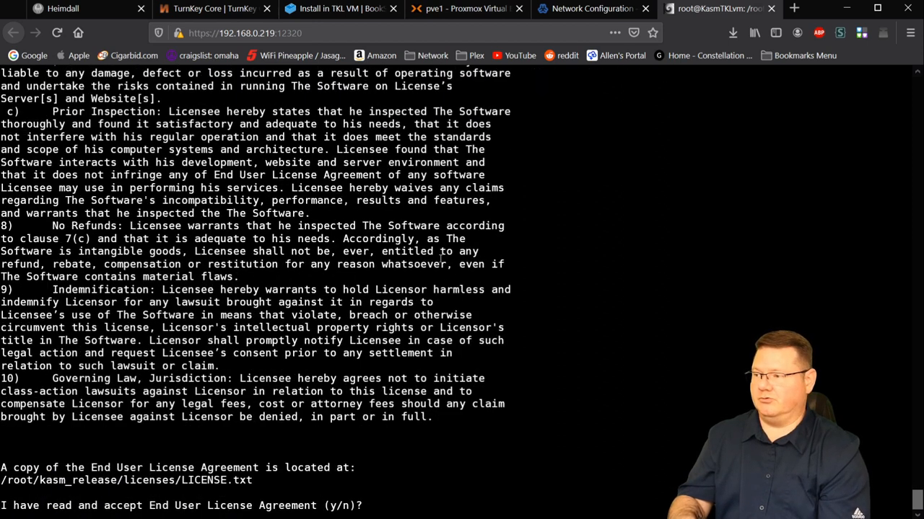
Step: Accept the EULA again on the rerun installer and review the completed Docker and dependency installation
type("y")
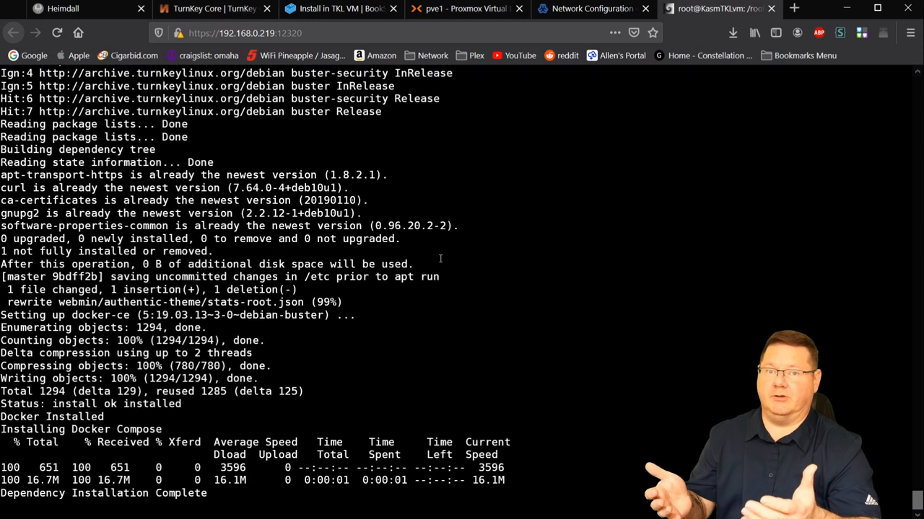
scroll("down", 3)
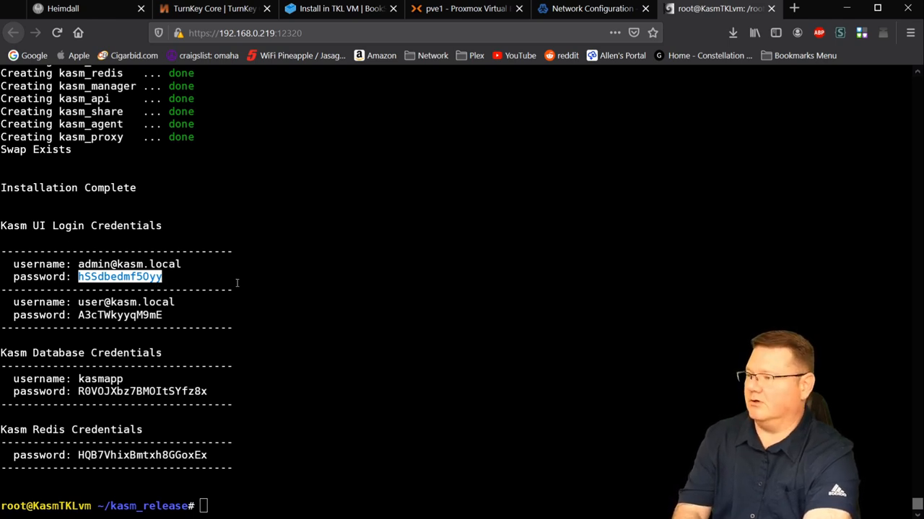
mouse_move(500, 173)
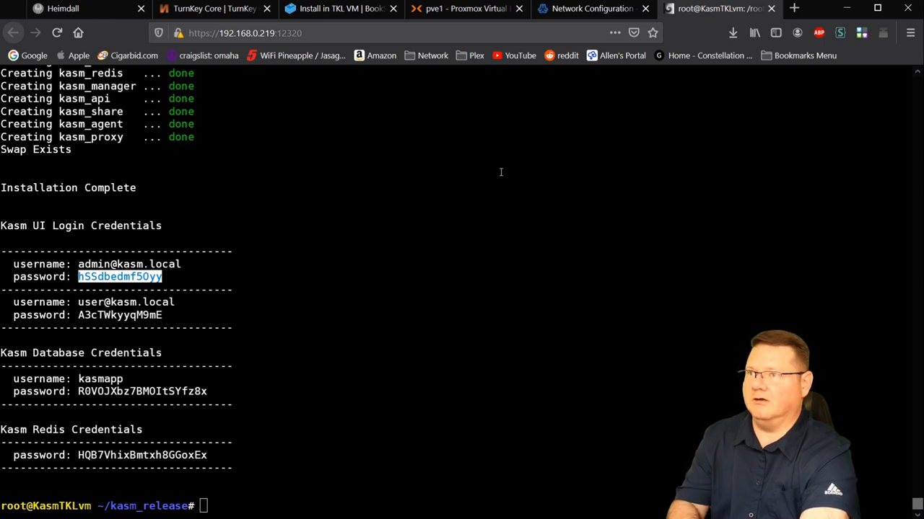
mouse_move(450, 188)
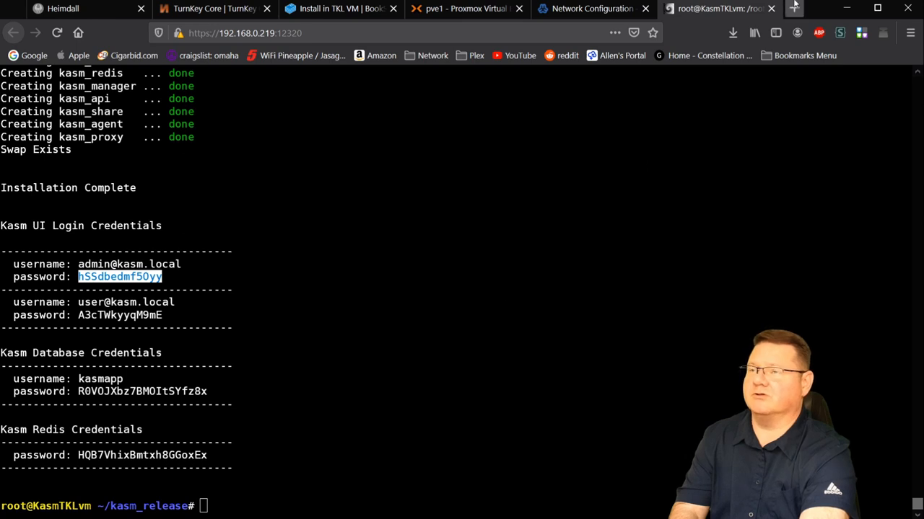
Step: Start a new browser tab once the Kasm installer has finished
left_click(793, 9)
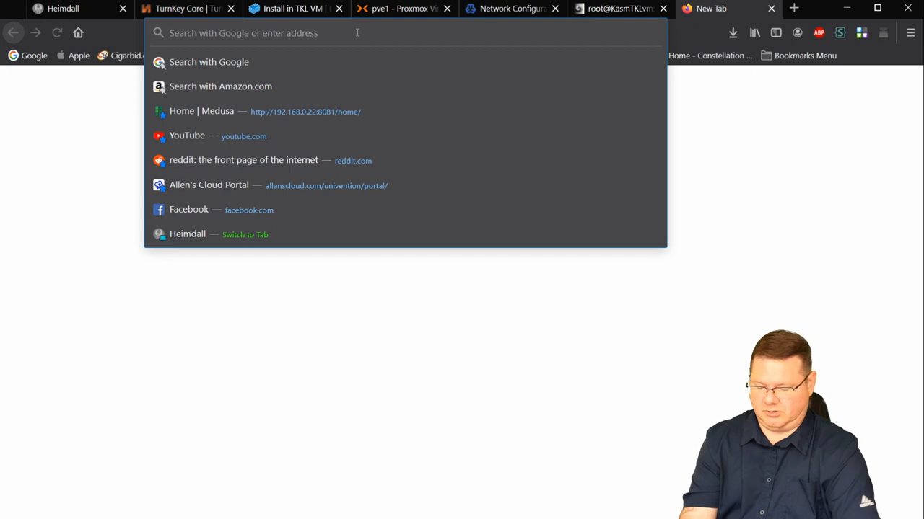
type("https")
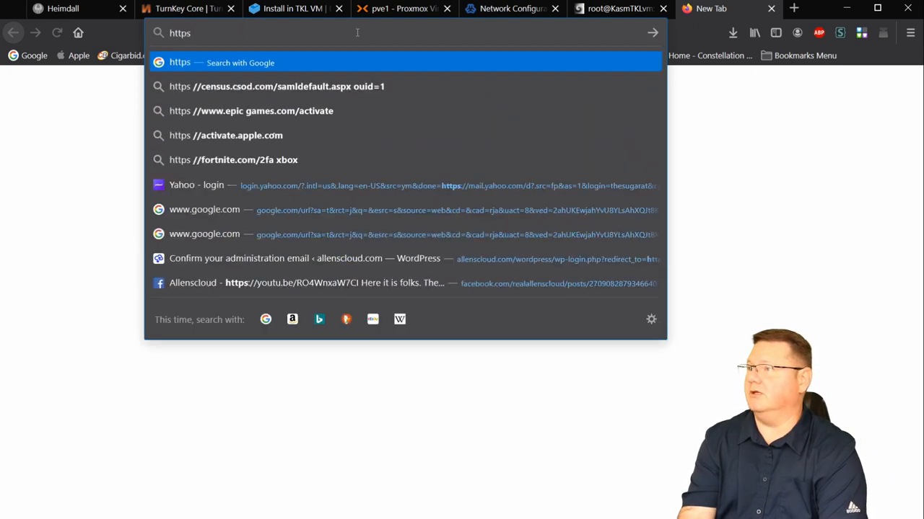
type("://")
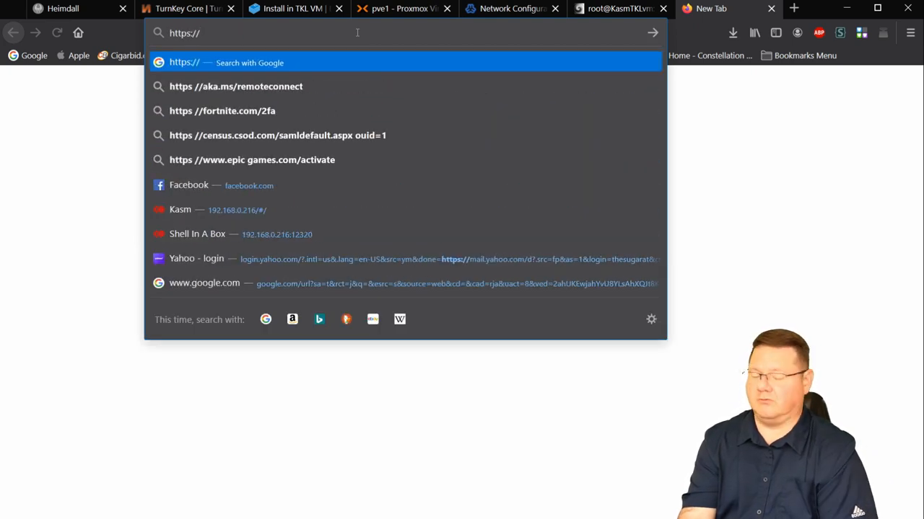
type("192.168.0.1/")
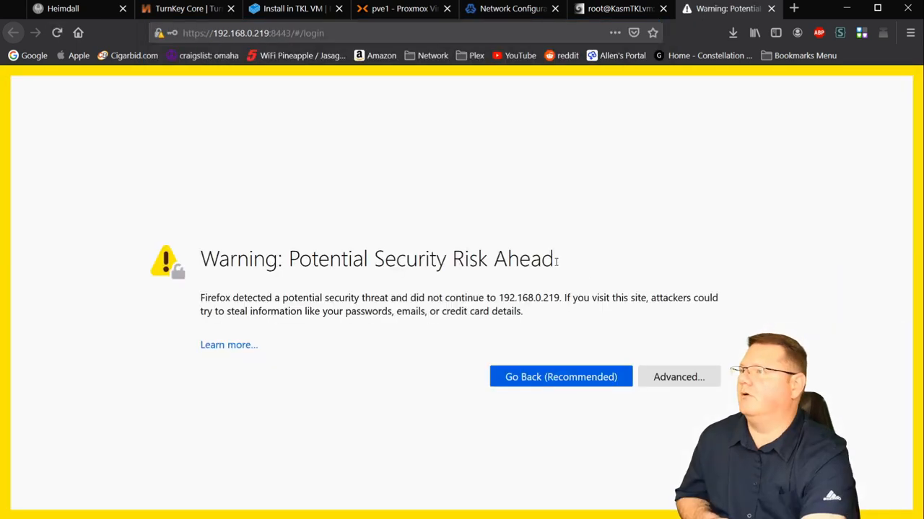
left_click(676, 377)
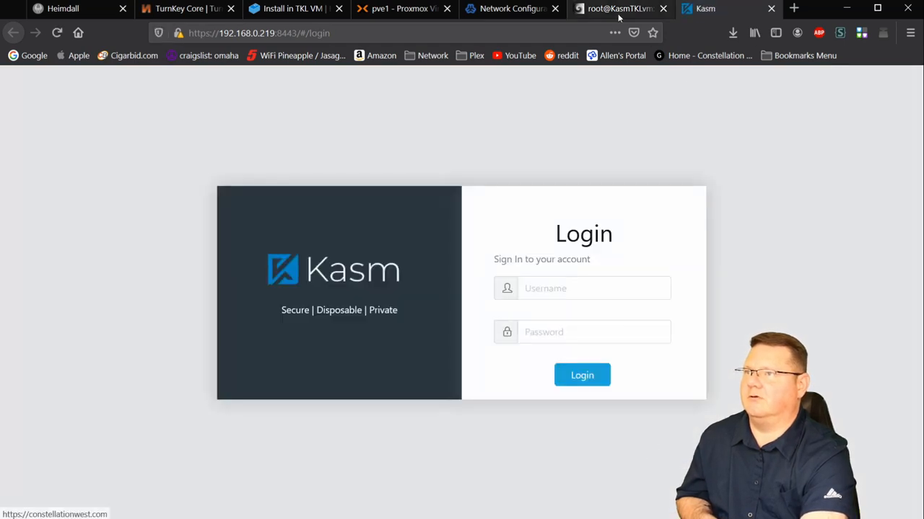
left_click(618, 9)
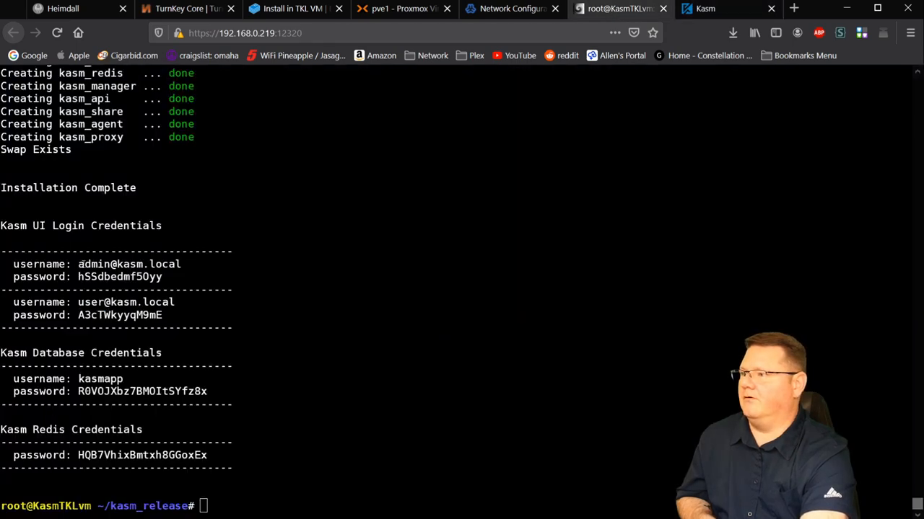
double_click(129, 264)
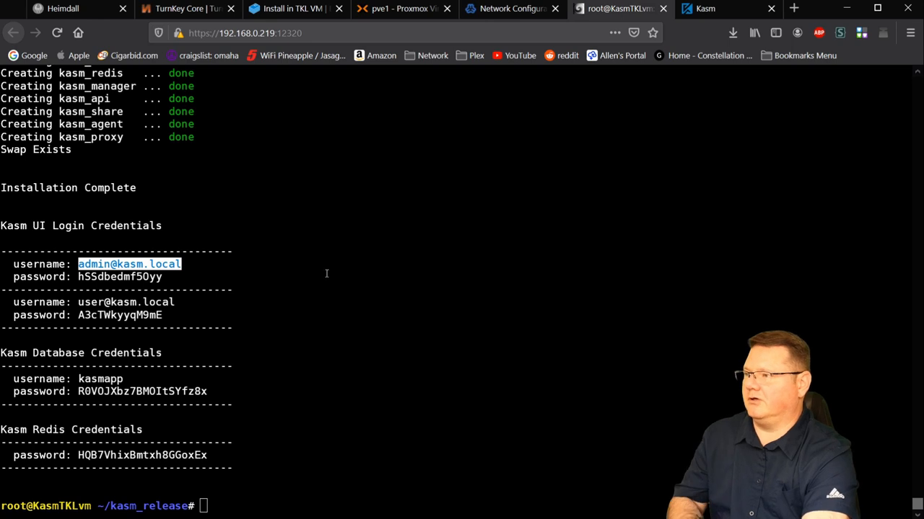
mouse_move(617, 138)
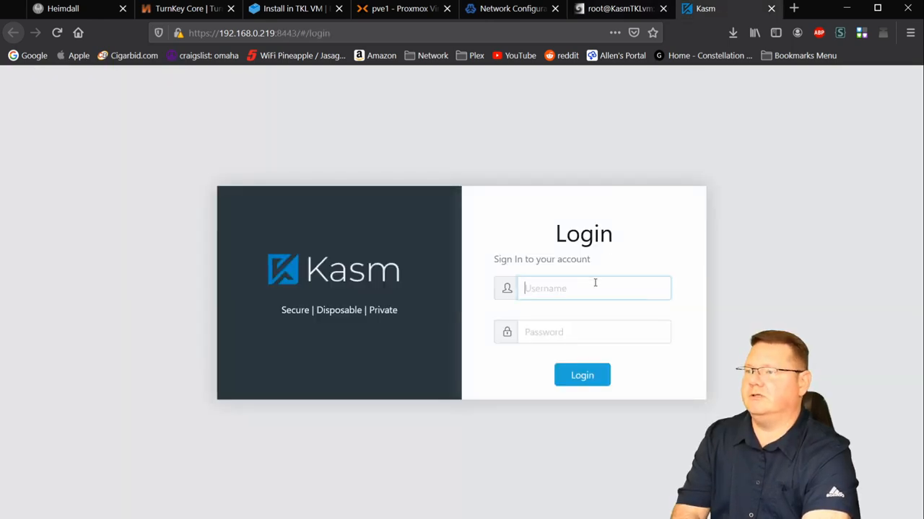
type("admin@kasm.local")
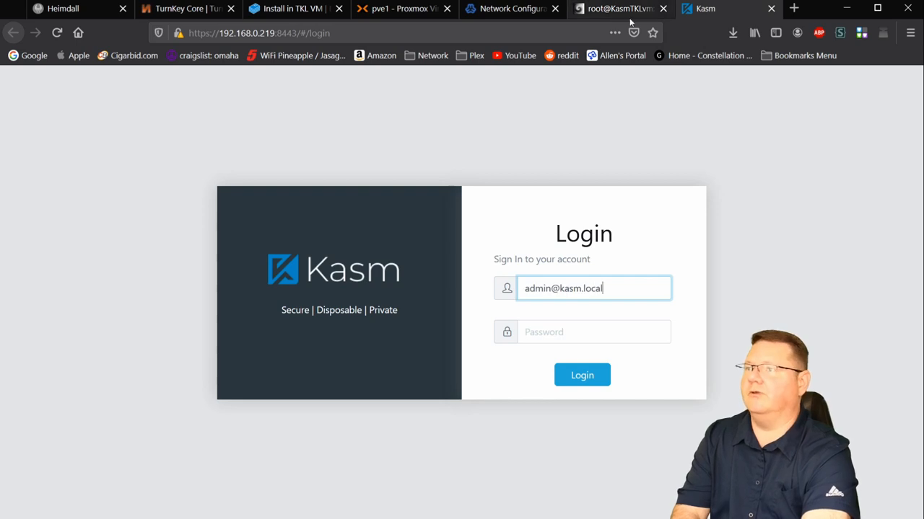
left_click(618, 8)
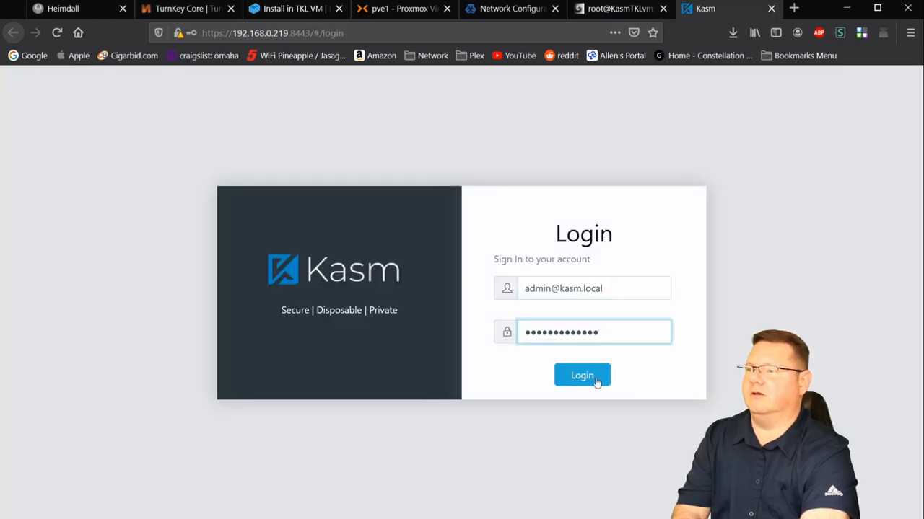
left_click(582, 375)
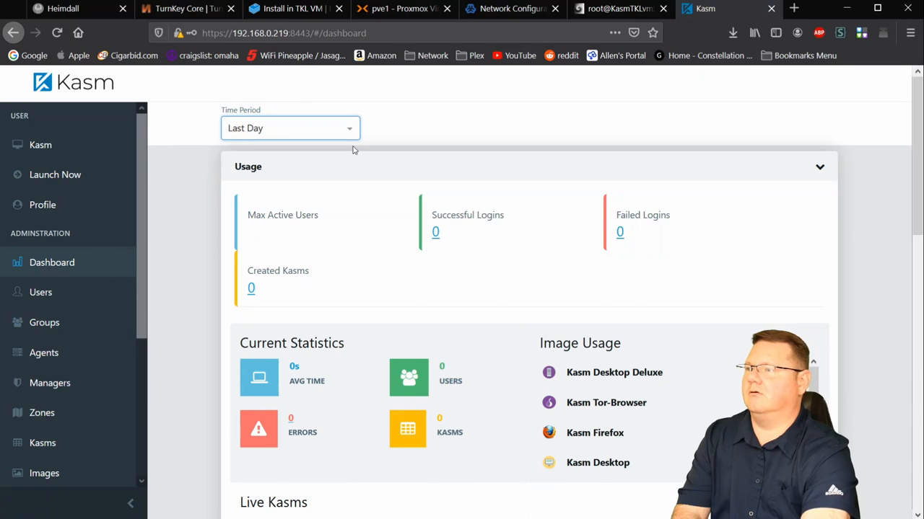
mouse_move(186, 277)
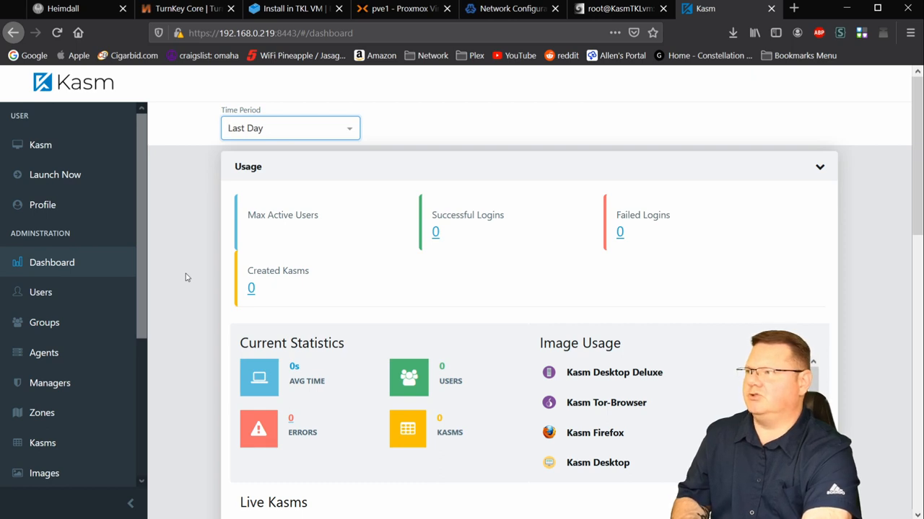
mouse_move(182, 252)
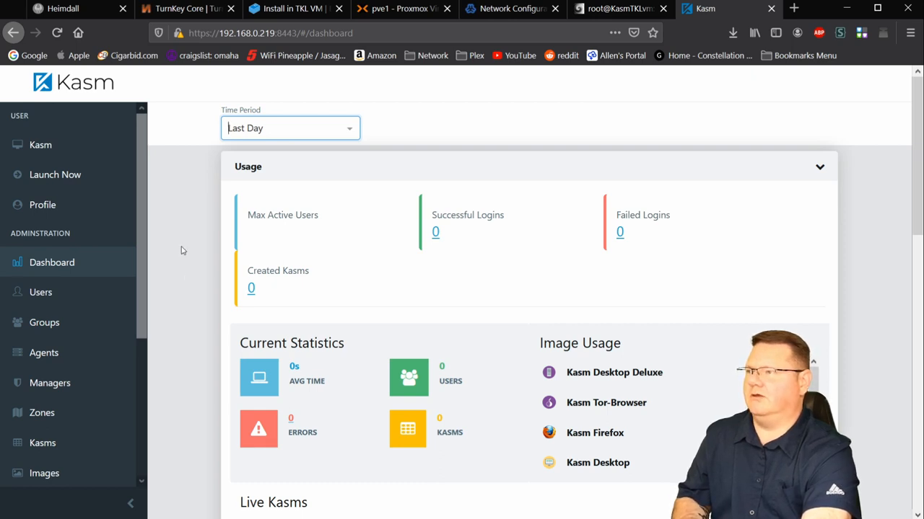
mouse_move(180, 220)
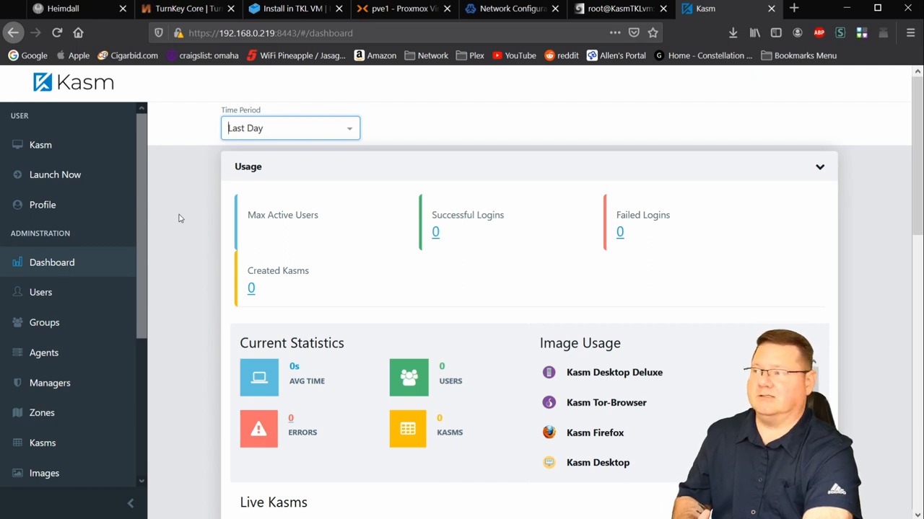
Step: Show the user dashboard with its usage summary of 0.0 of 2 hours used today
left_click(40, 144)
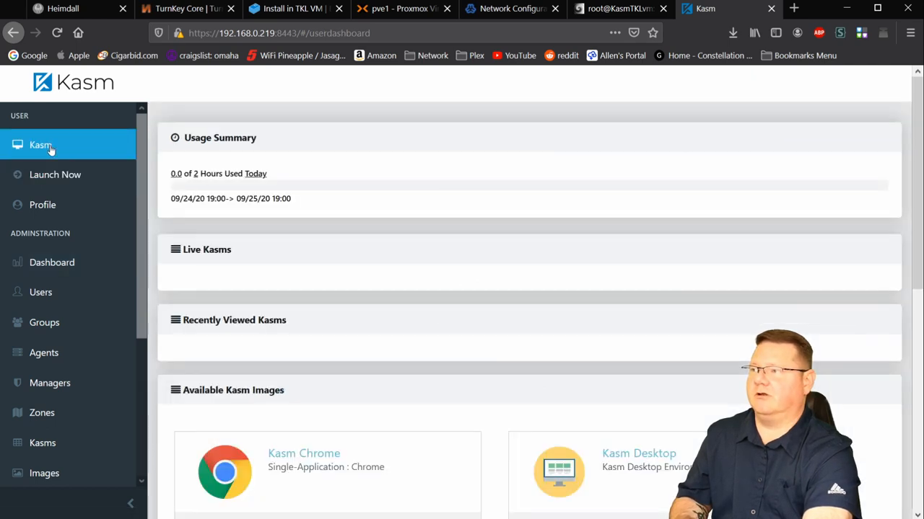
mouse_move(159, 228)
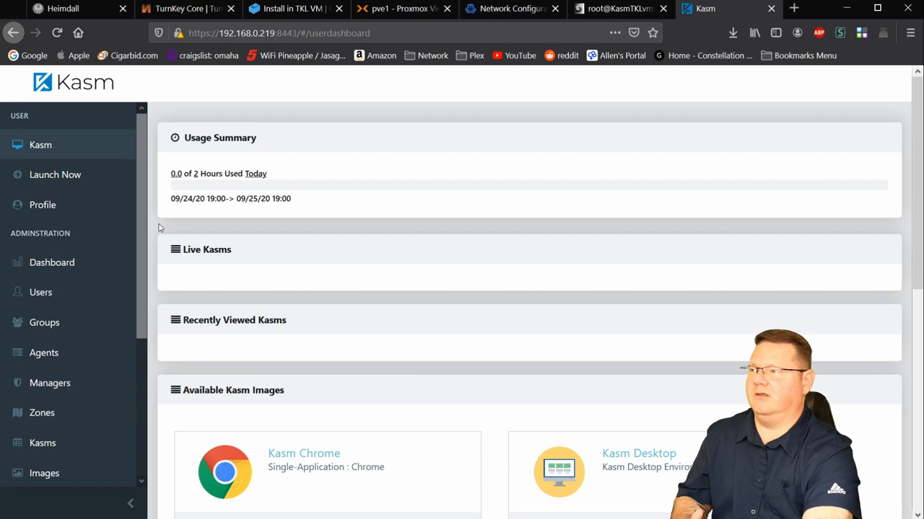
mouse_move(153, 212)
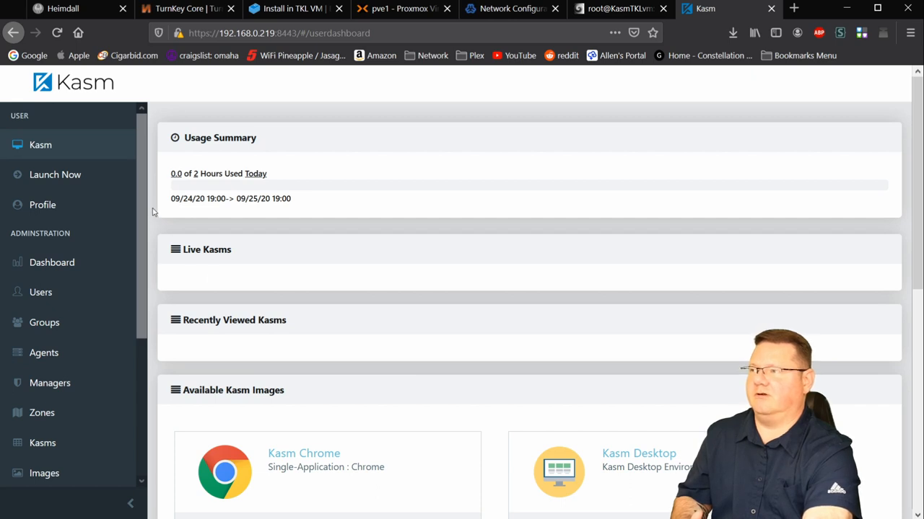
mouse_move(253, 188)
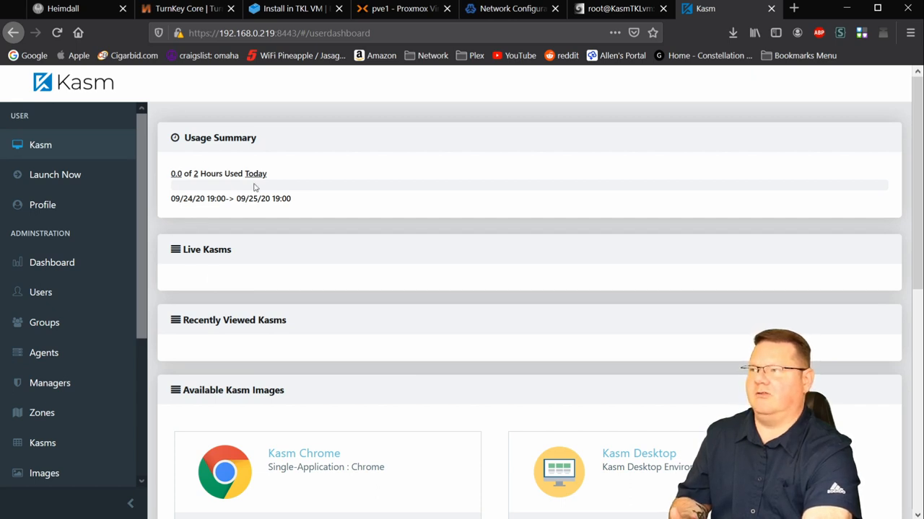
mouse_move(245, 212)
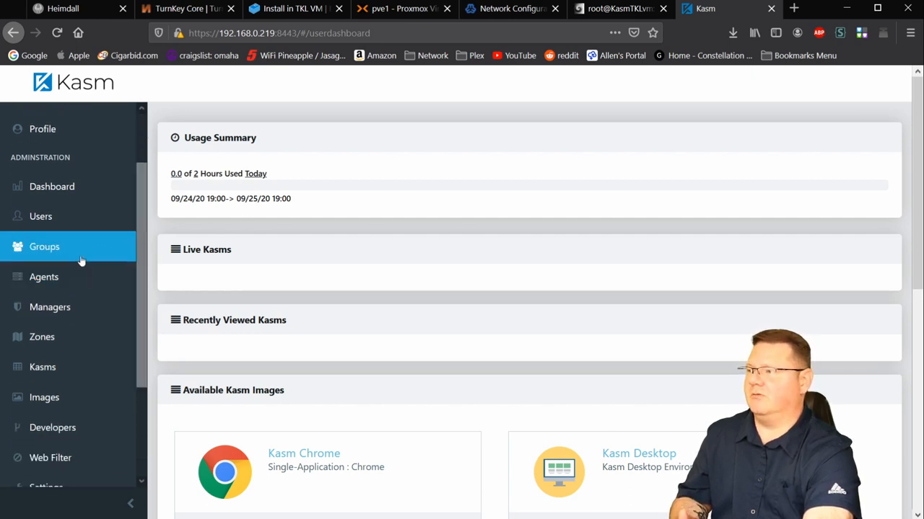
Step: Delete the usage_limit setting from the Administrators group's settings and confirm
left_click(43, 246)
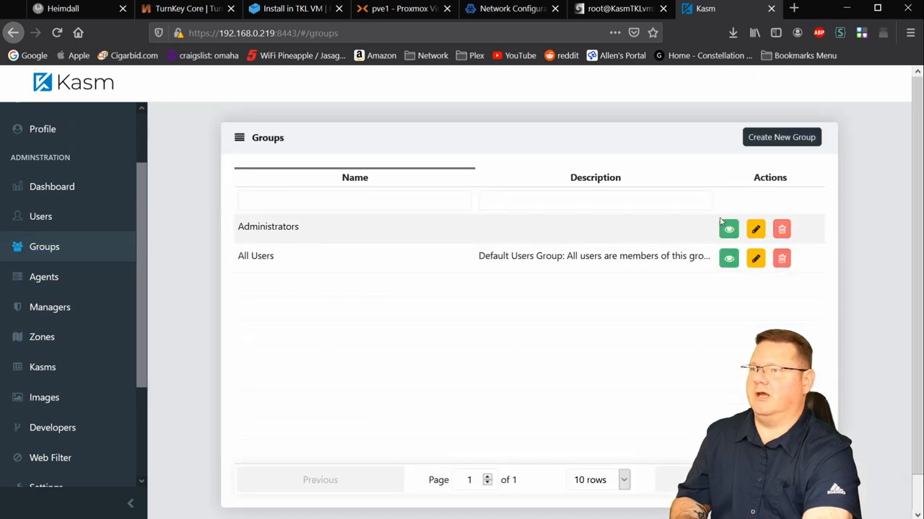
left_click(728, 228)
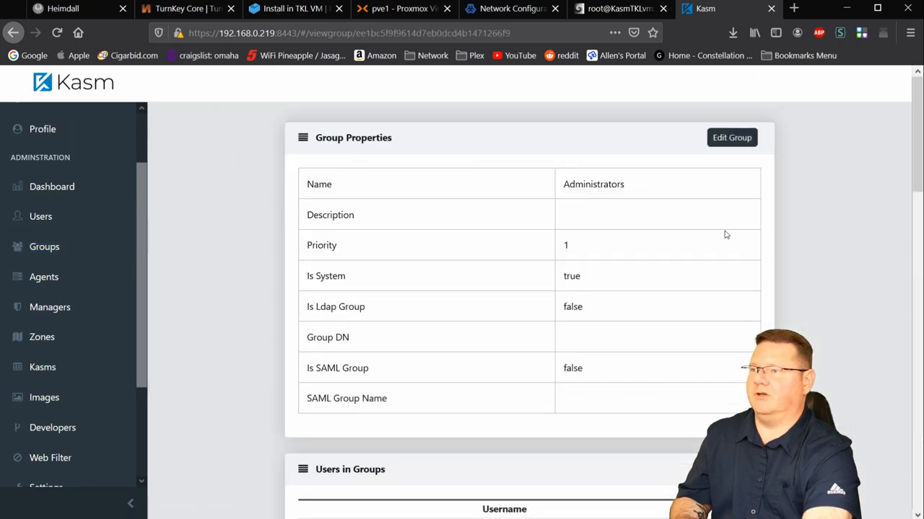
scroll("down", 3)
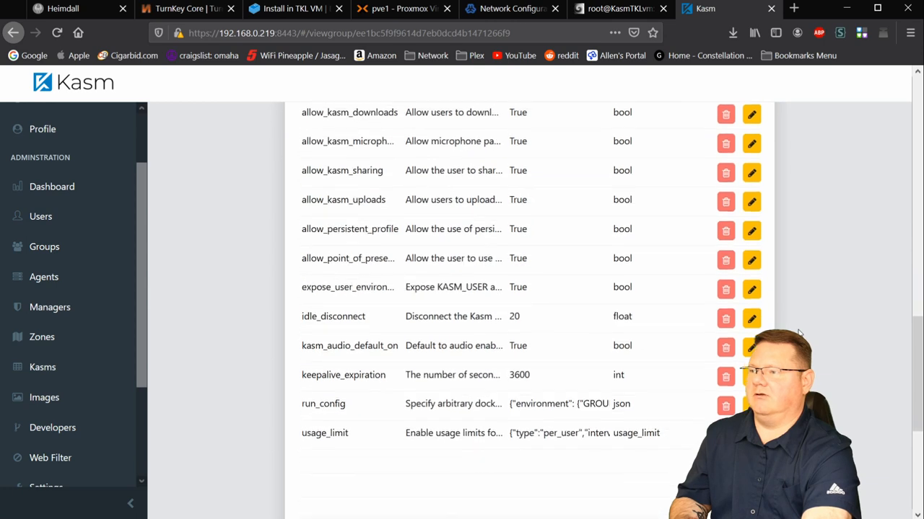
scroll("up", 3)
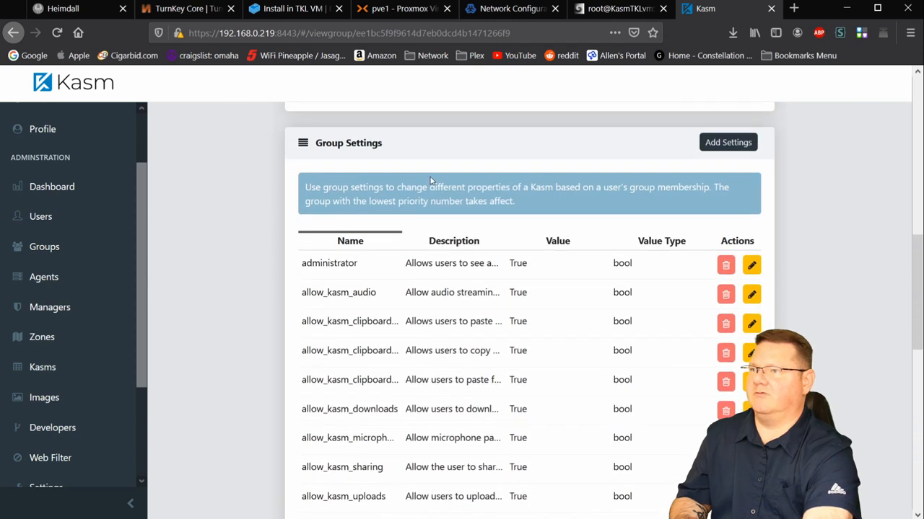
scroll("down", 3)
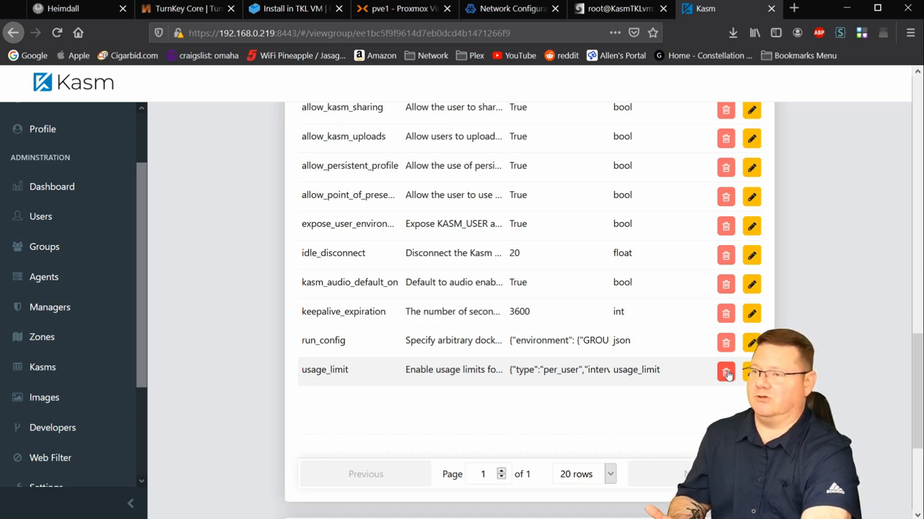
left_click(724, 373)
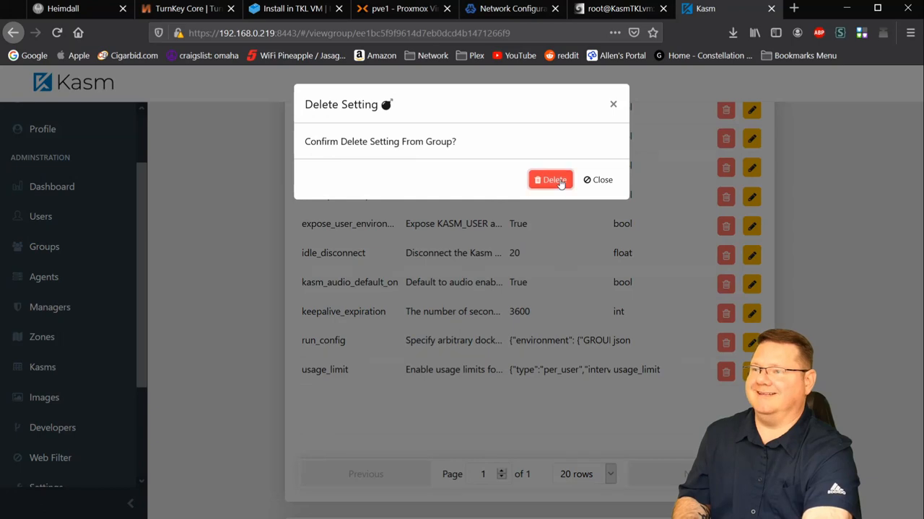
left_click(550, 179)
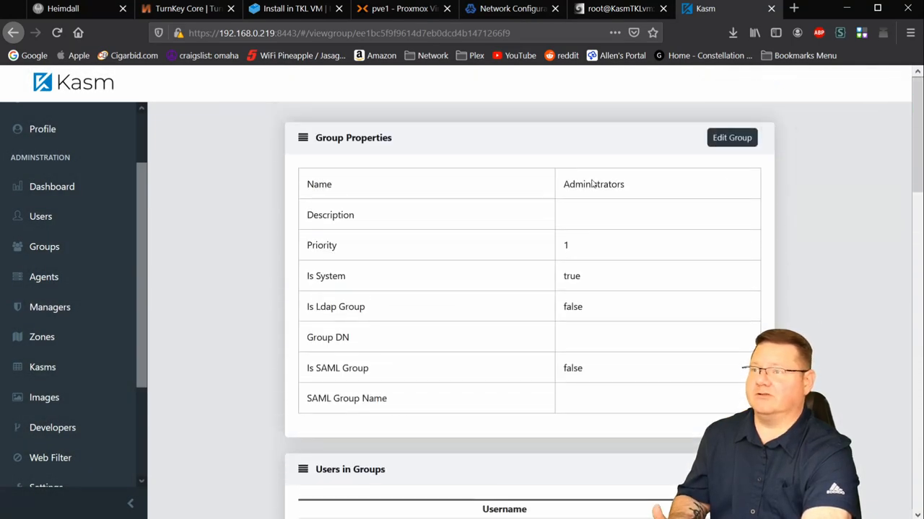
mouse_move(43, 130)
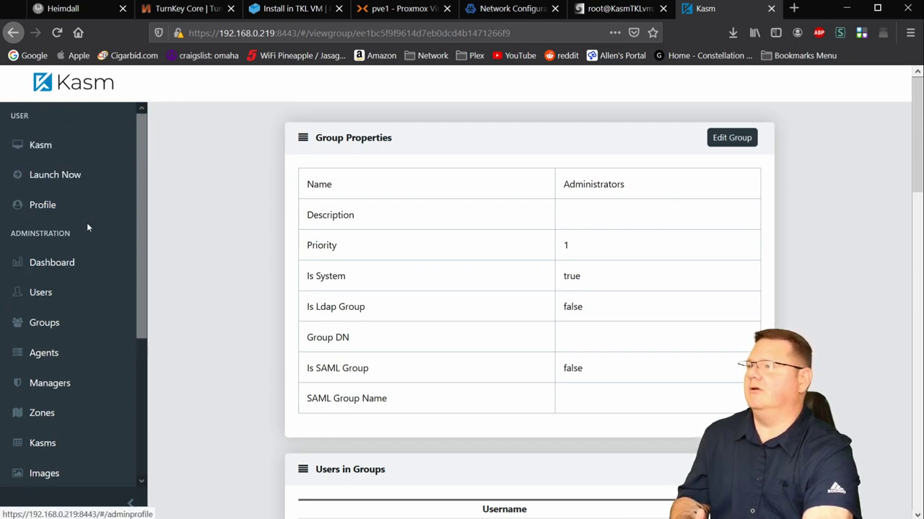
Step: Return to the user dashboard and create a Kasm Chrome session from the available images
left_click(40, 144)
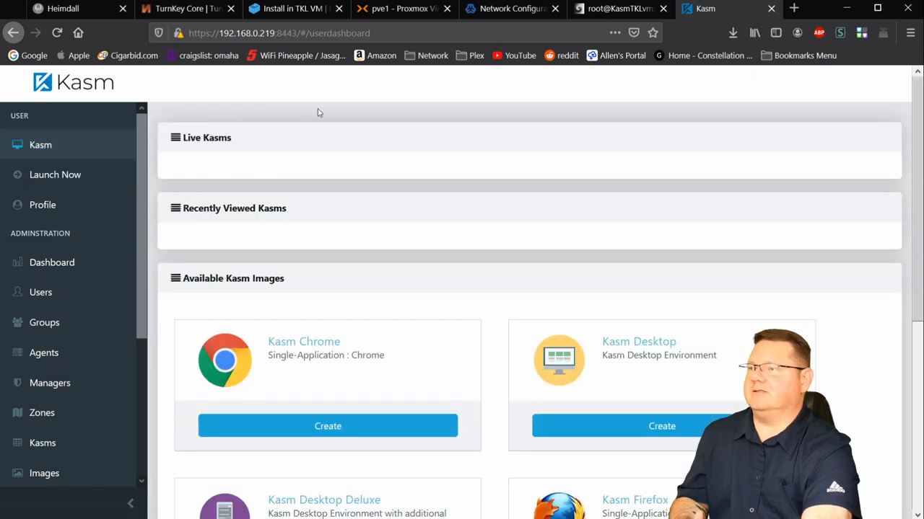
mouse_move(345, 202)
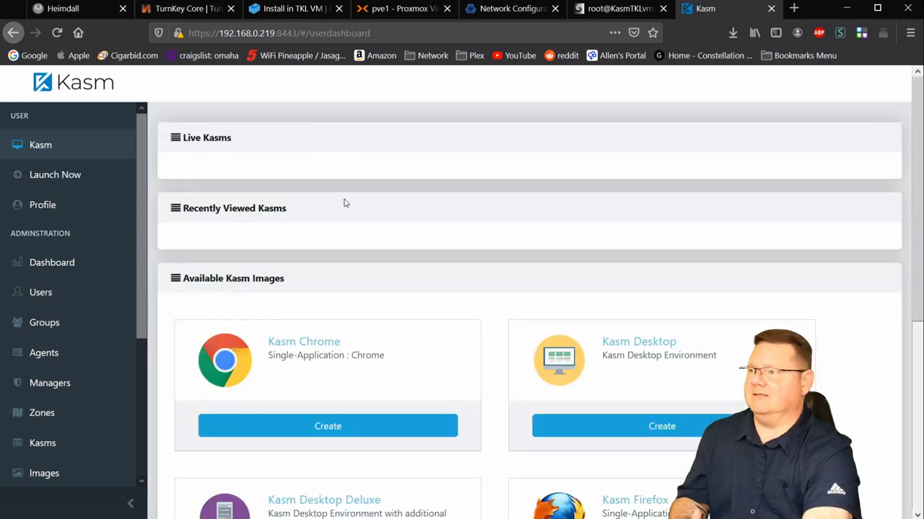
scroll("down", 3)
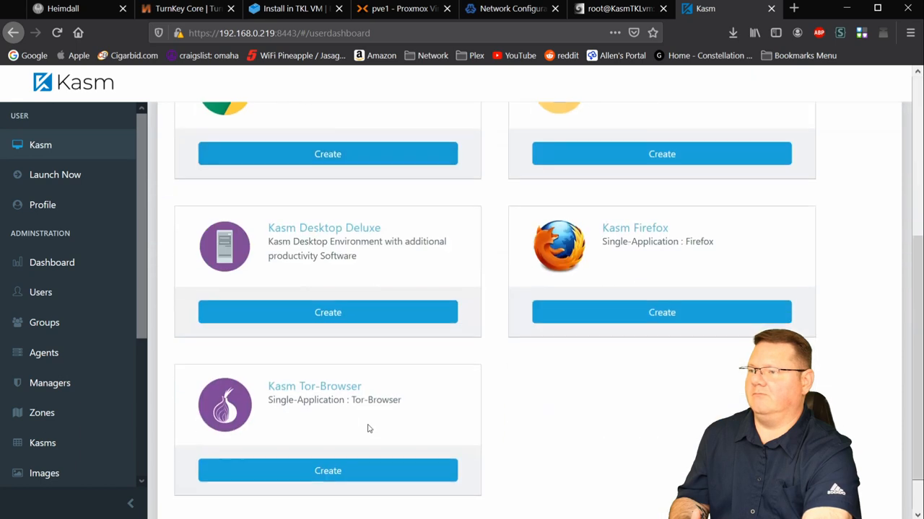
scroll("up", 3)
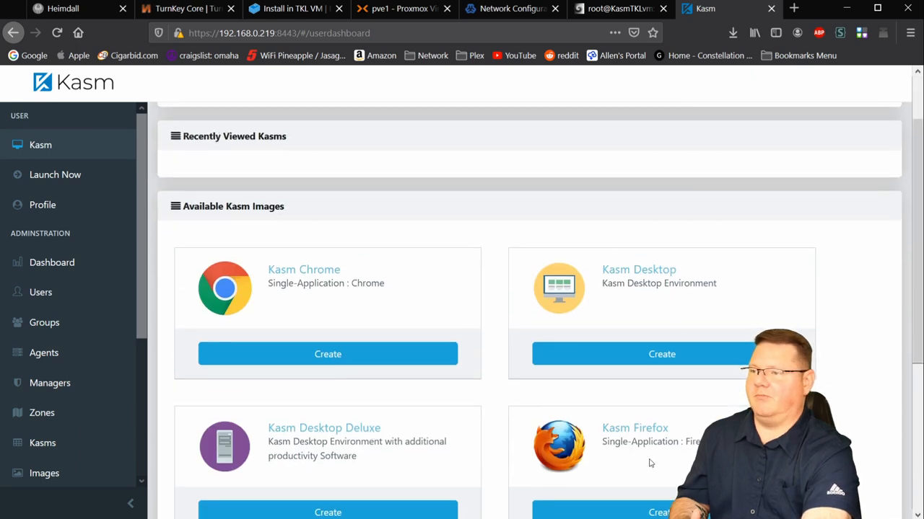
left_click(327, 354)
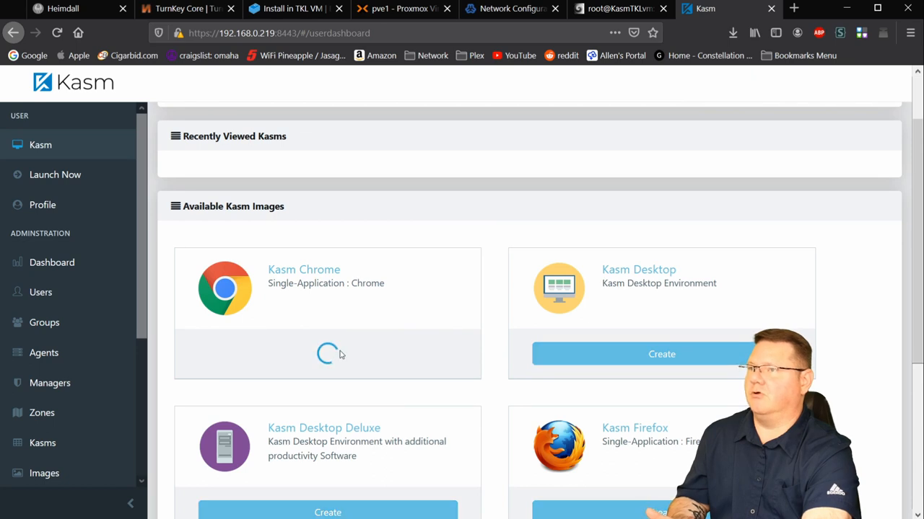
Step: Dismiss the tips dialog and load google.com in a new tab of the streamed Chrome session
left_click(326, 353)
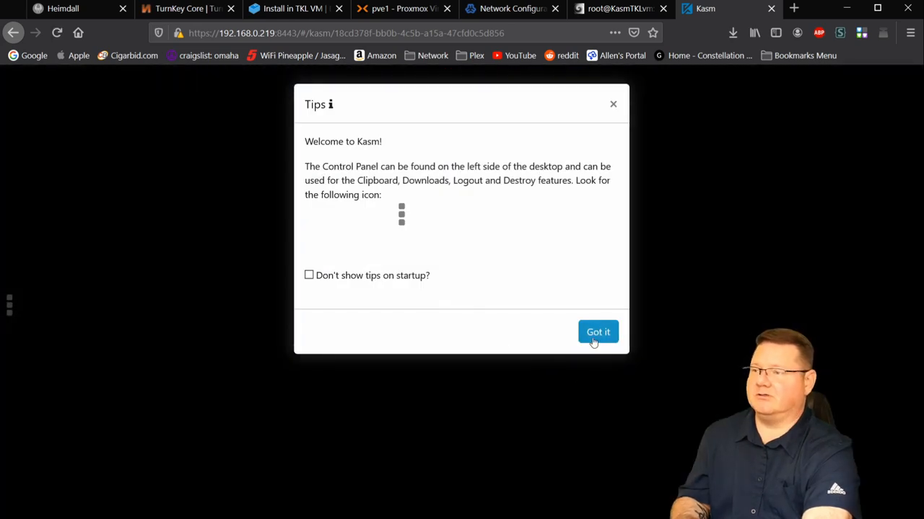
left_click(597, 332)
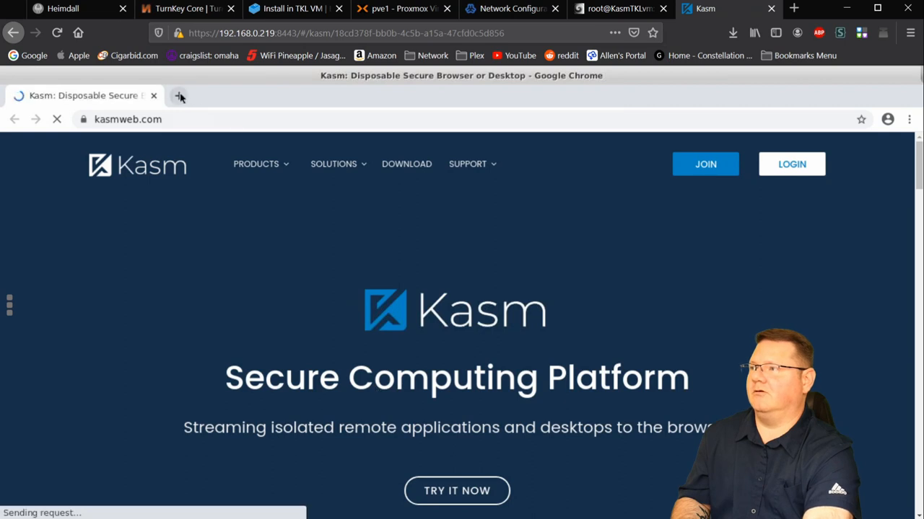
left_click(179, 95)
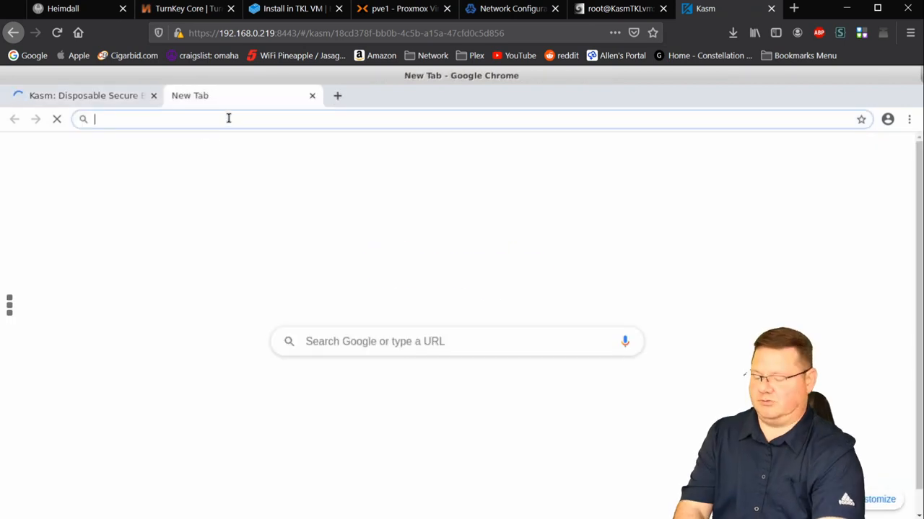
type("google.c")
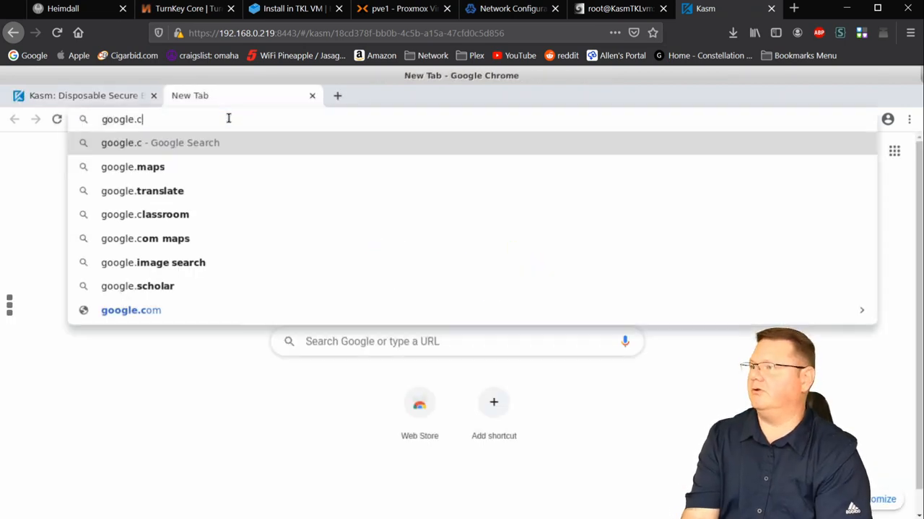
left_click(130, 311)
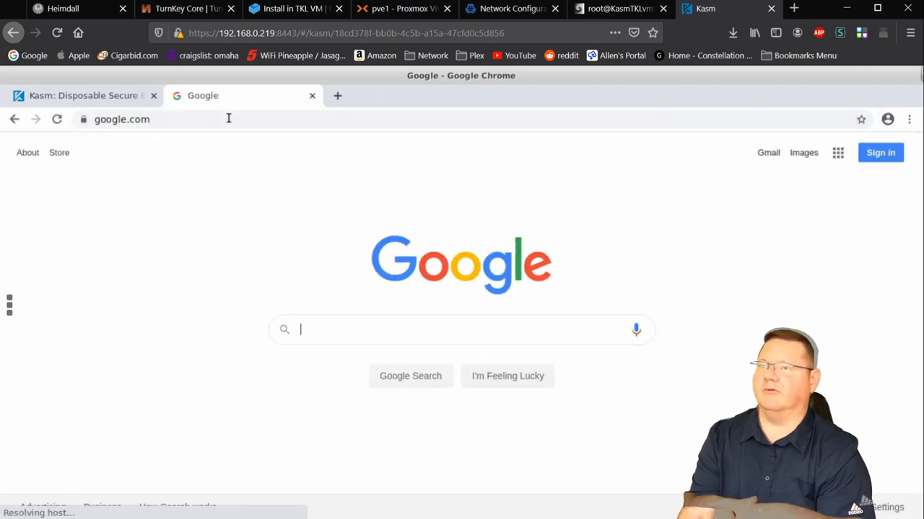